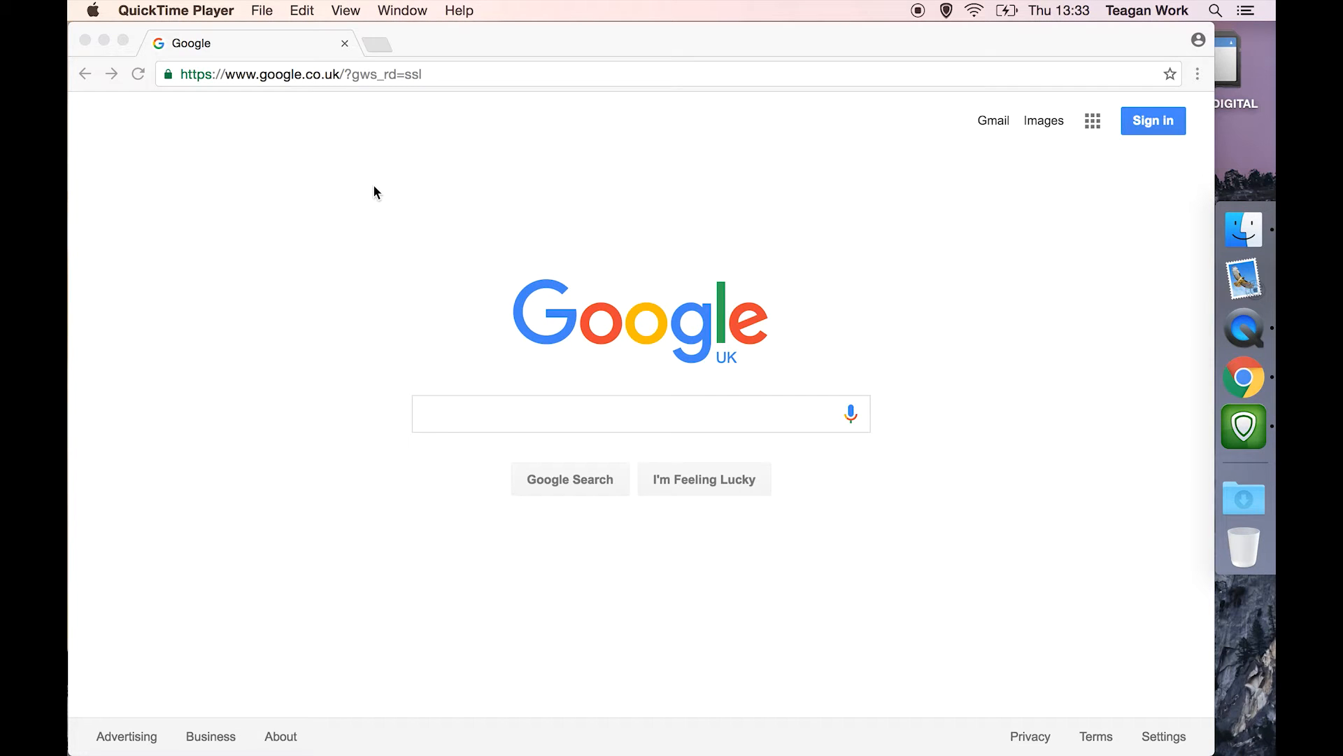
mouse_move(477, 397)
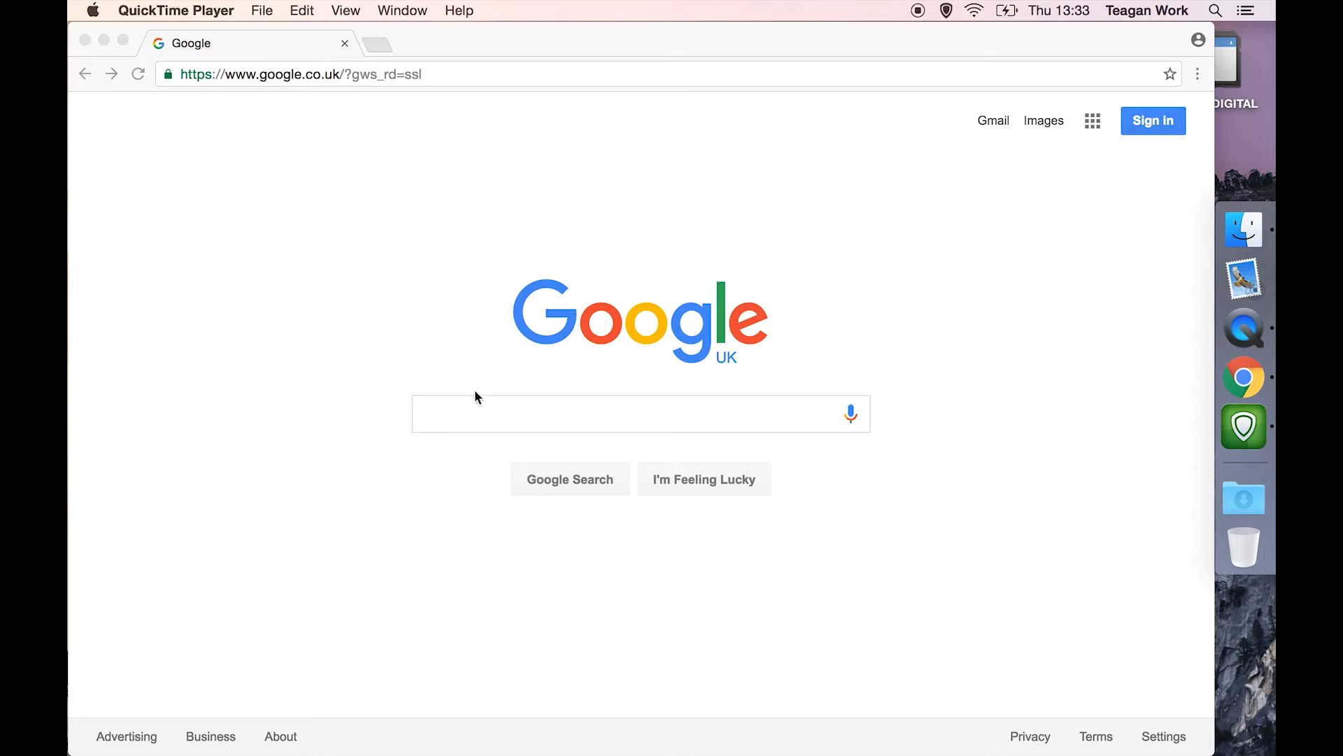
mouse_move(456, 308)
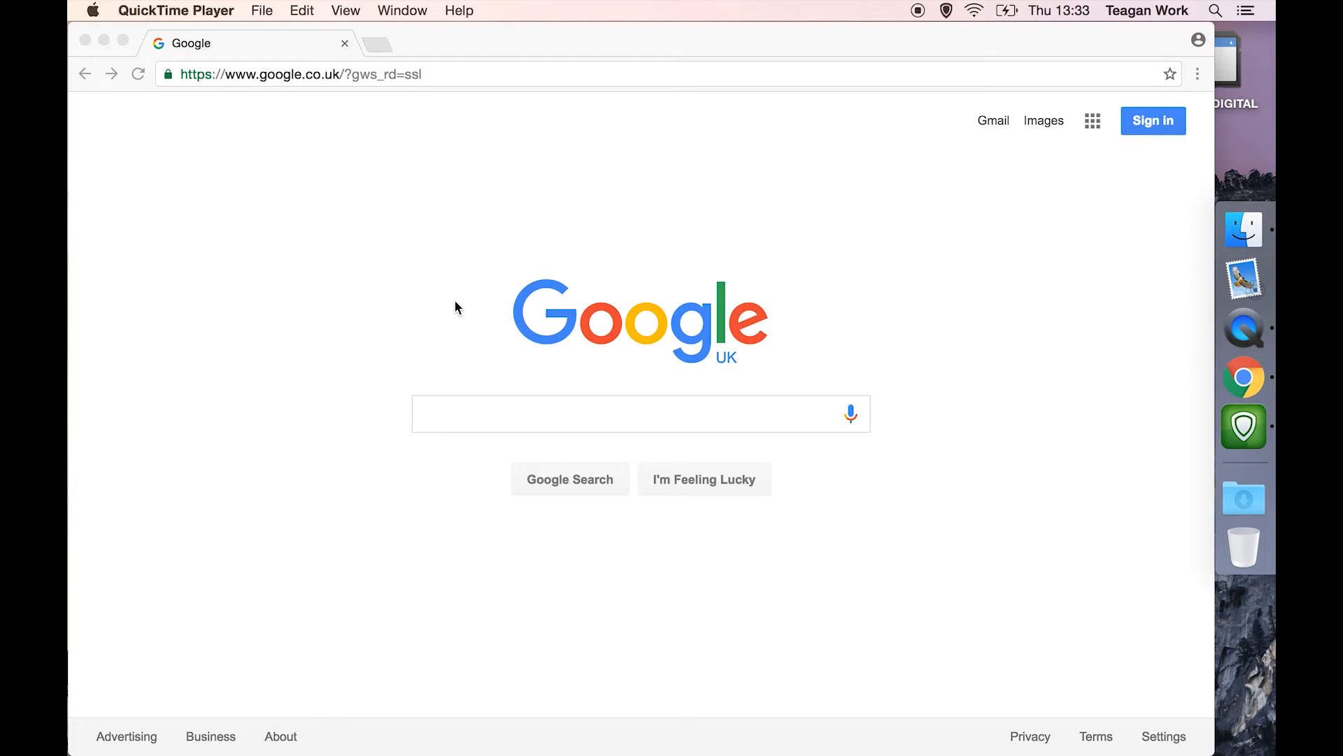
mouse_move(327, 87)
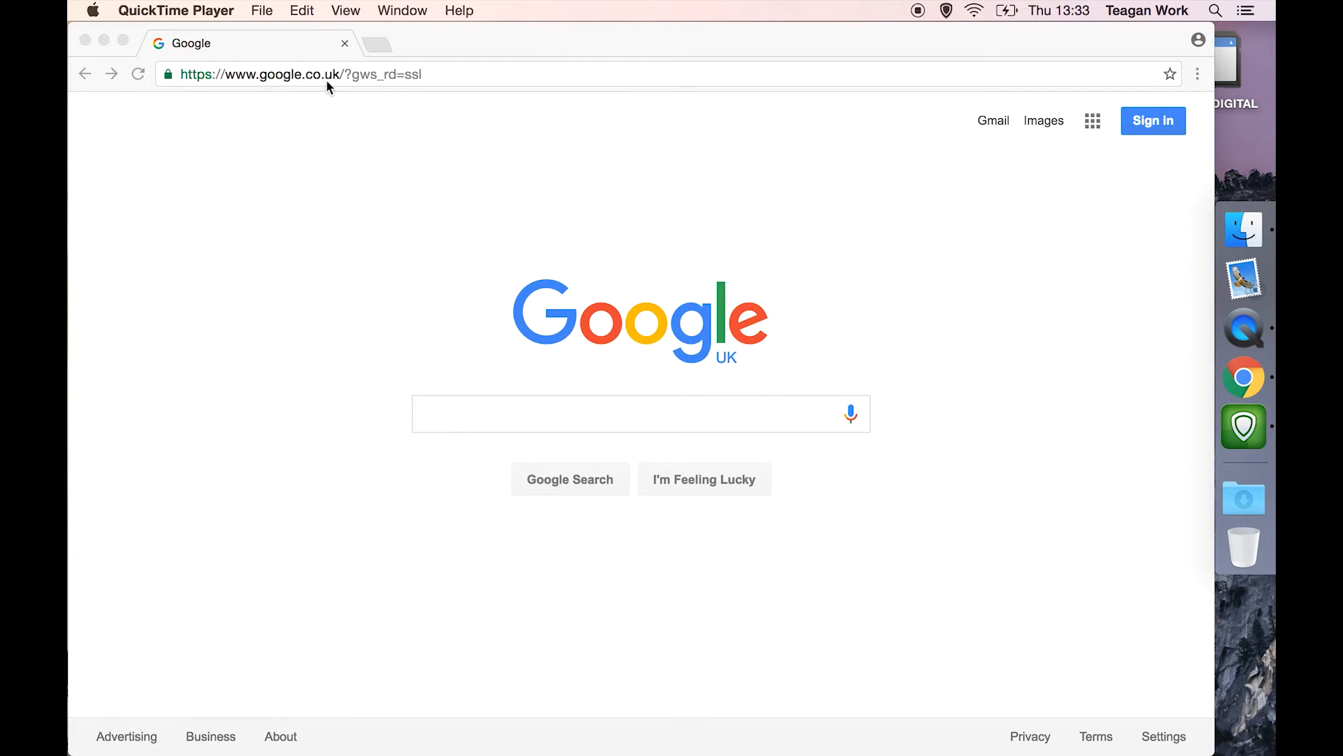
mouse_move(338, 61)
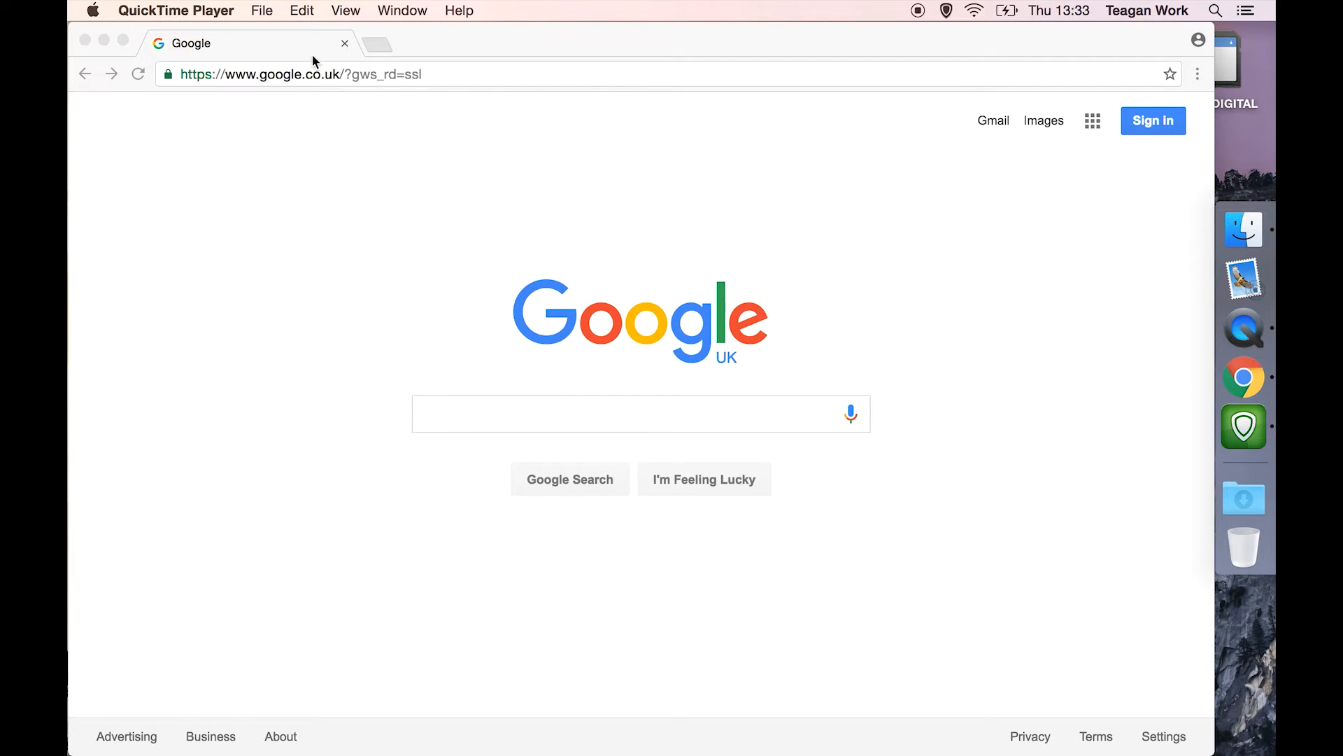
mouse_move(337, 106)
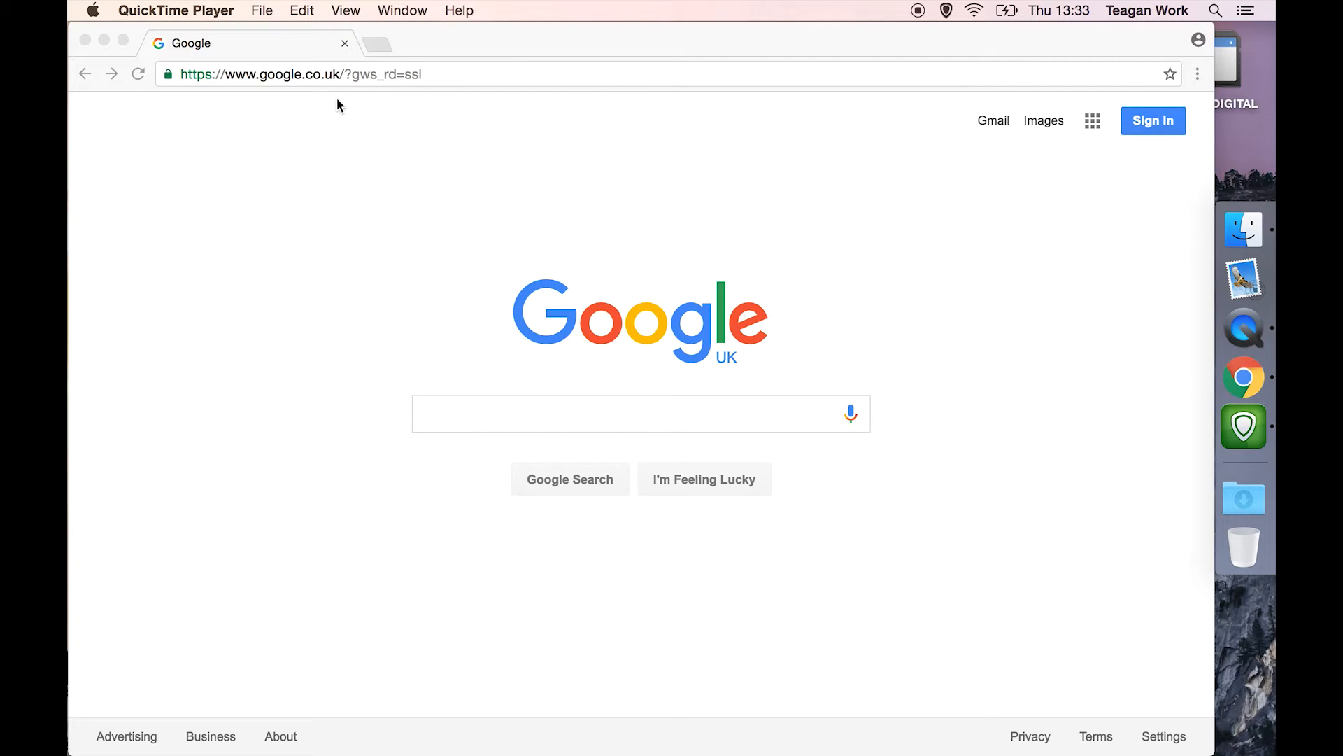
mouse_move(965, 142)
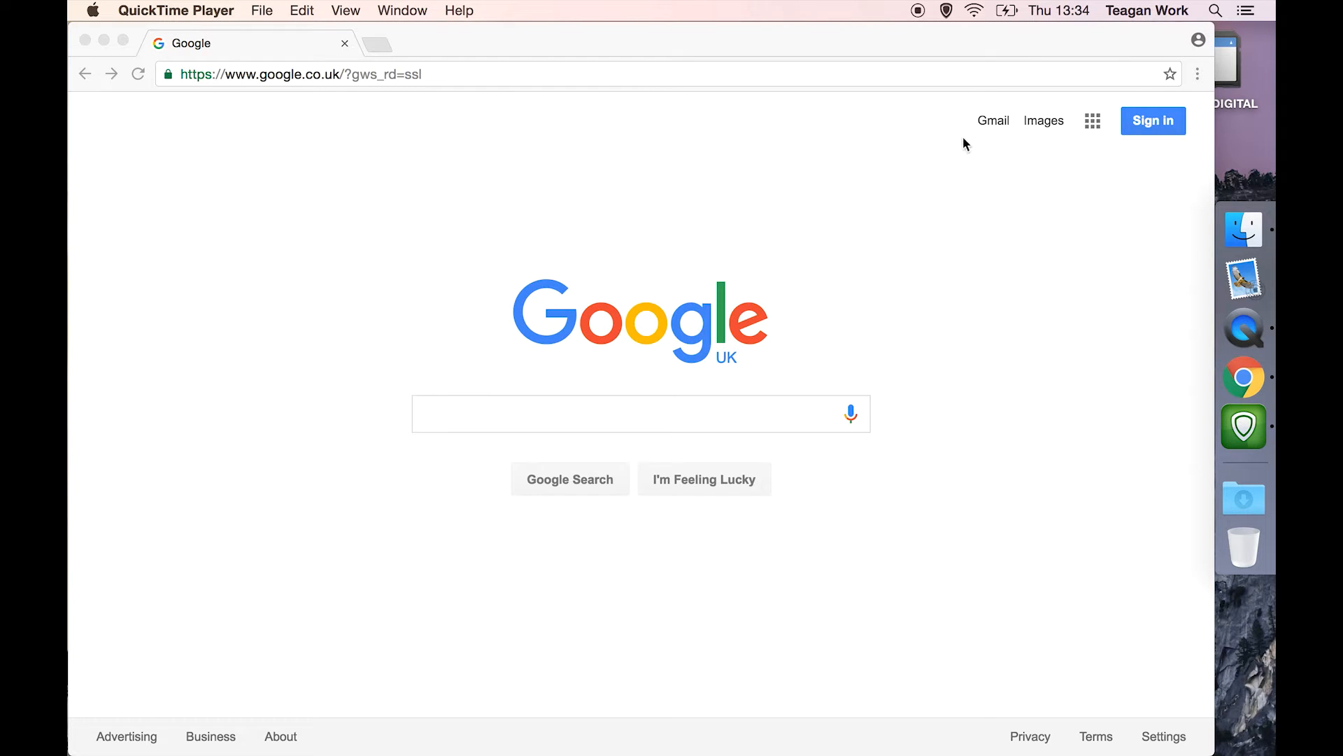
mouse_move(971, 126)
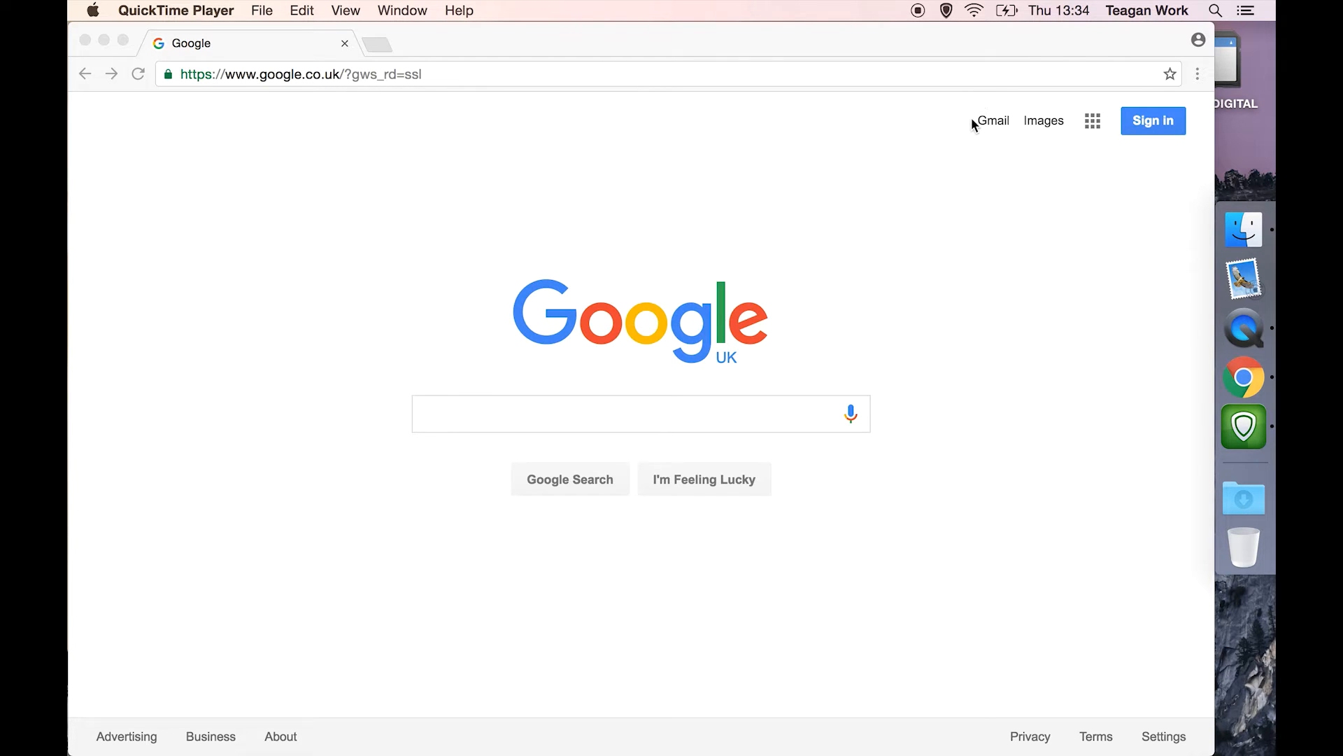
mouse_move(711, 431)
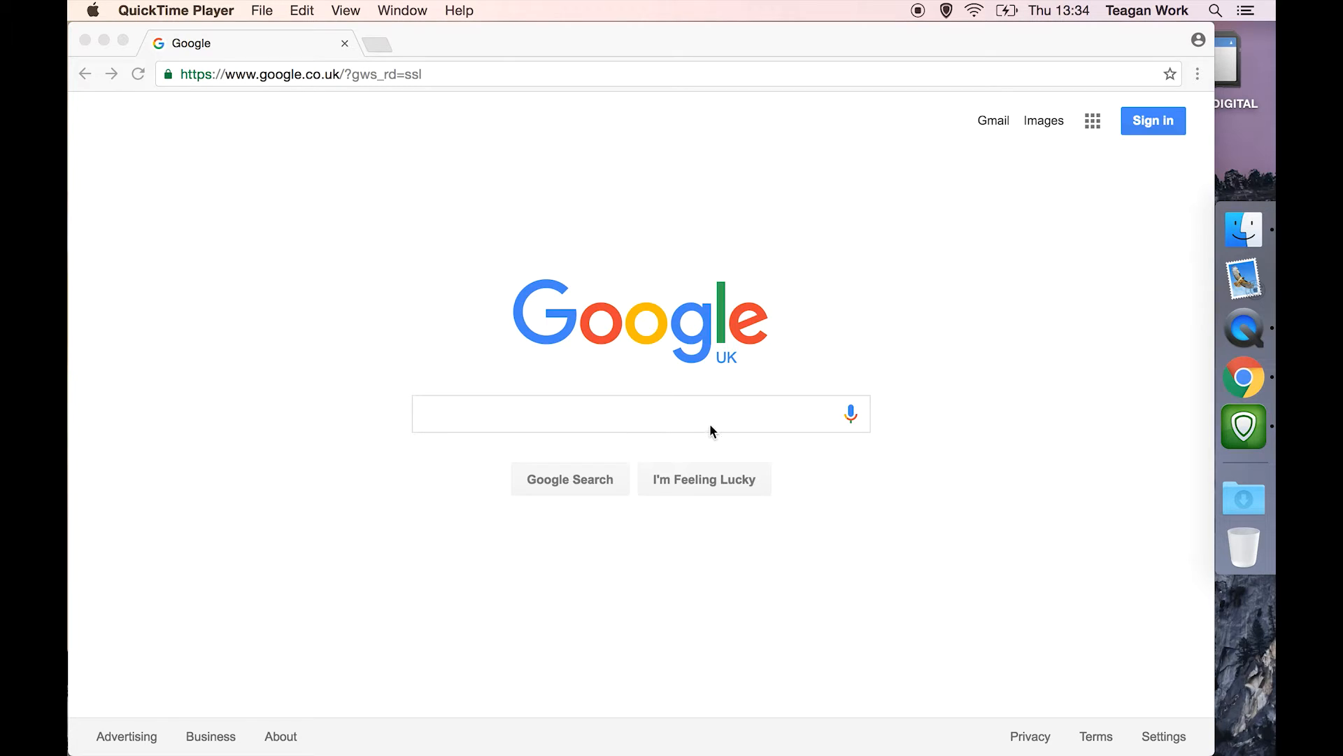
mouse_move(981, 159)
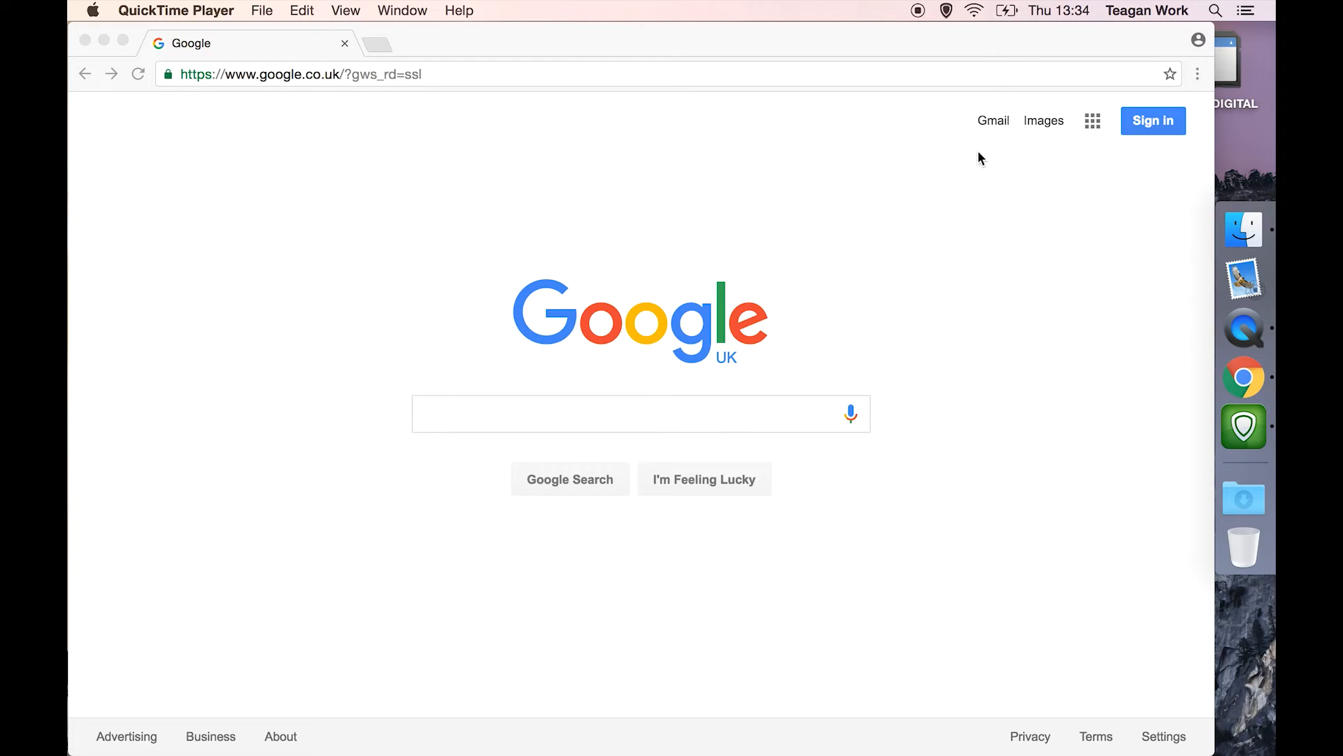
mouse_move(988, 152)
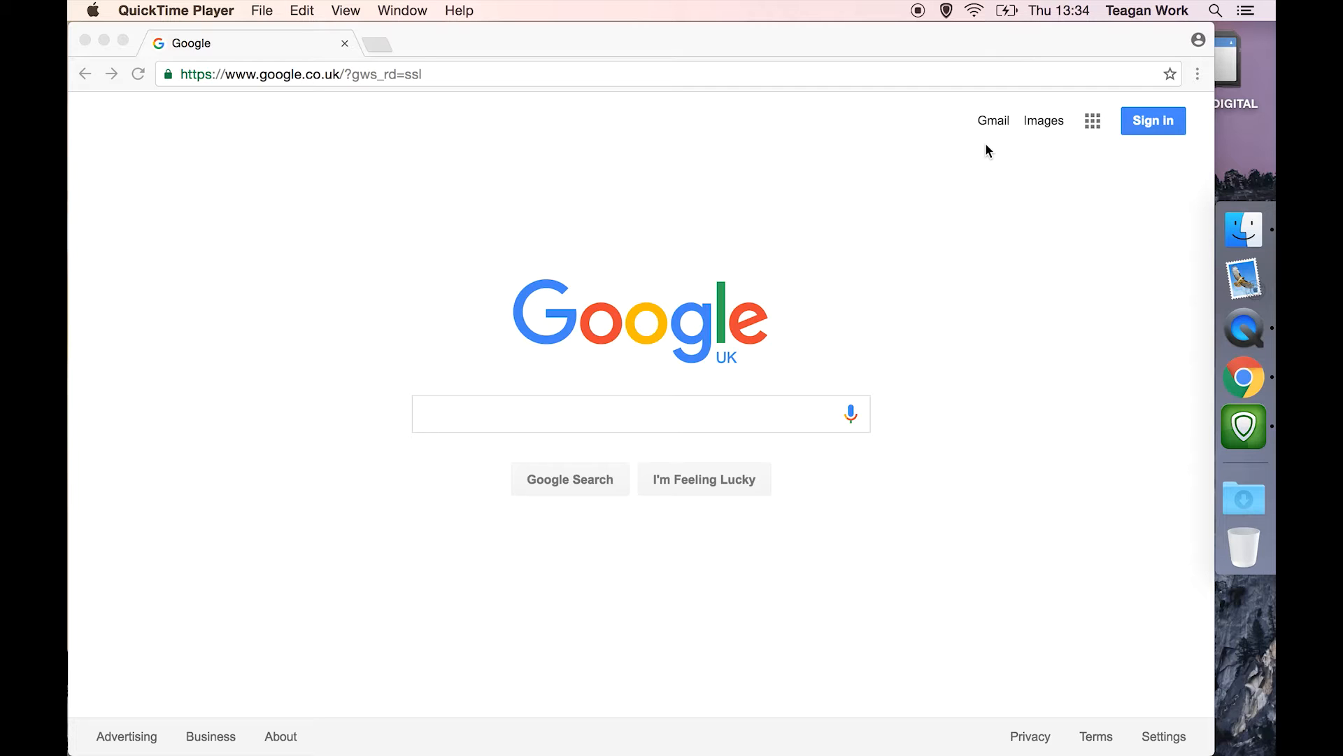
mouse_move(992, 124)
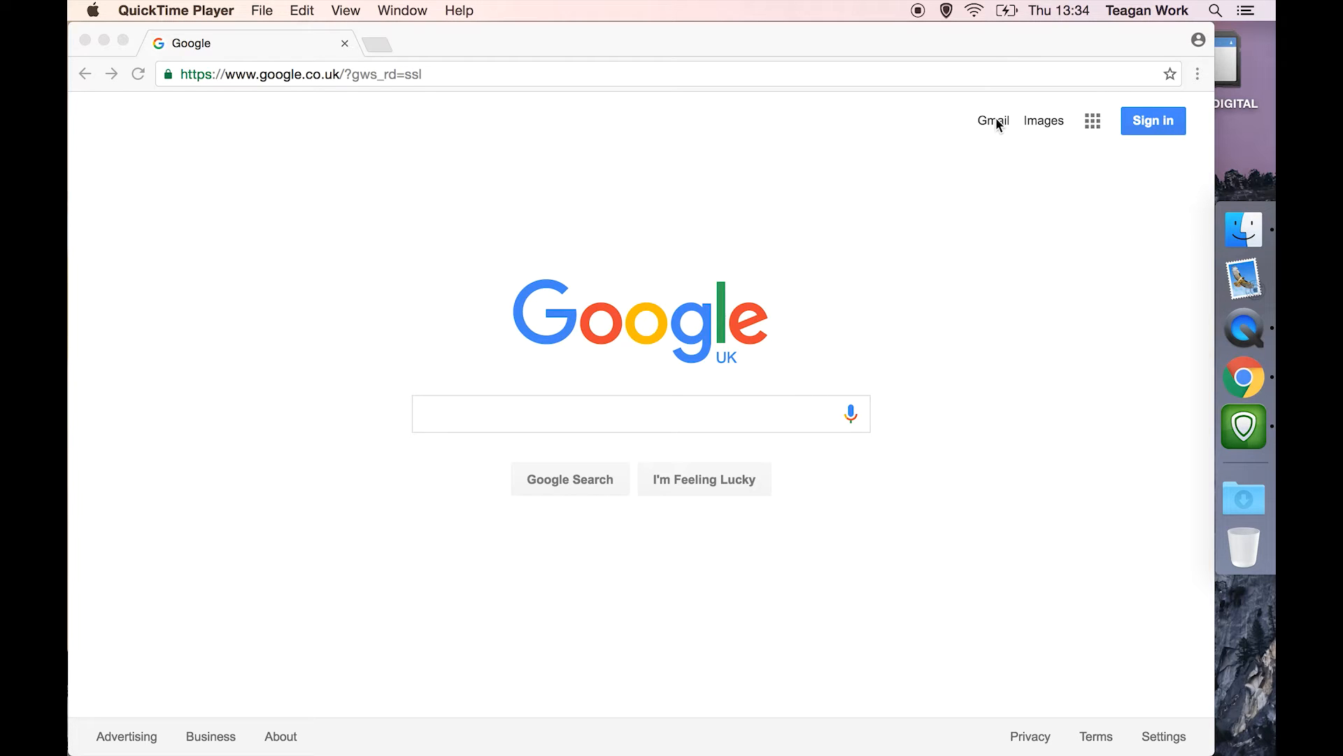
Step: Open Gmail's welcome page in a new tab, with the Google sign-in page in a third tab
left_click(993, 119)
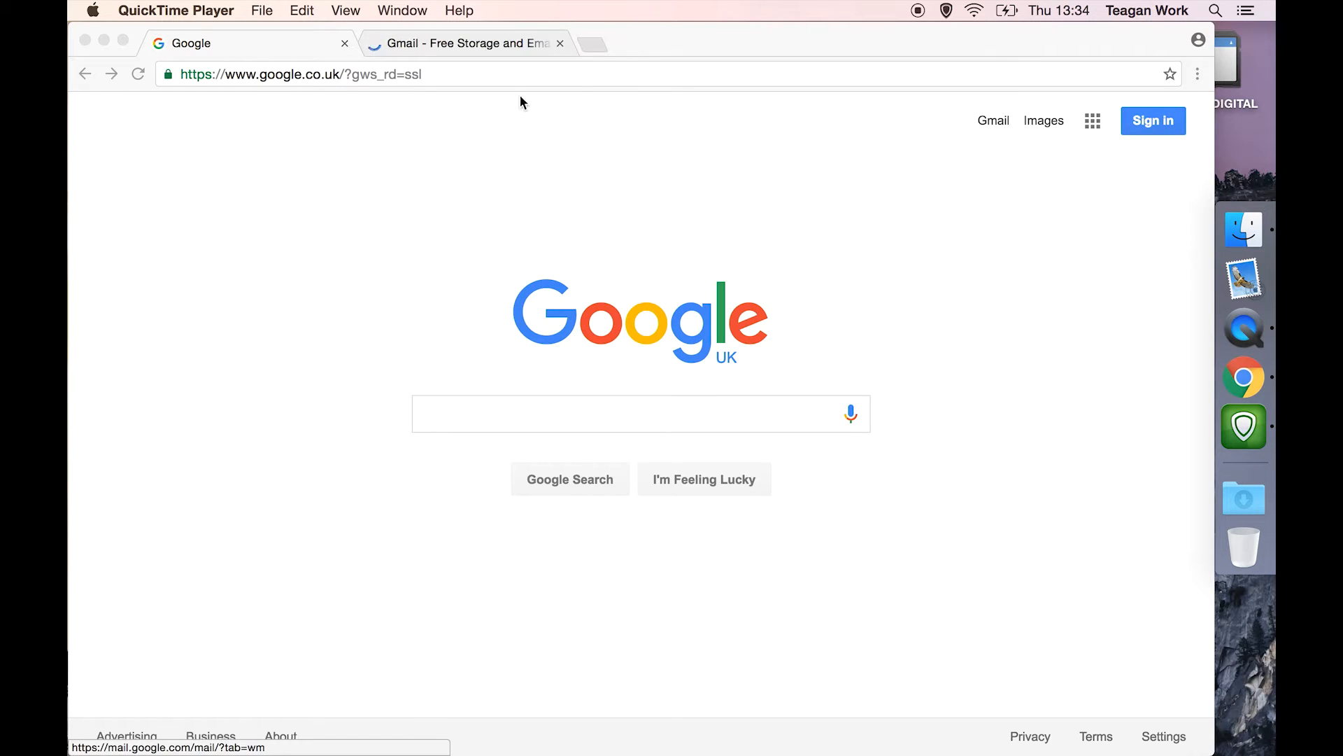
left_click(465, 43)
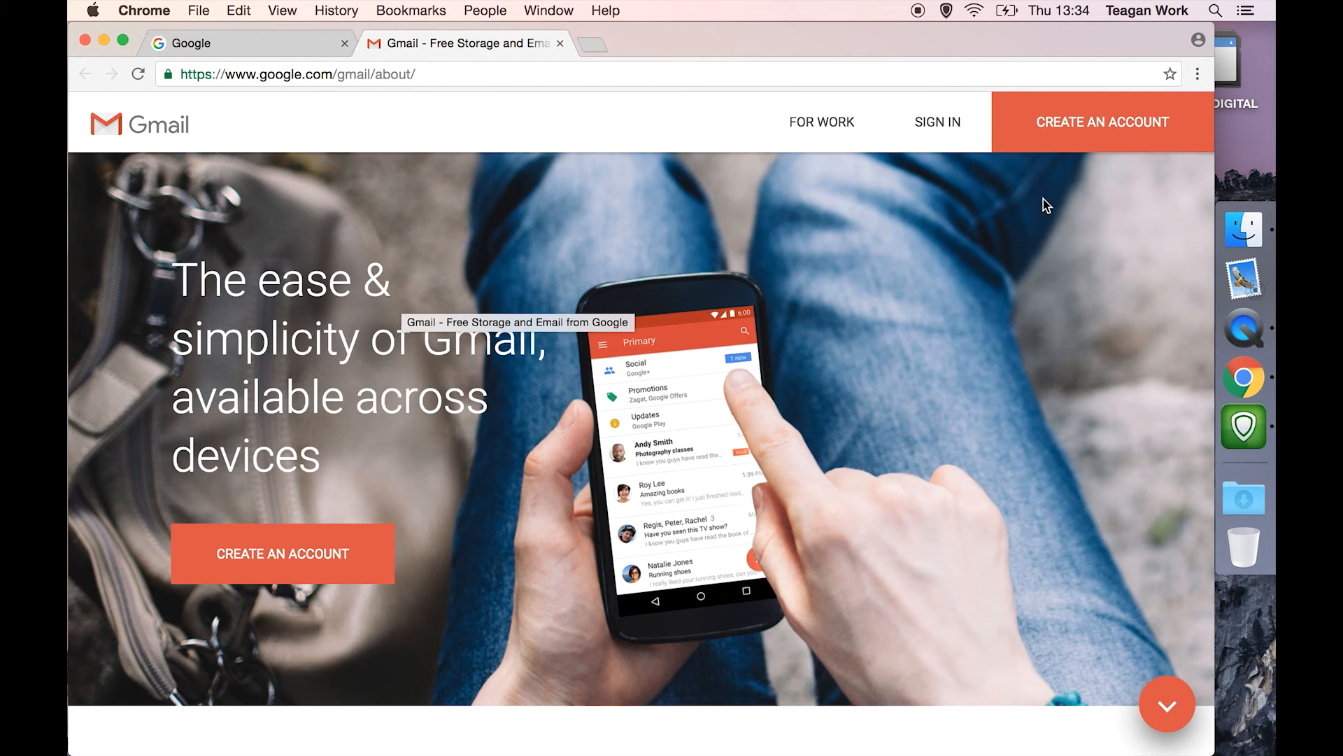
mouse_move(1076, 146)
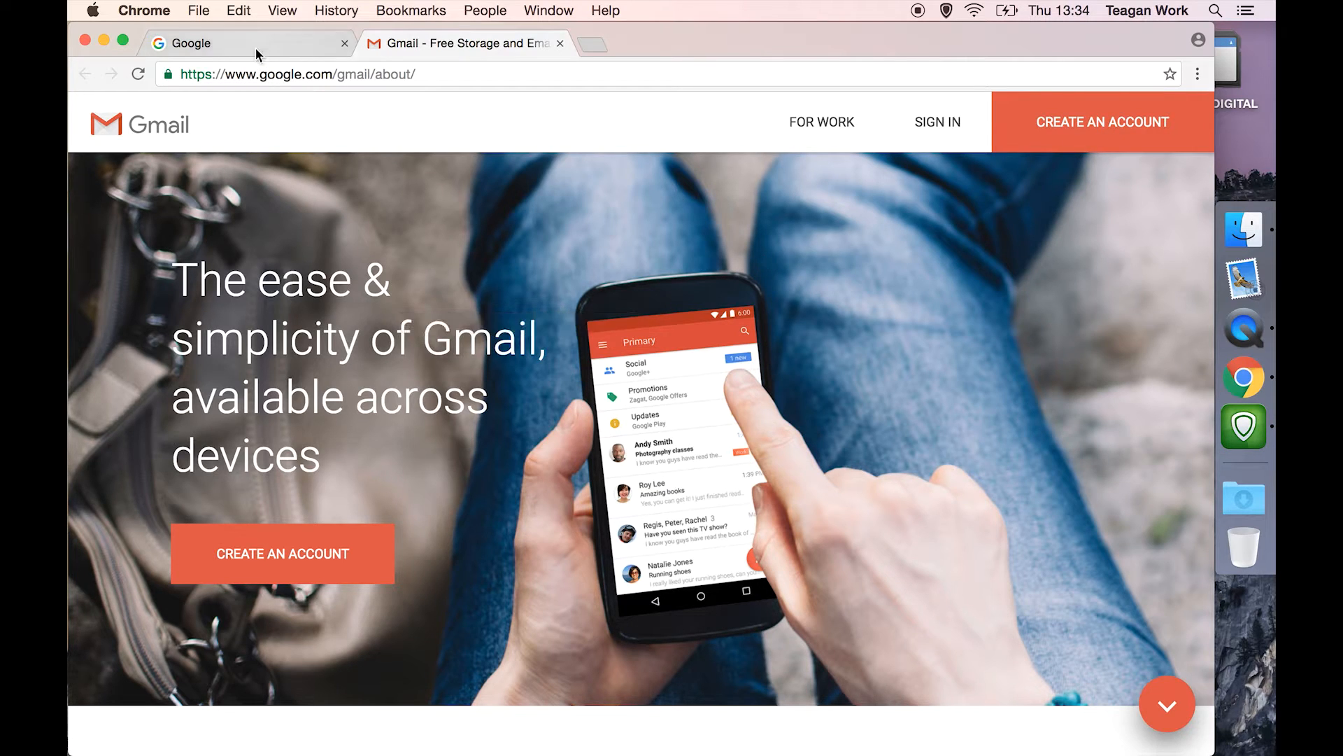
left_click(588, 42)
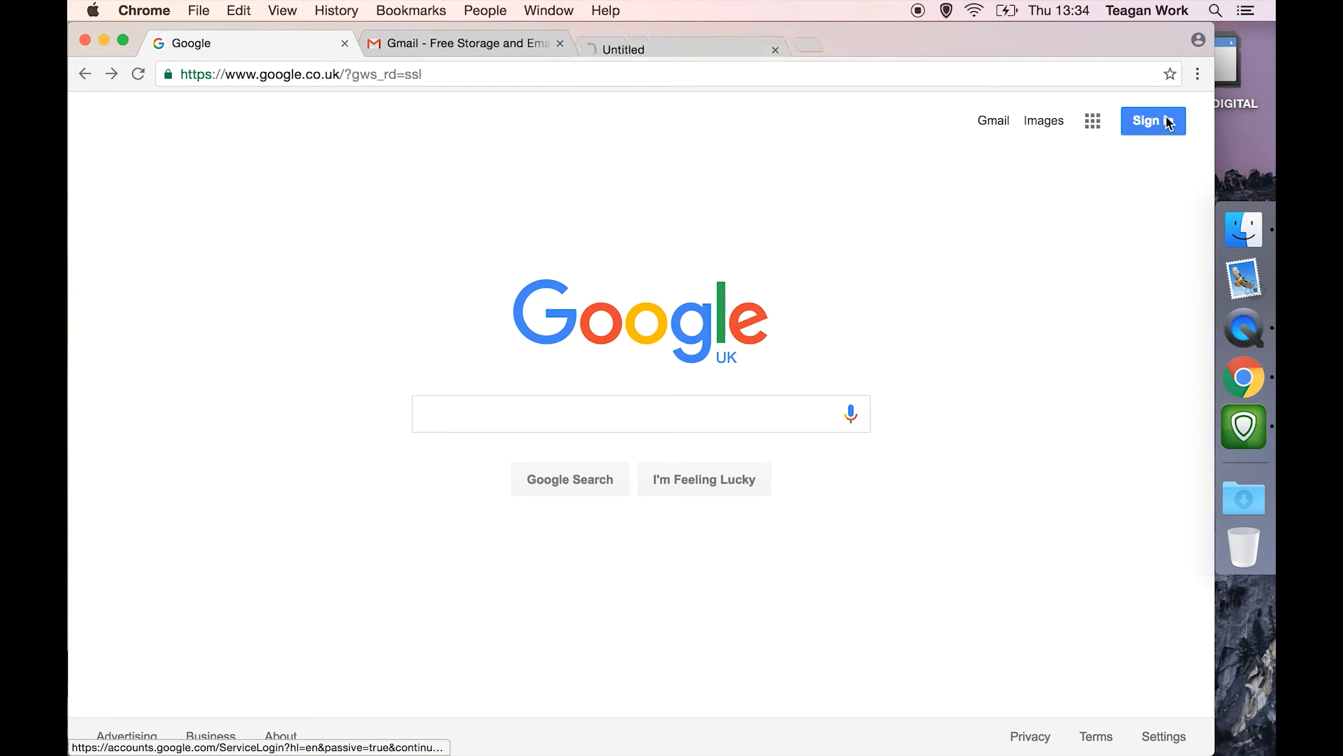
left_click(1153, 120)
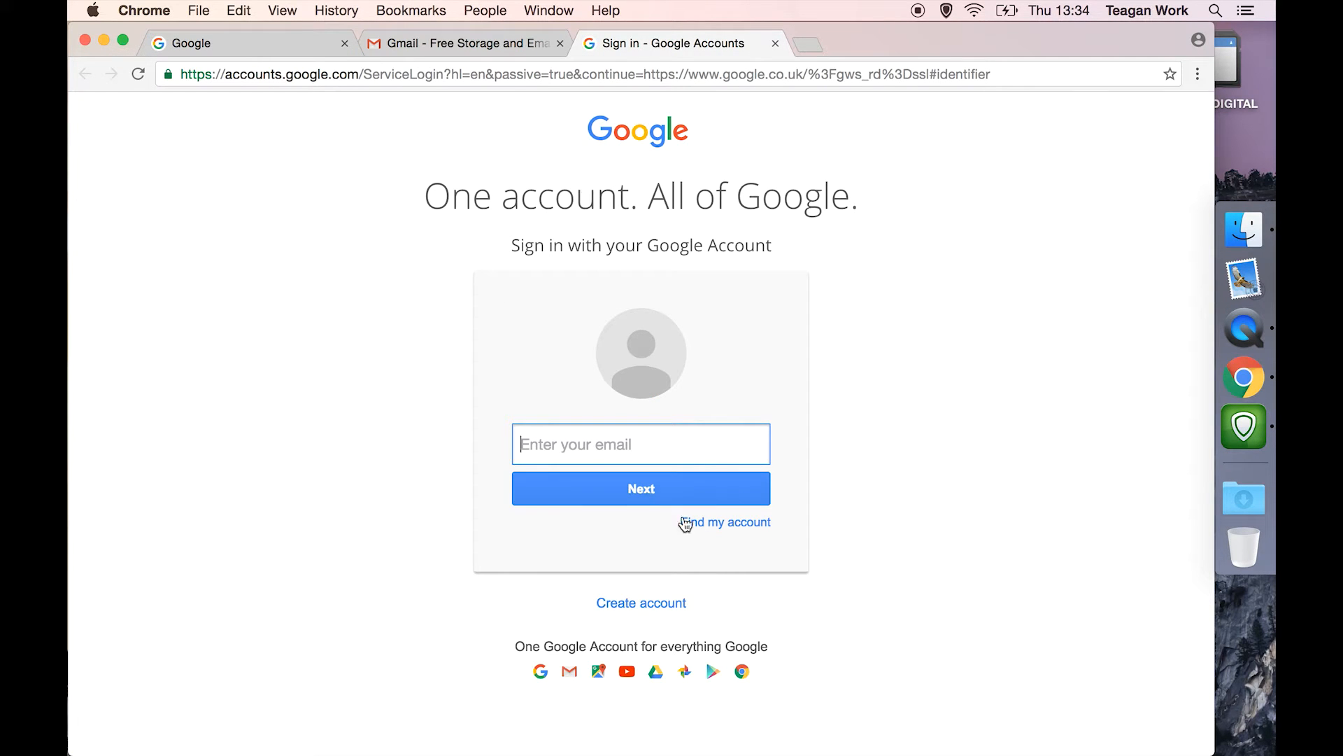
mouse_move(595, 294)
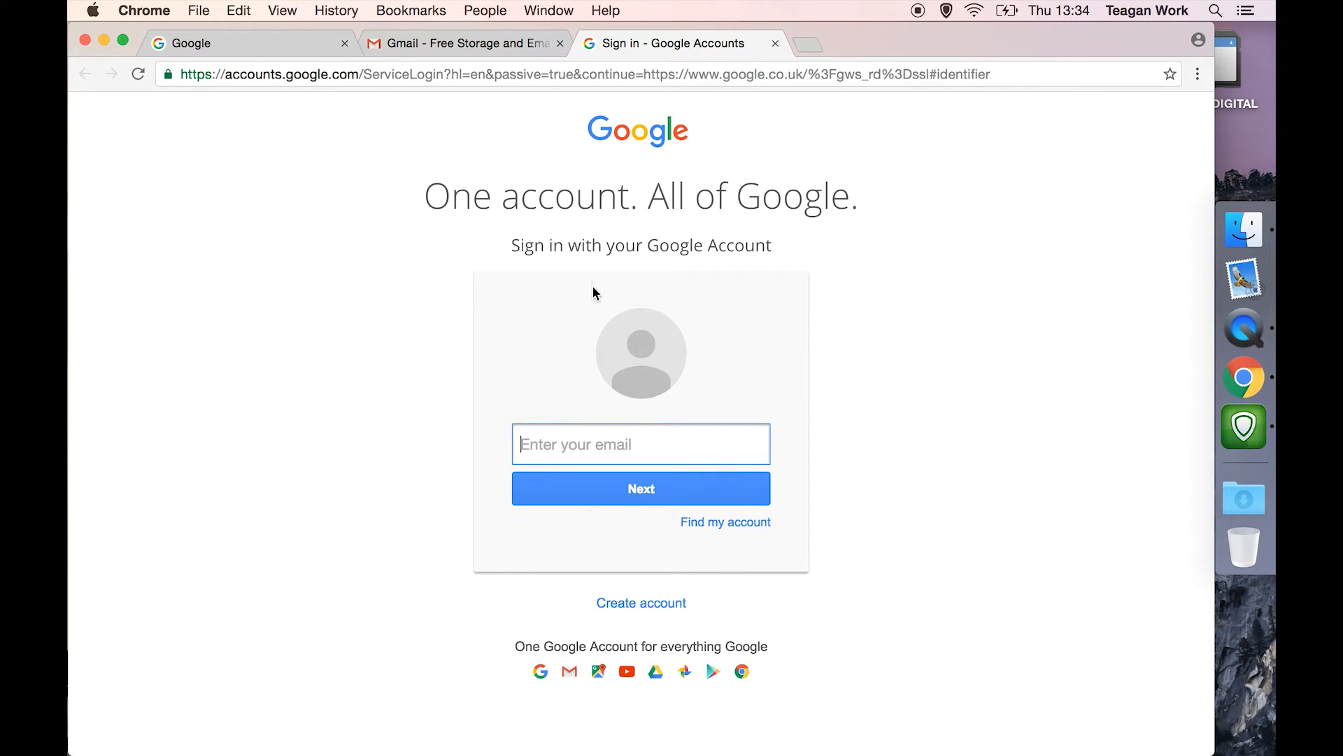
mouse_move(690, 634)
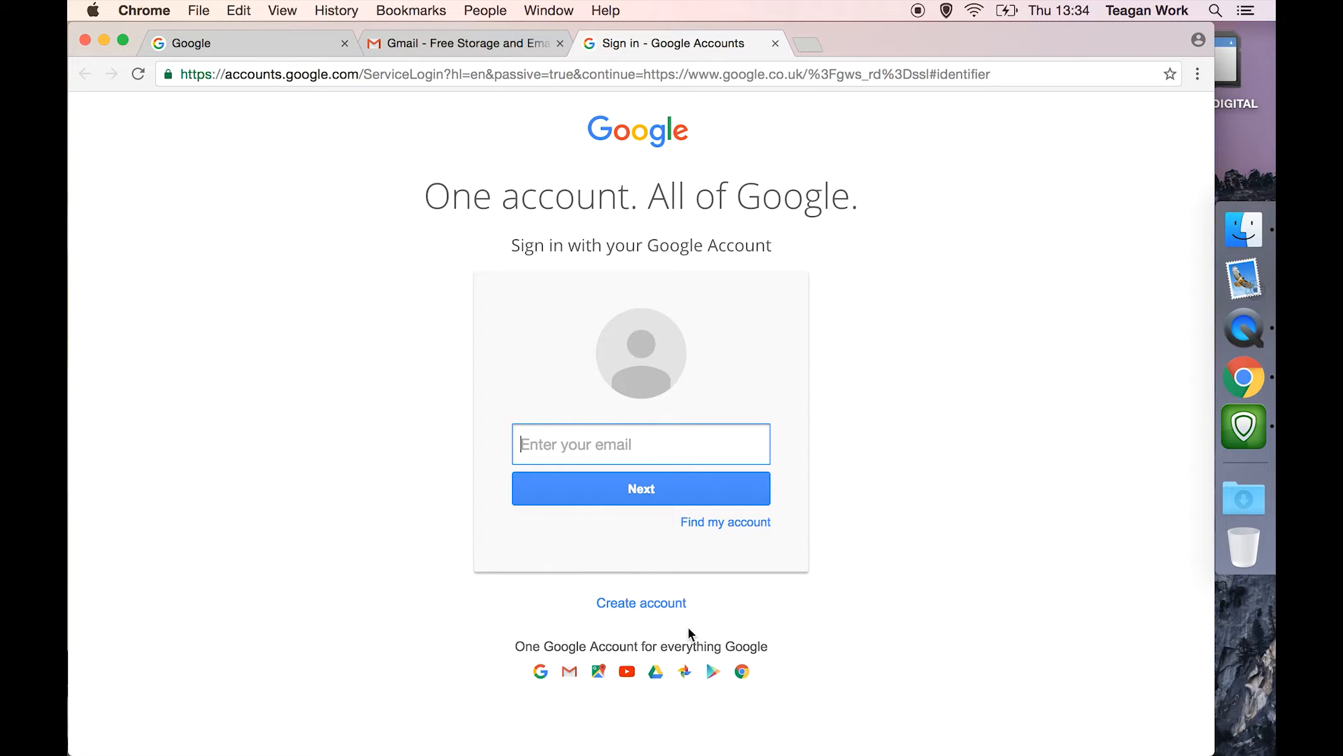
mouse_move(552, 387)
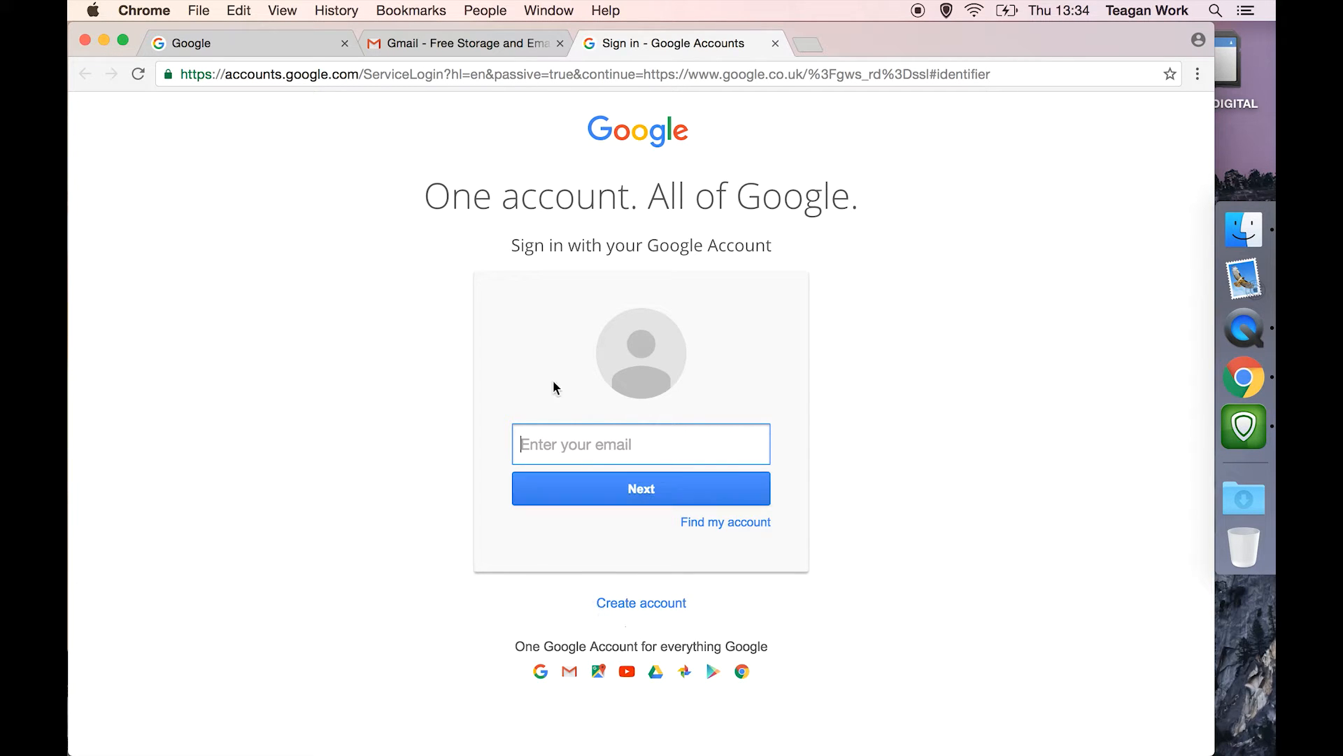
left_click(466, 43)
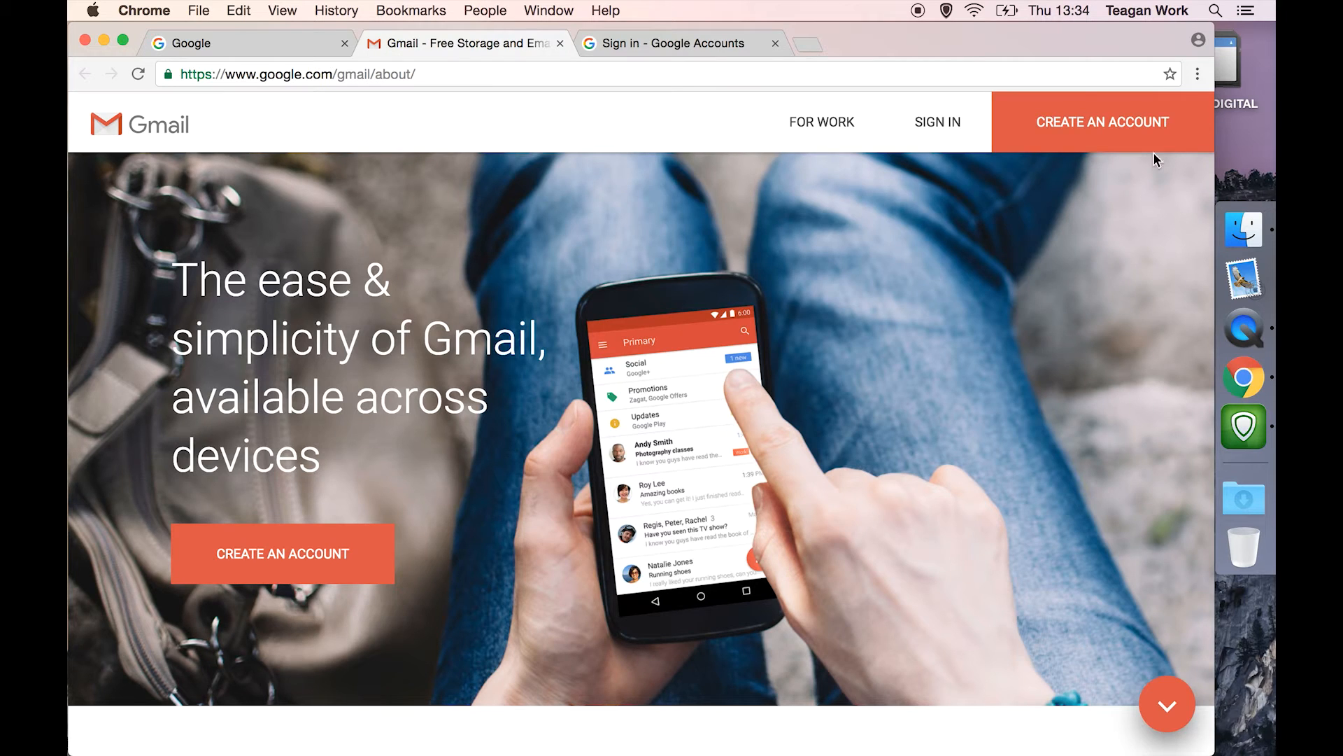
mouse_move(1174, 118)
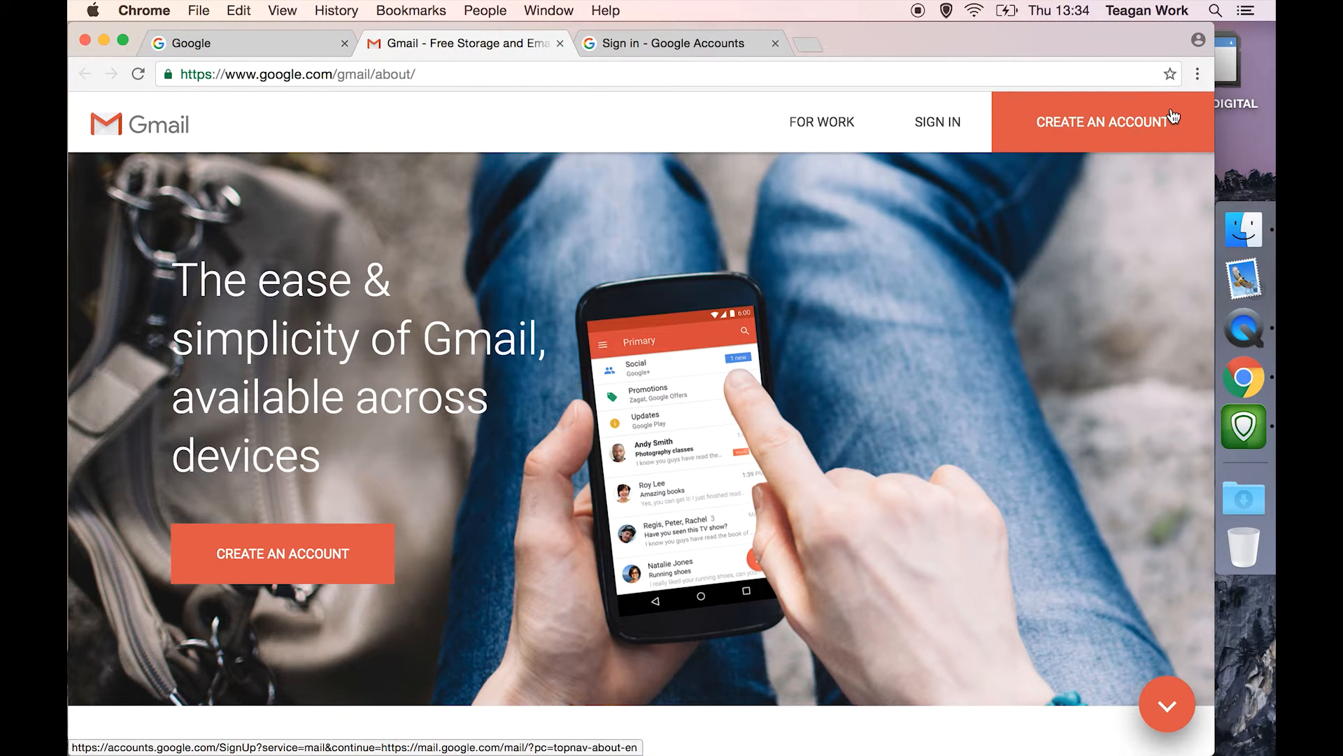
left_click(1103, 122)
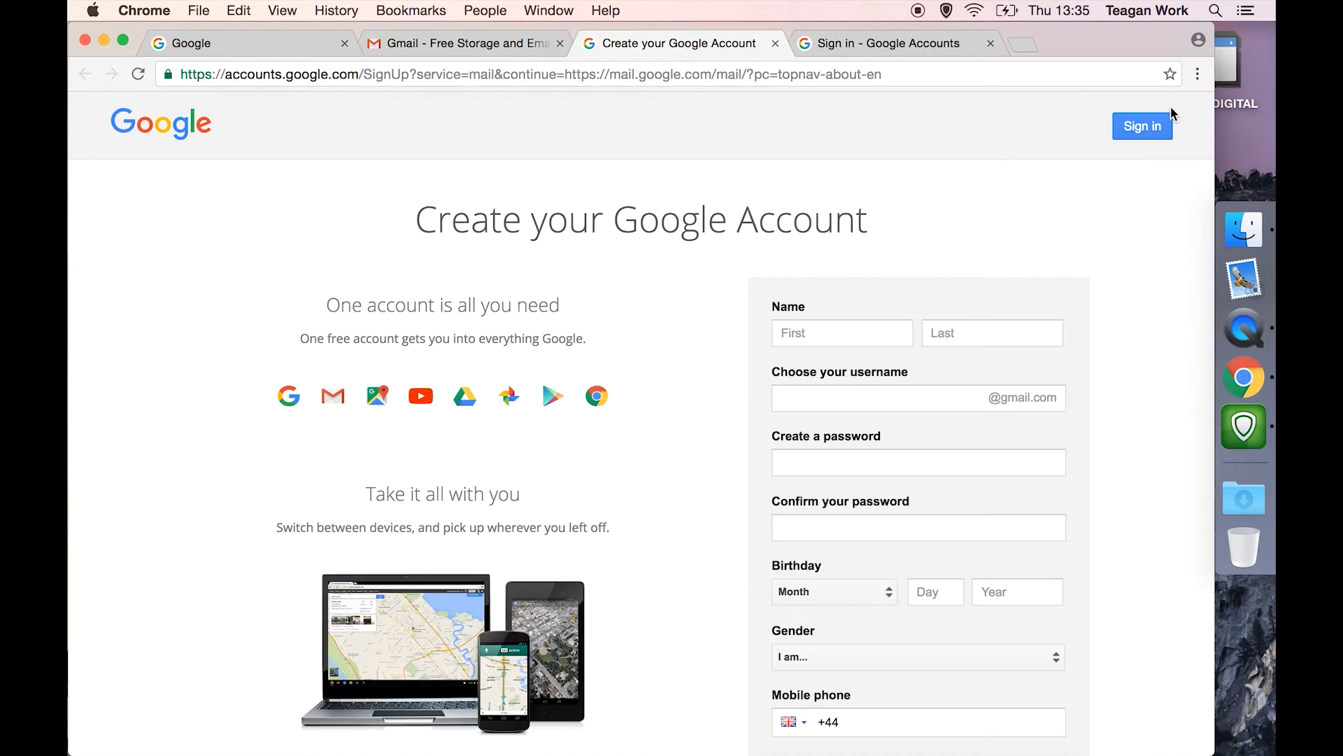
left_click(890, 398)
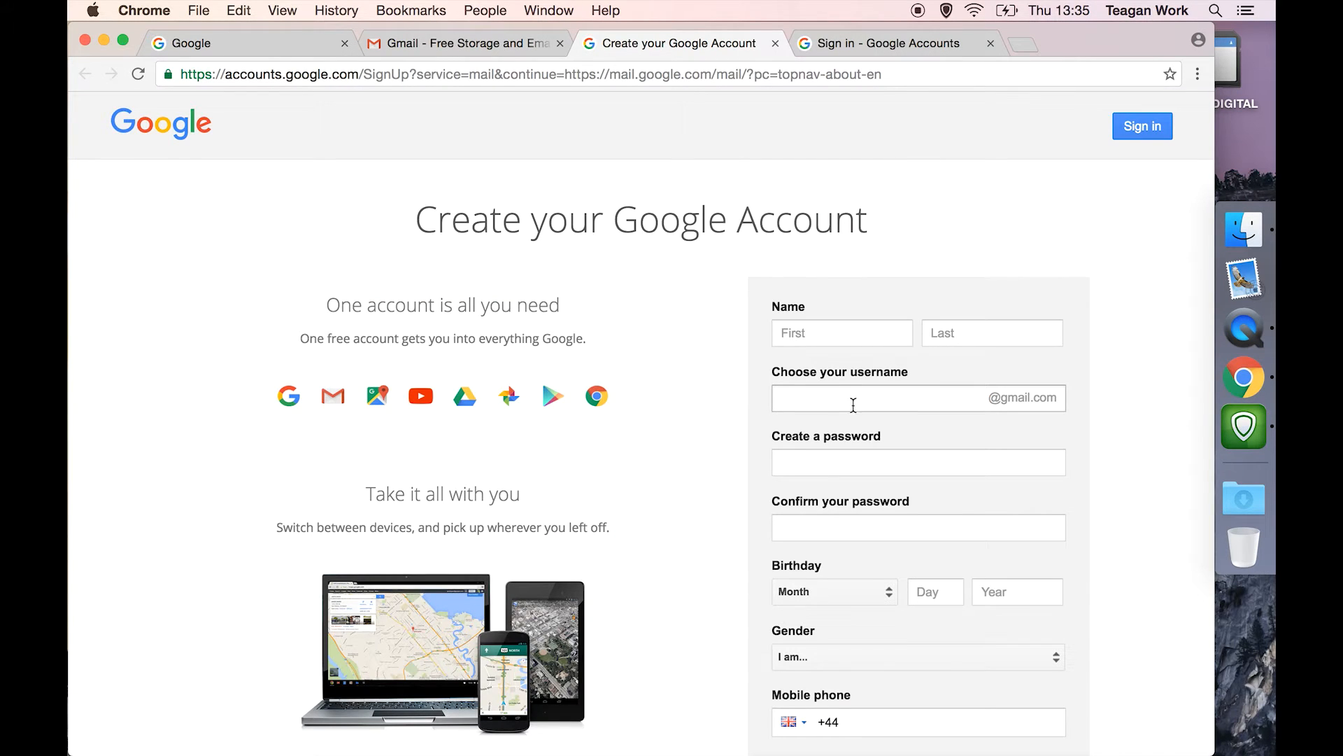
left_click(841, 332)
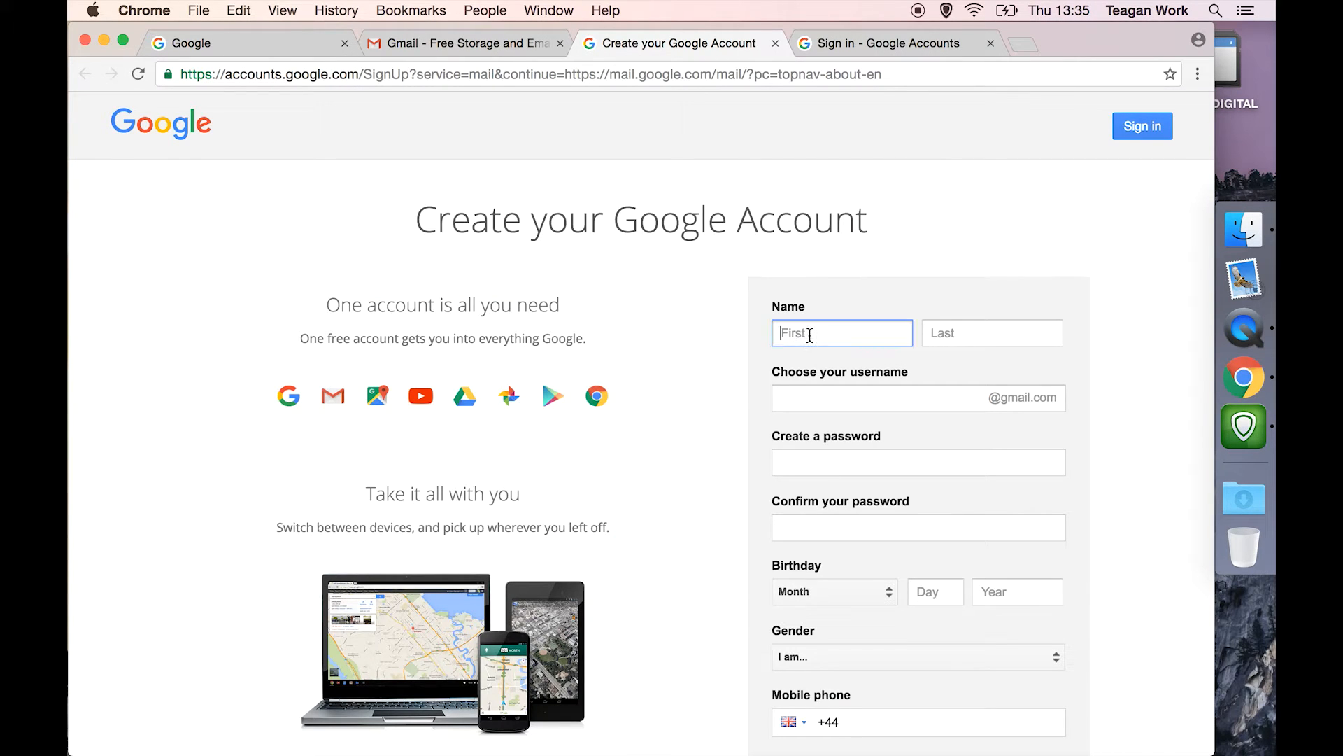
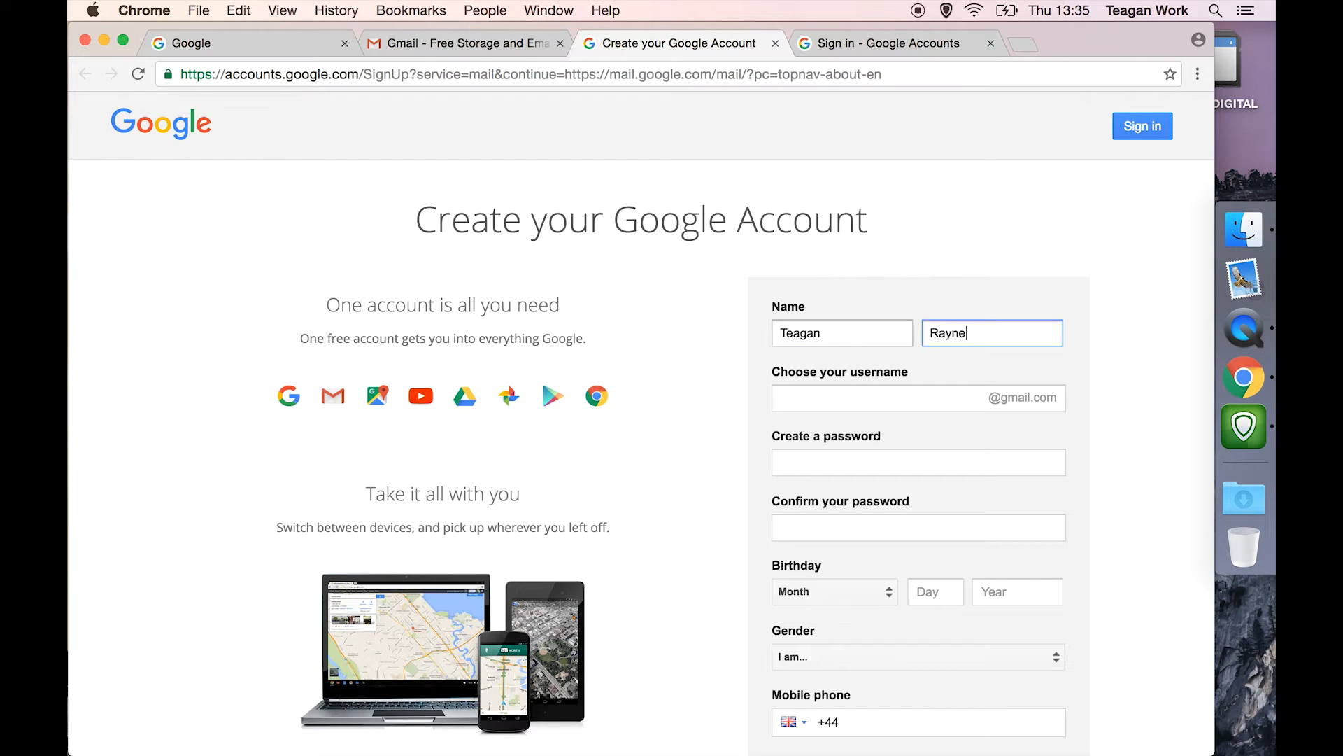
left_click(917, 398)
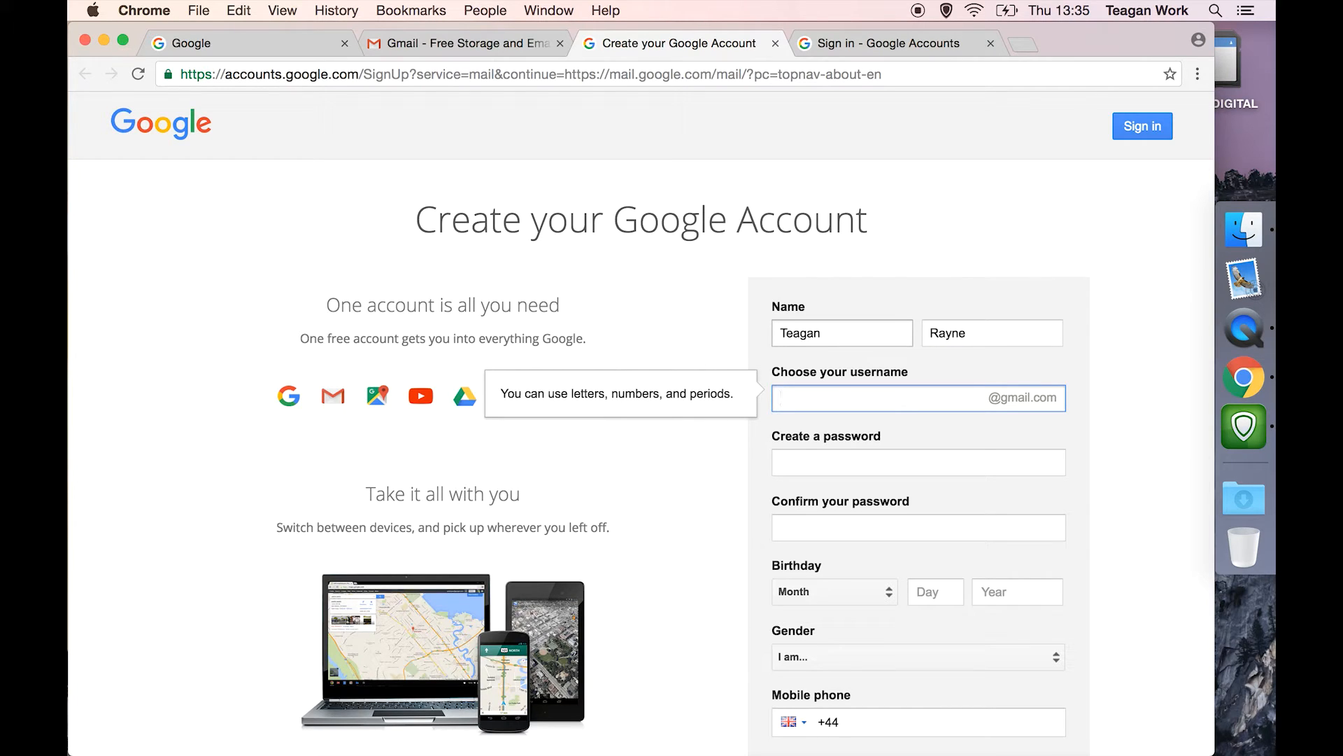
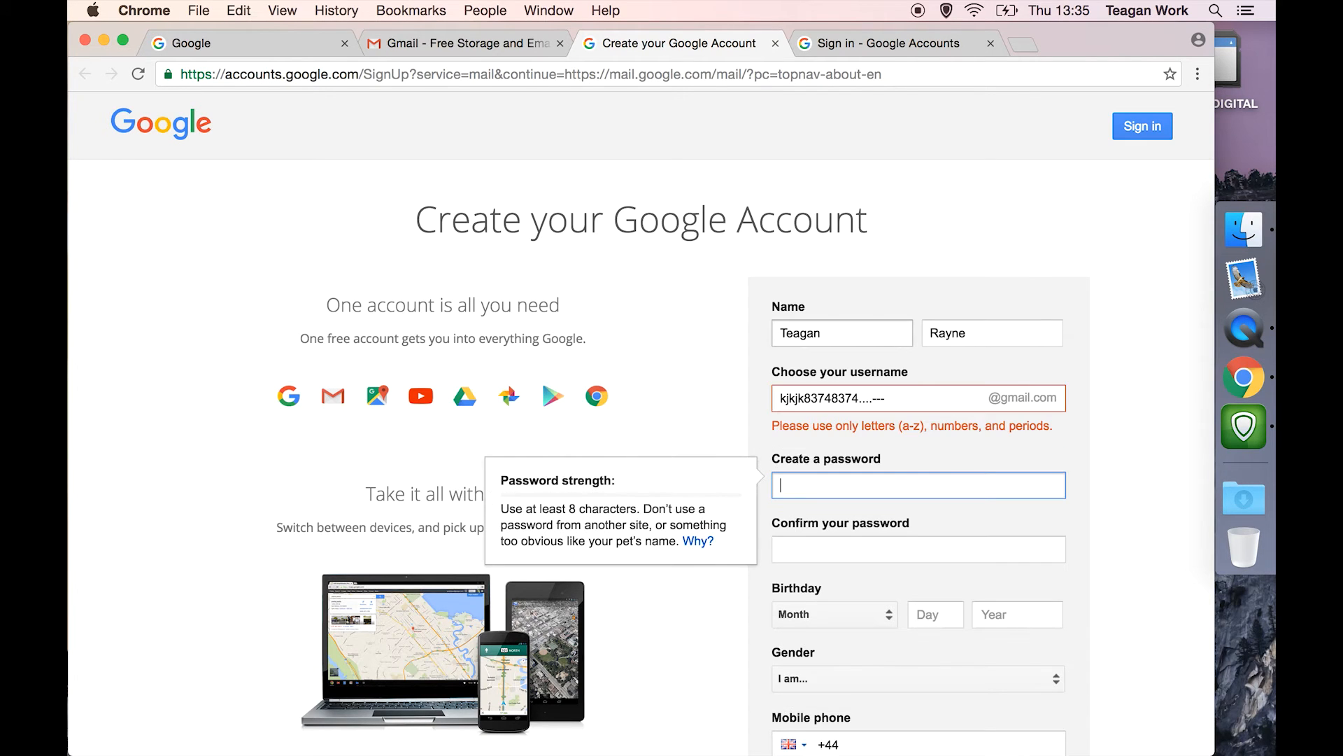
left_click(873, 398)
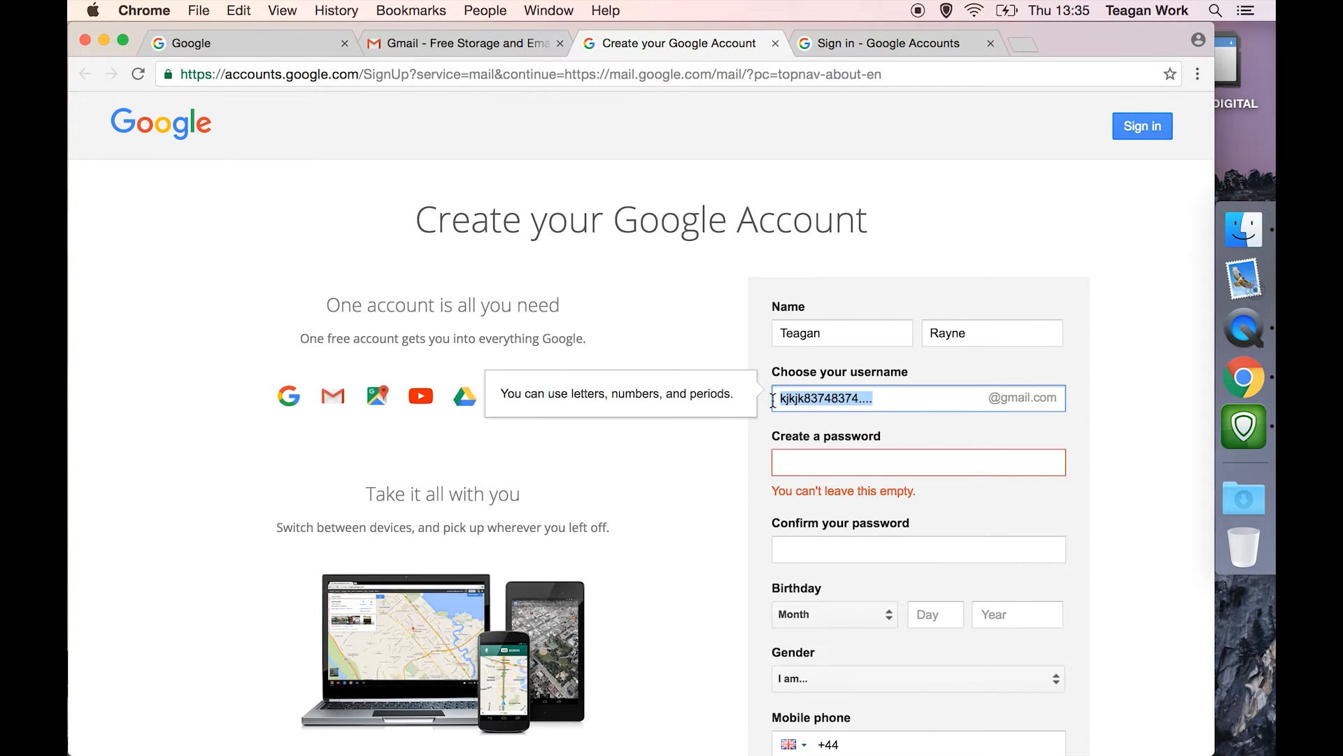
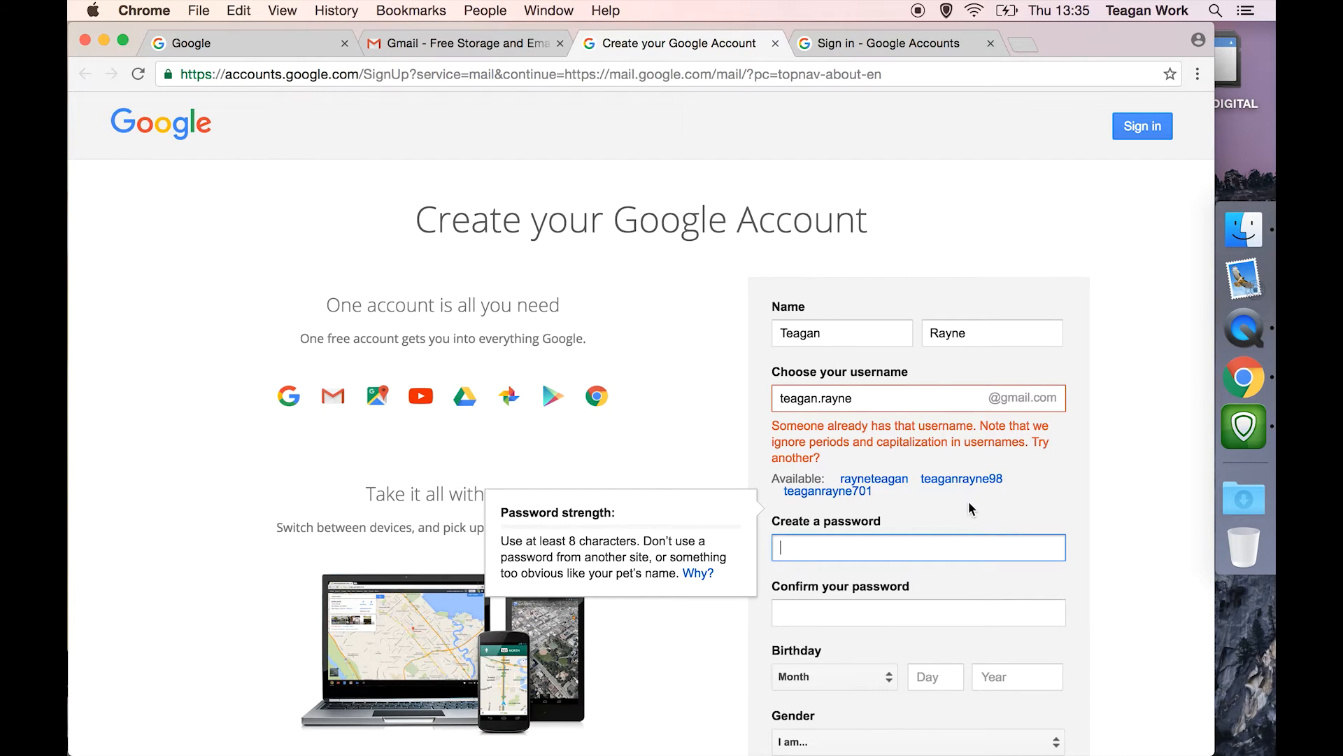
mouse_move(874, 478)
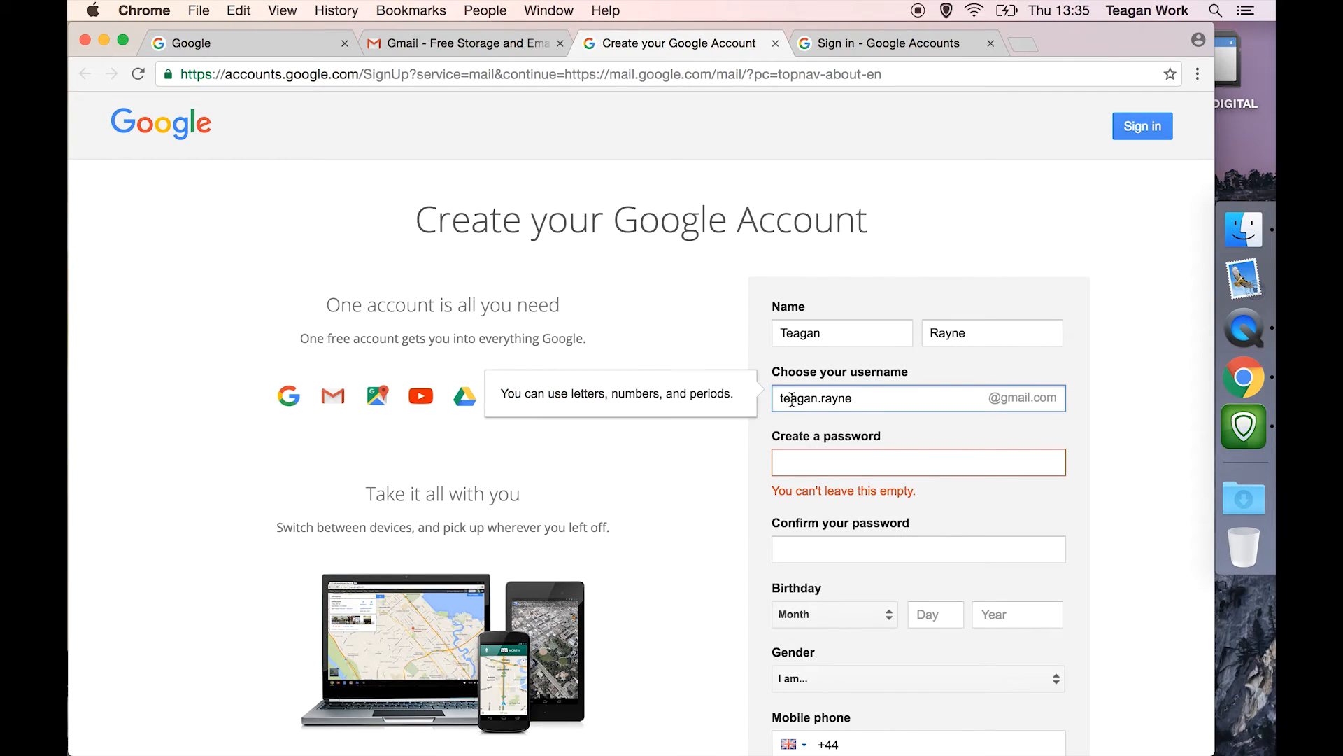
mouse_move(764, 410)
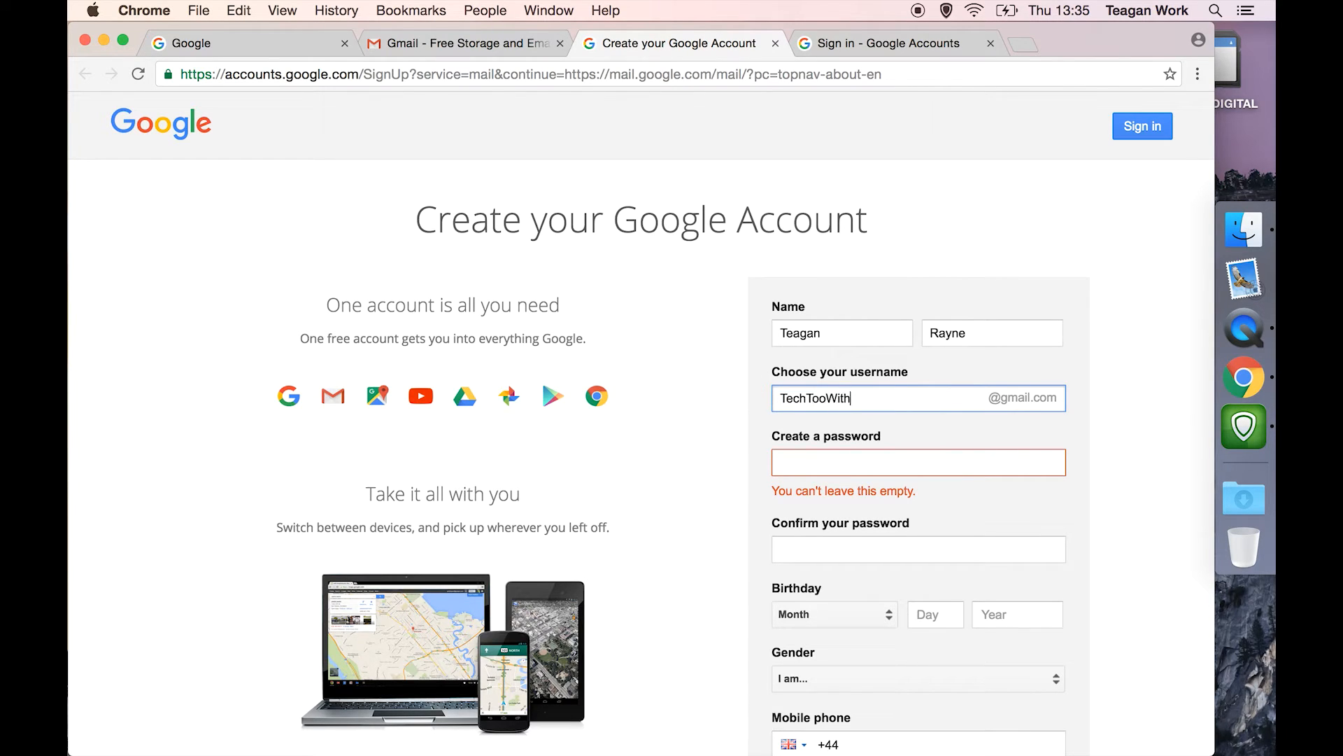
type("Tea")
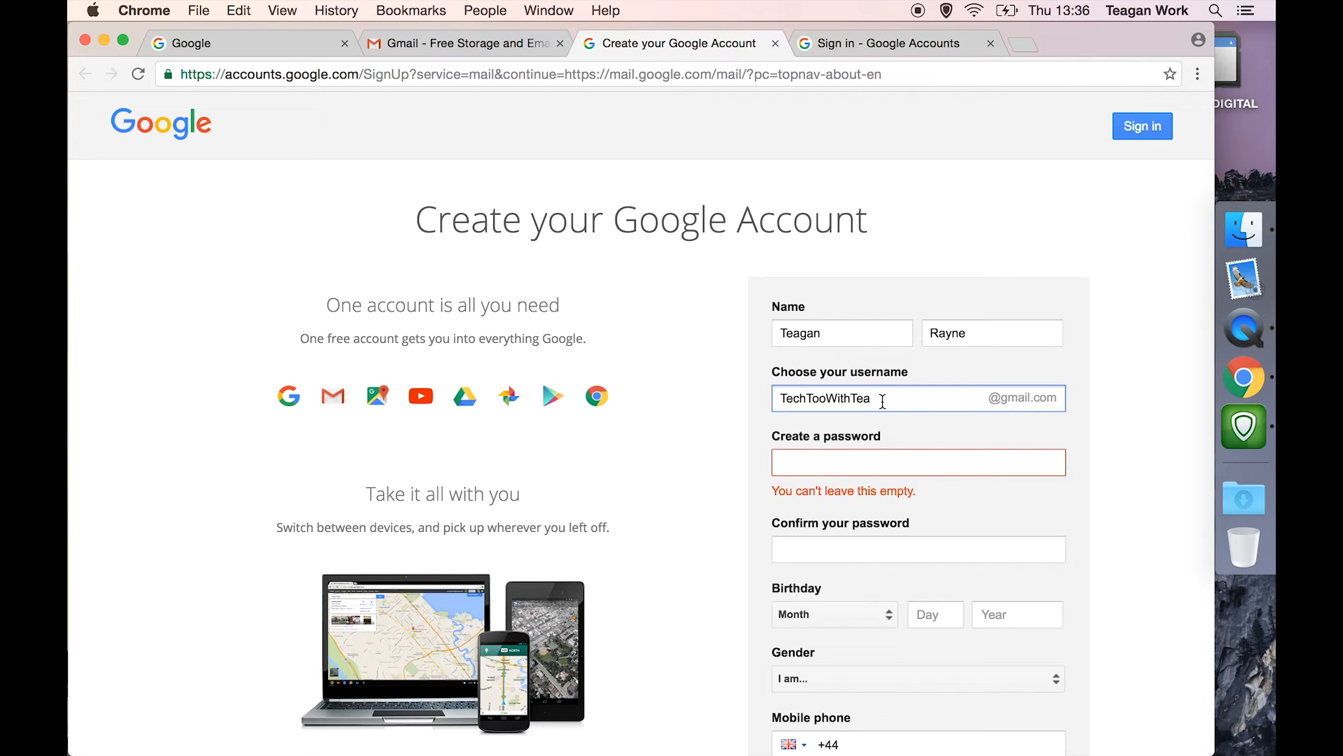
mouse_move(419, 364)
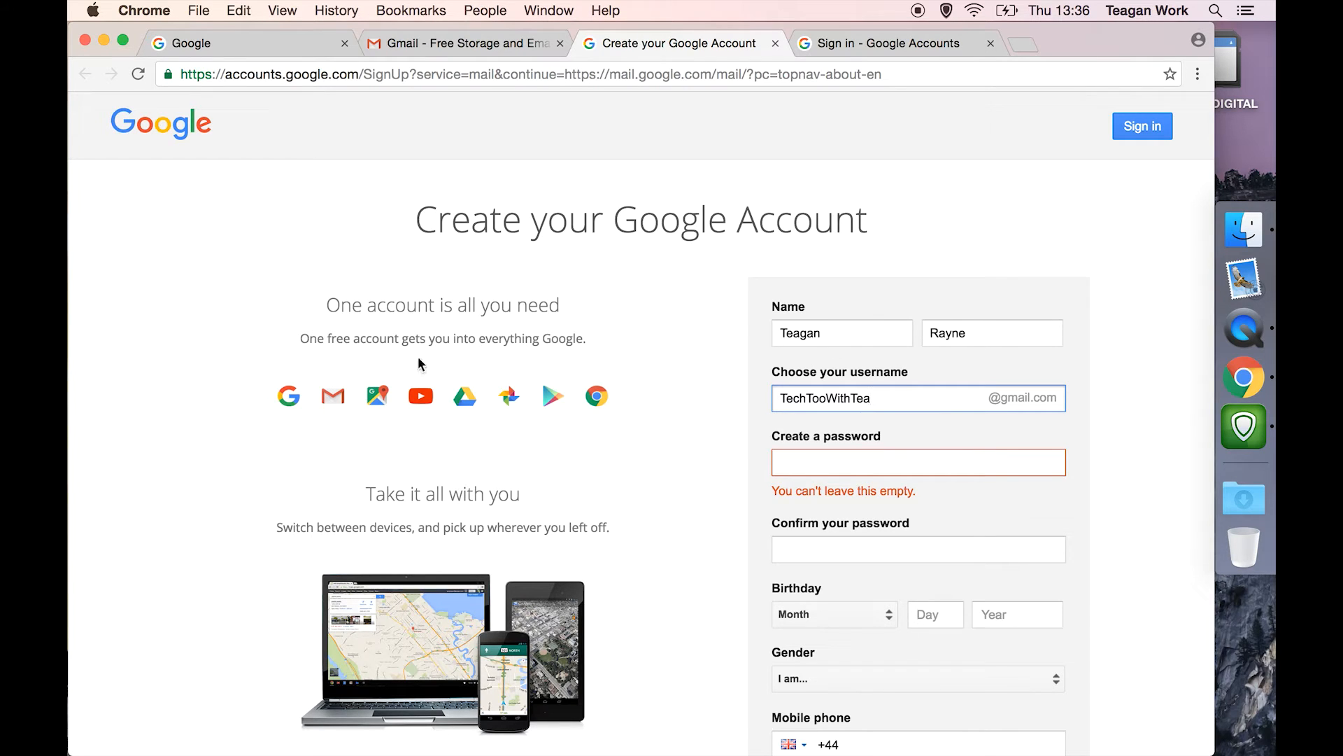
mouse_move(407, 410)
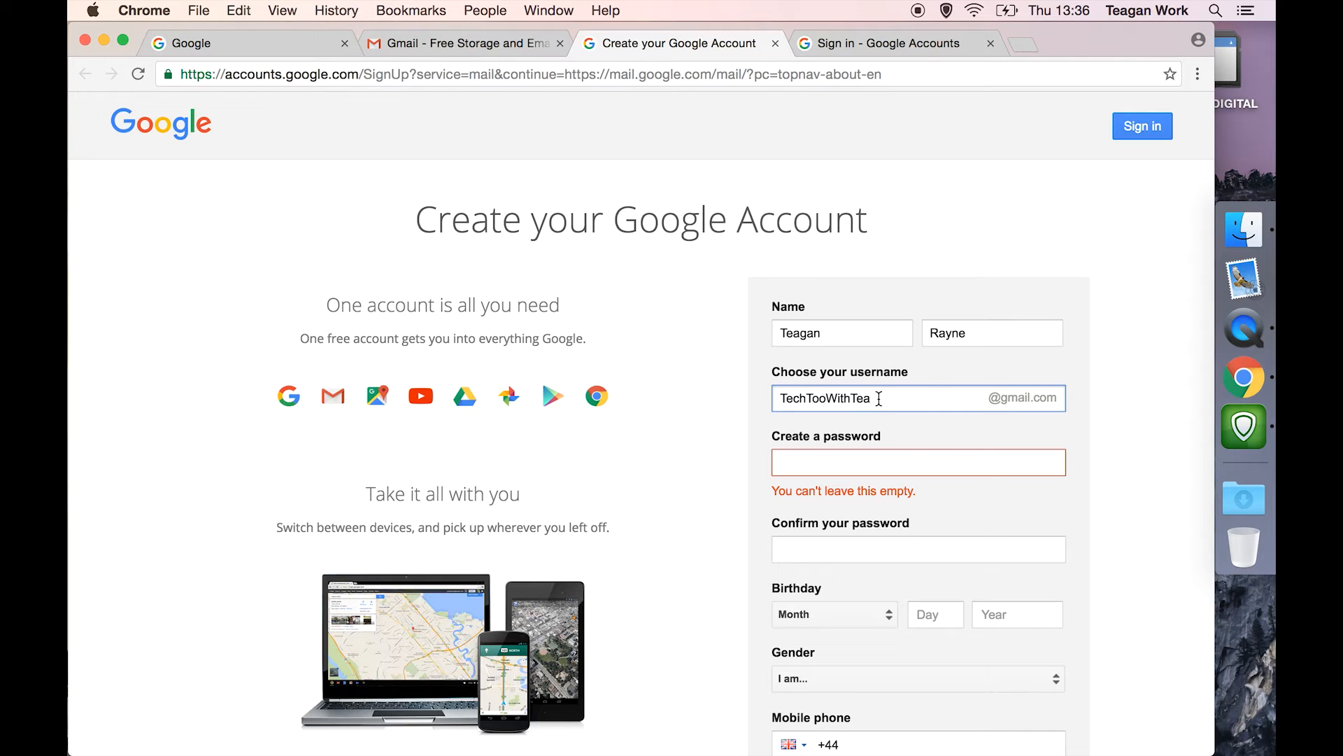
mouse_move(801, 398)
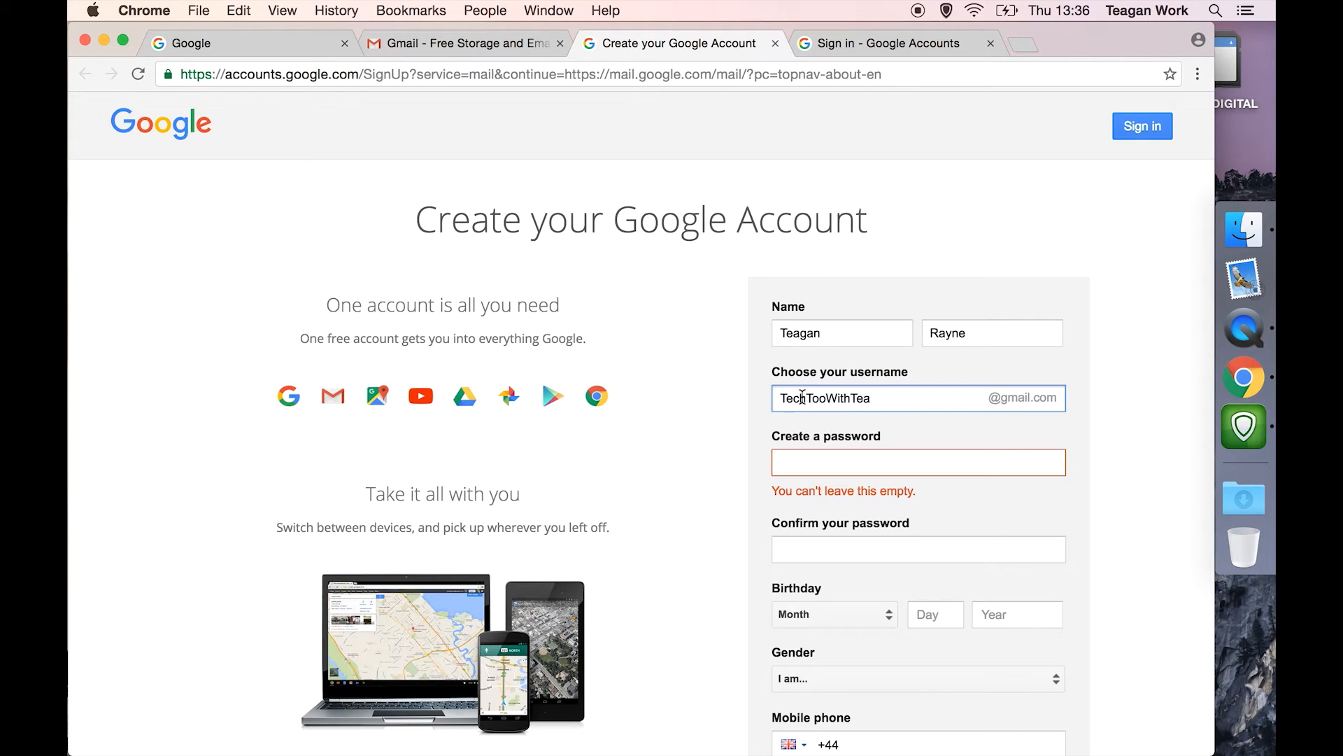
mouse_move(878, 398)
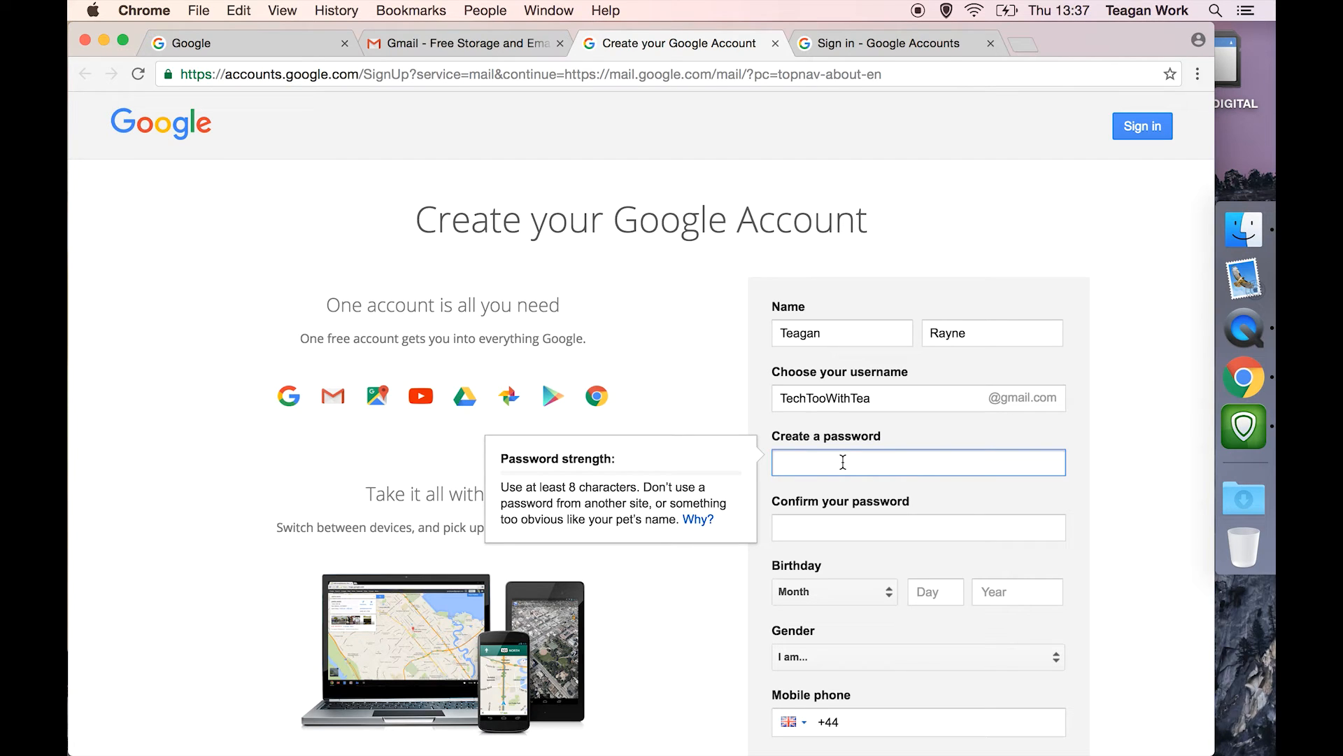
Step: Create and confirm a password for the new Google account
left_click(917, 462)
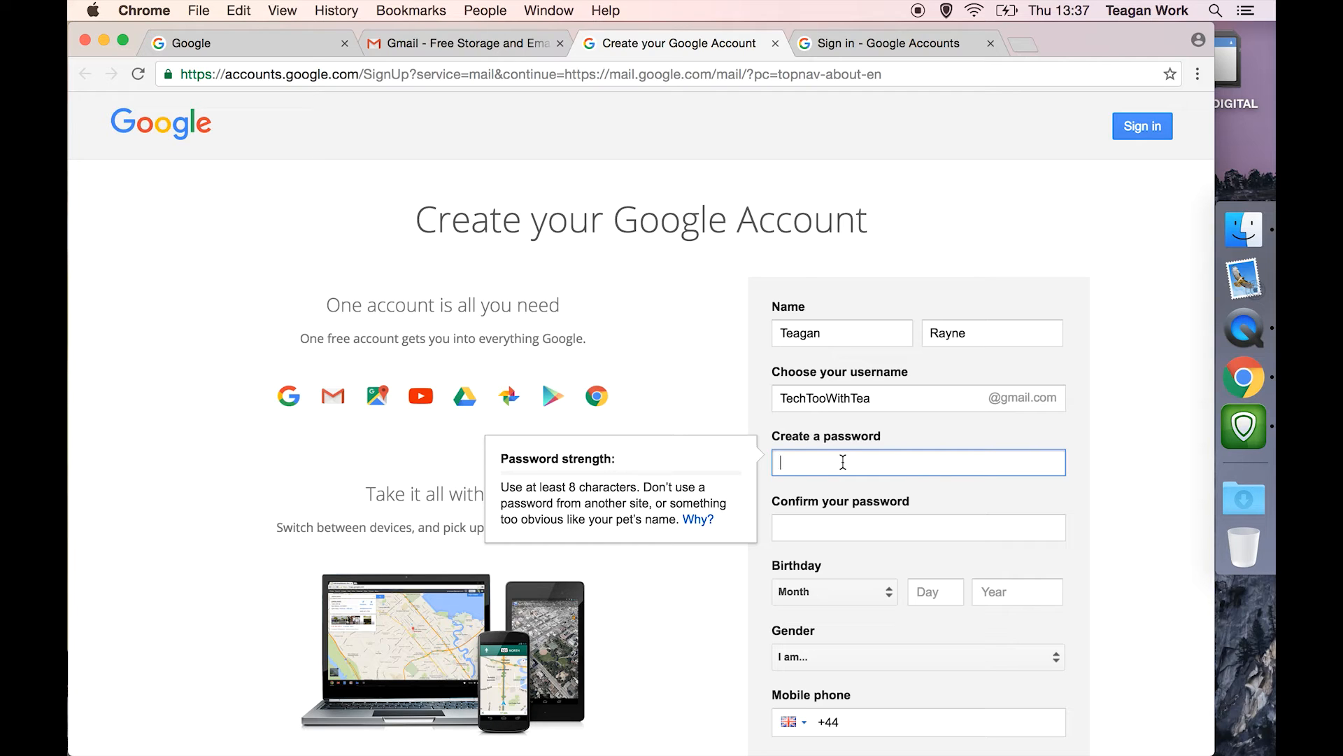
mouse_move(538, 474)
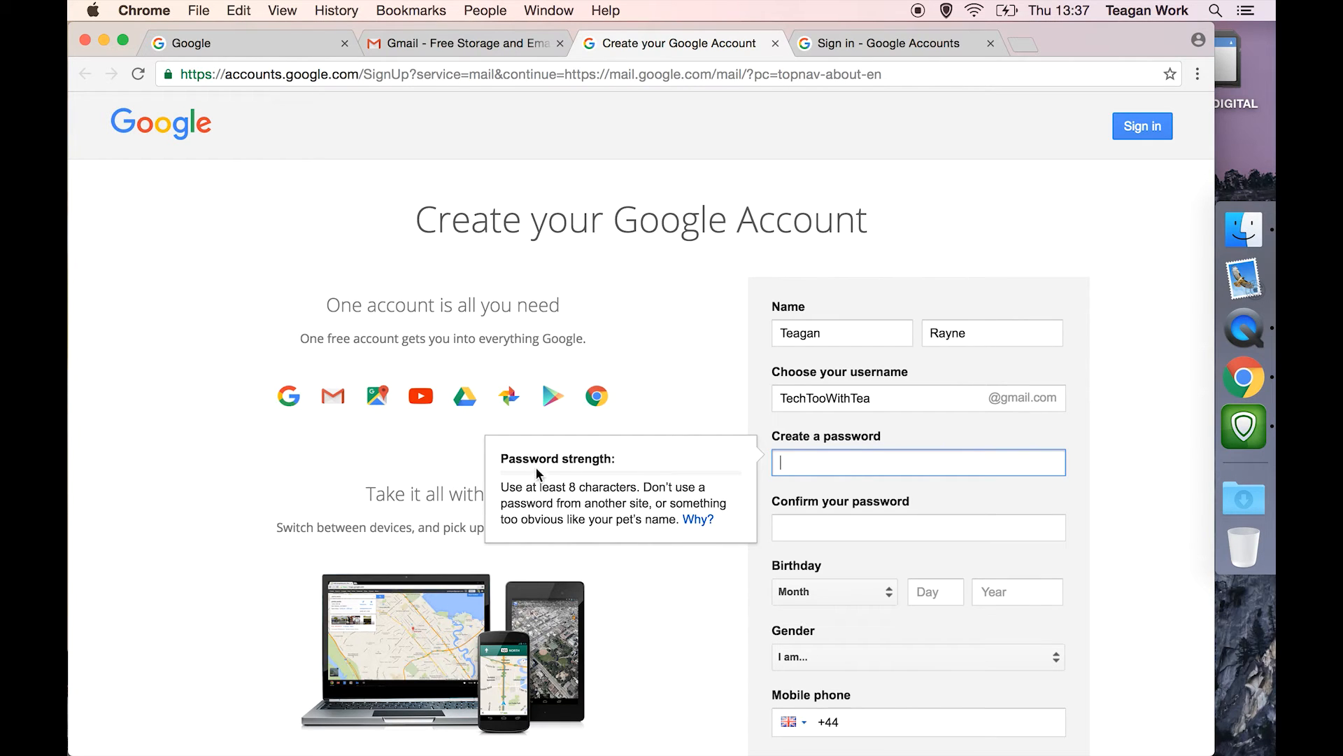
mouse_move(789, 465)
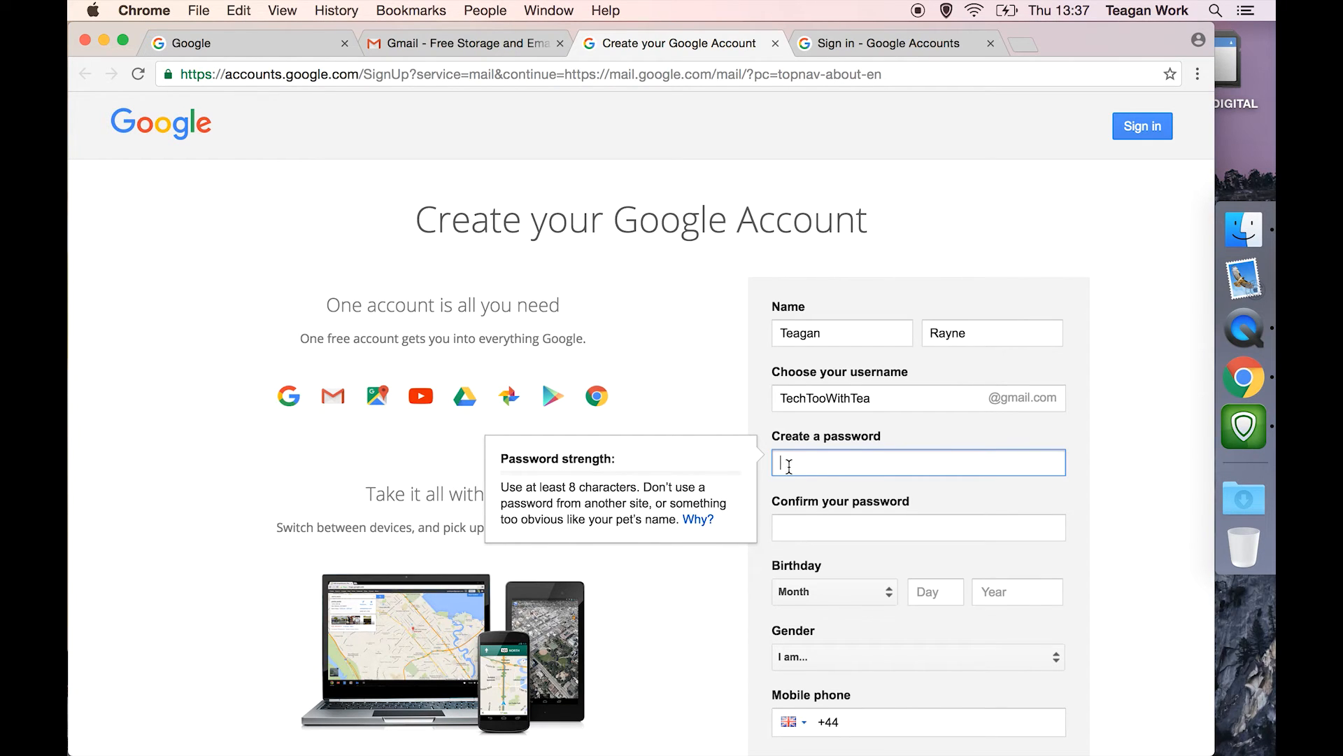
mouse_move(793, 466)
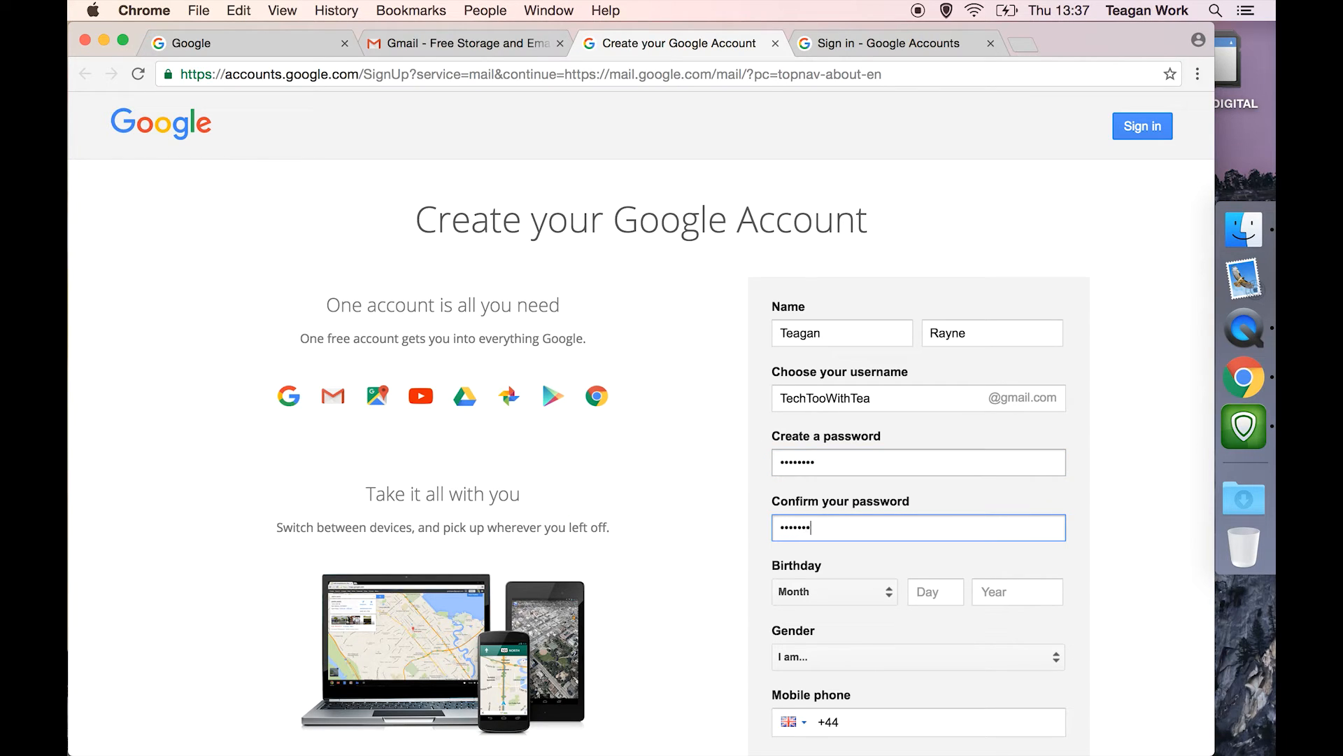
left_click(832, 592)
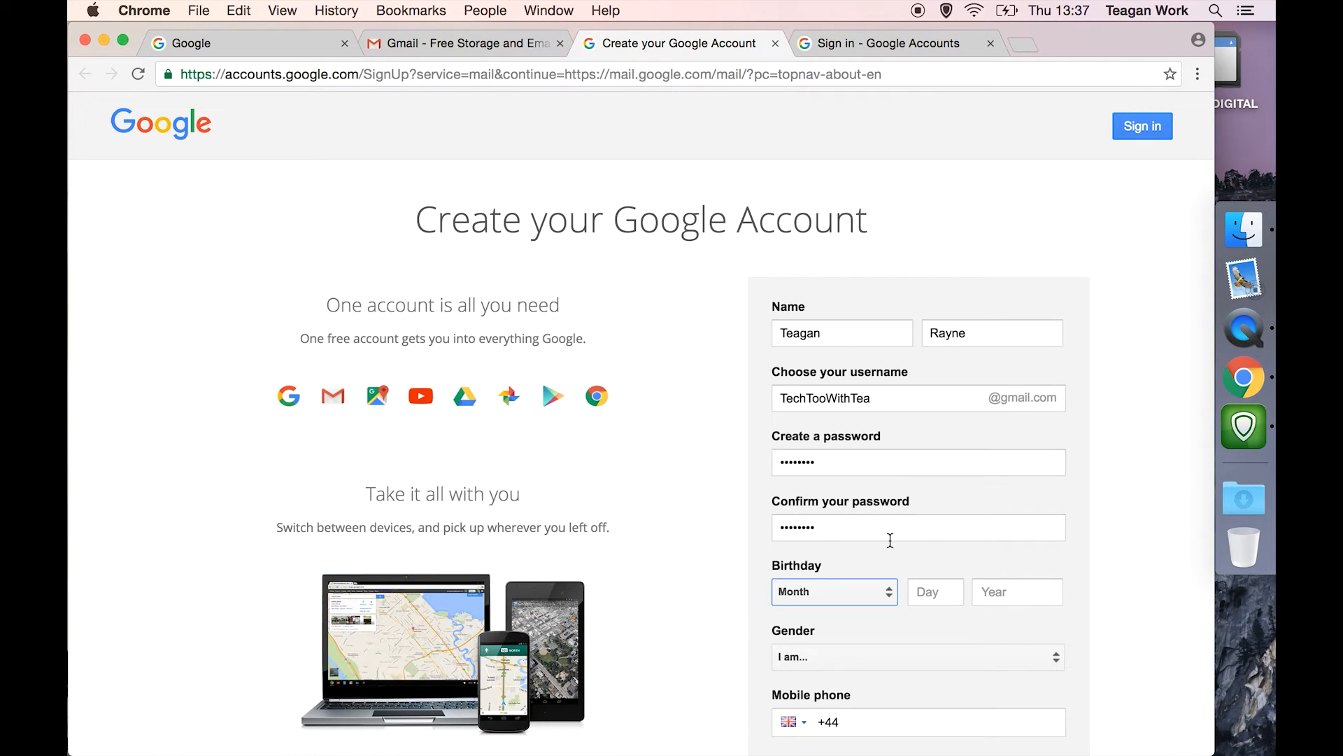
mouse_move(875, 615)
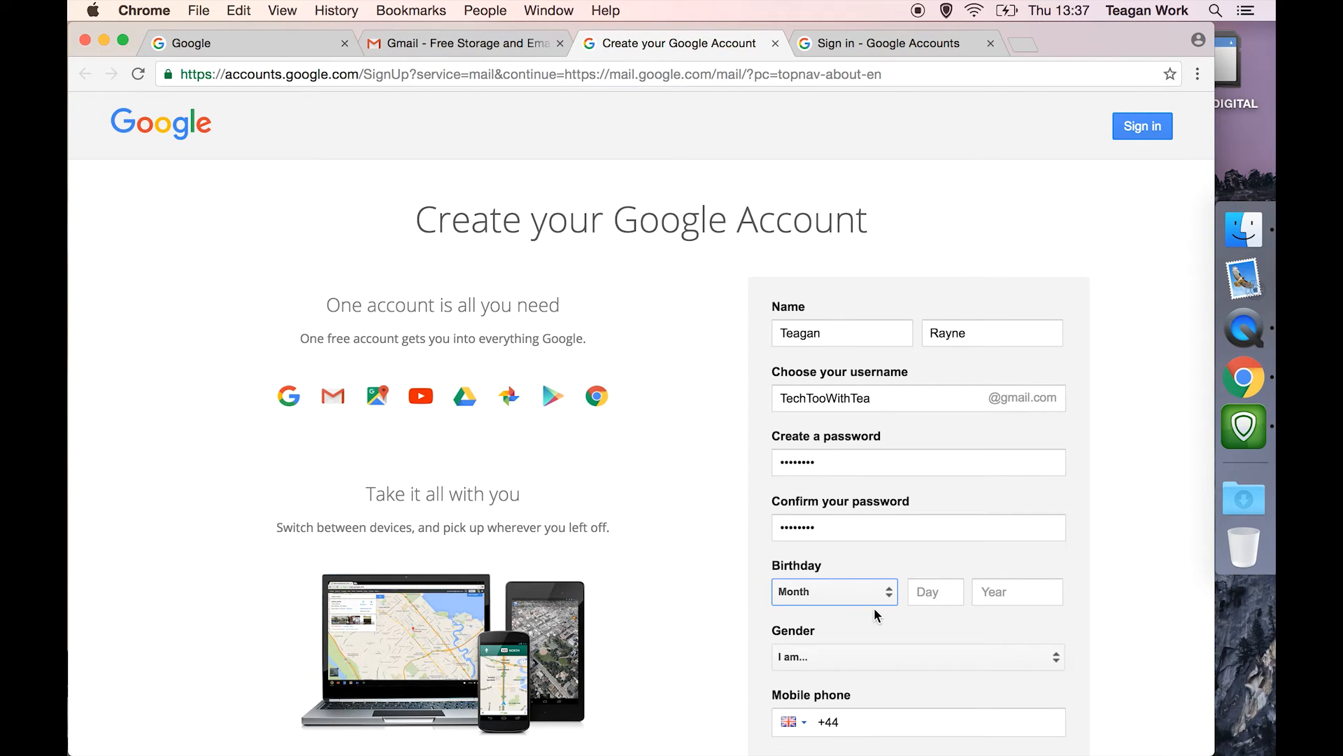
left_click(828, 591)
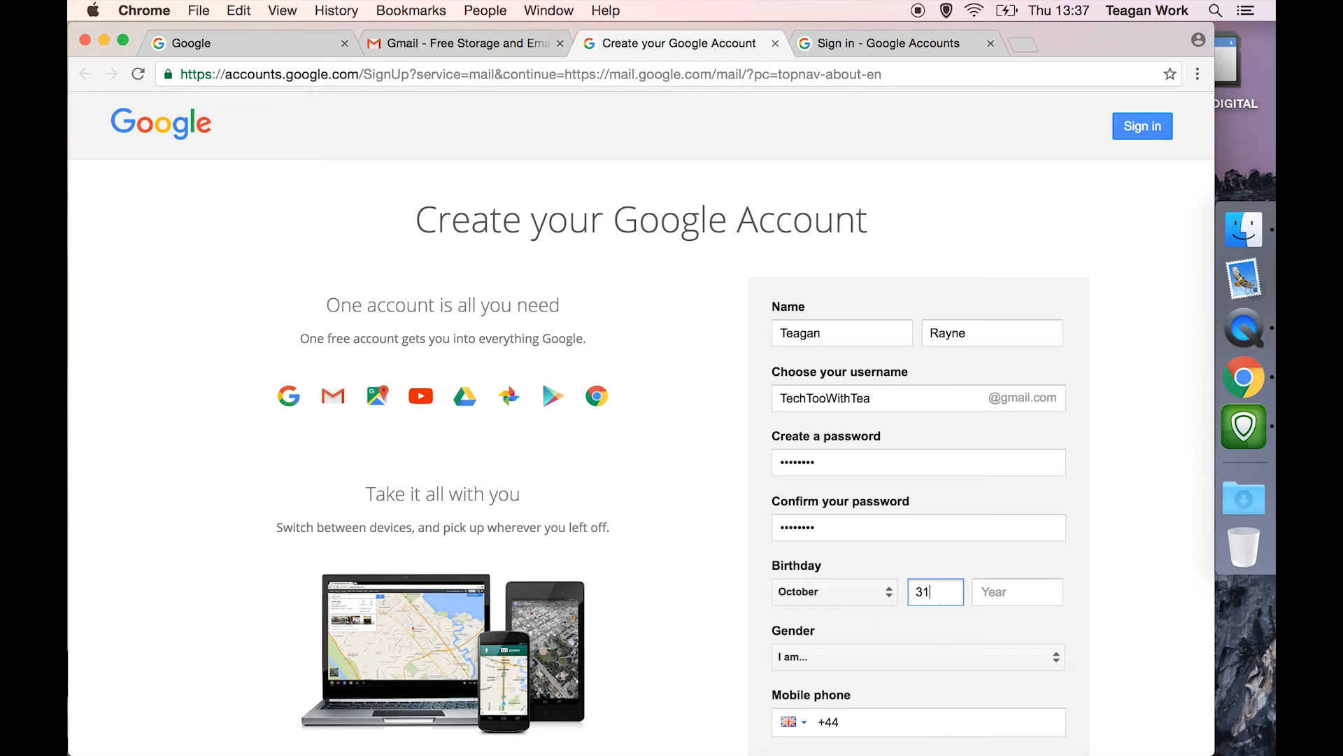
type("1990")
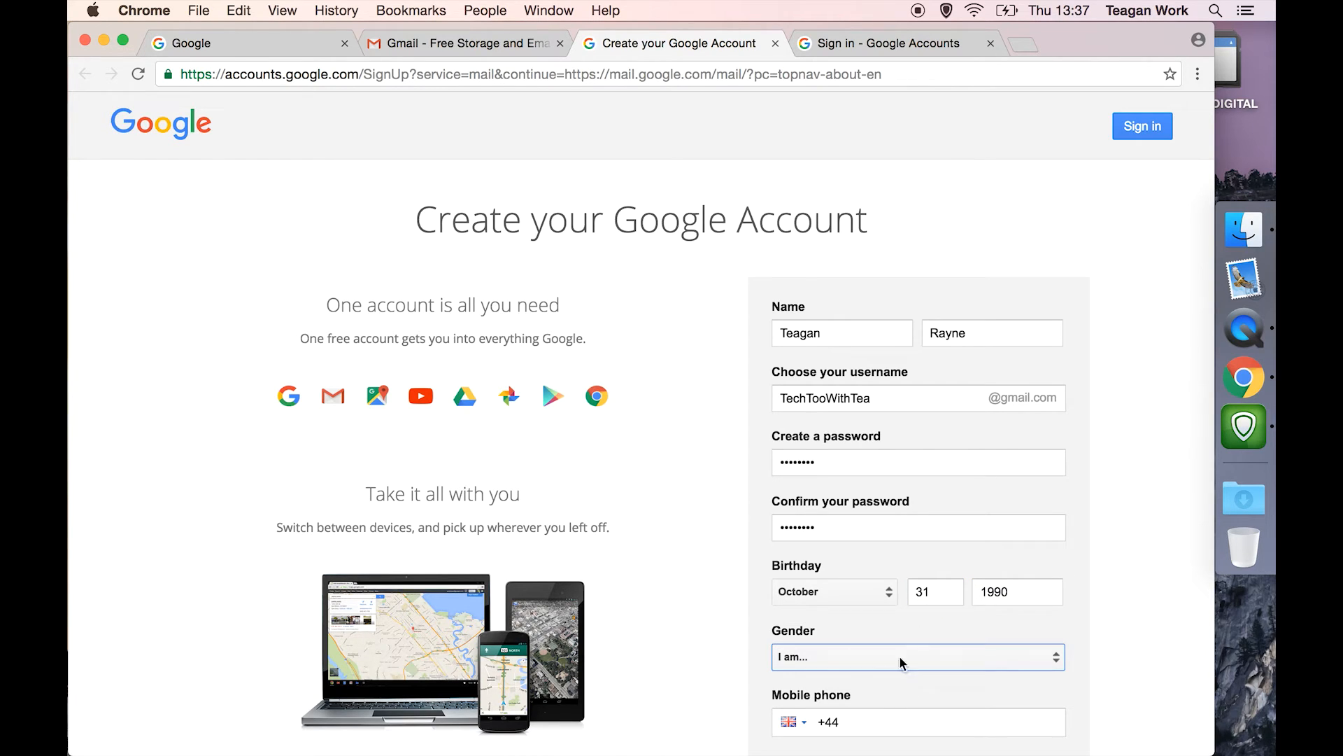
left_click(917, 656)
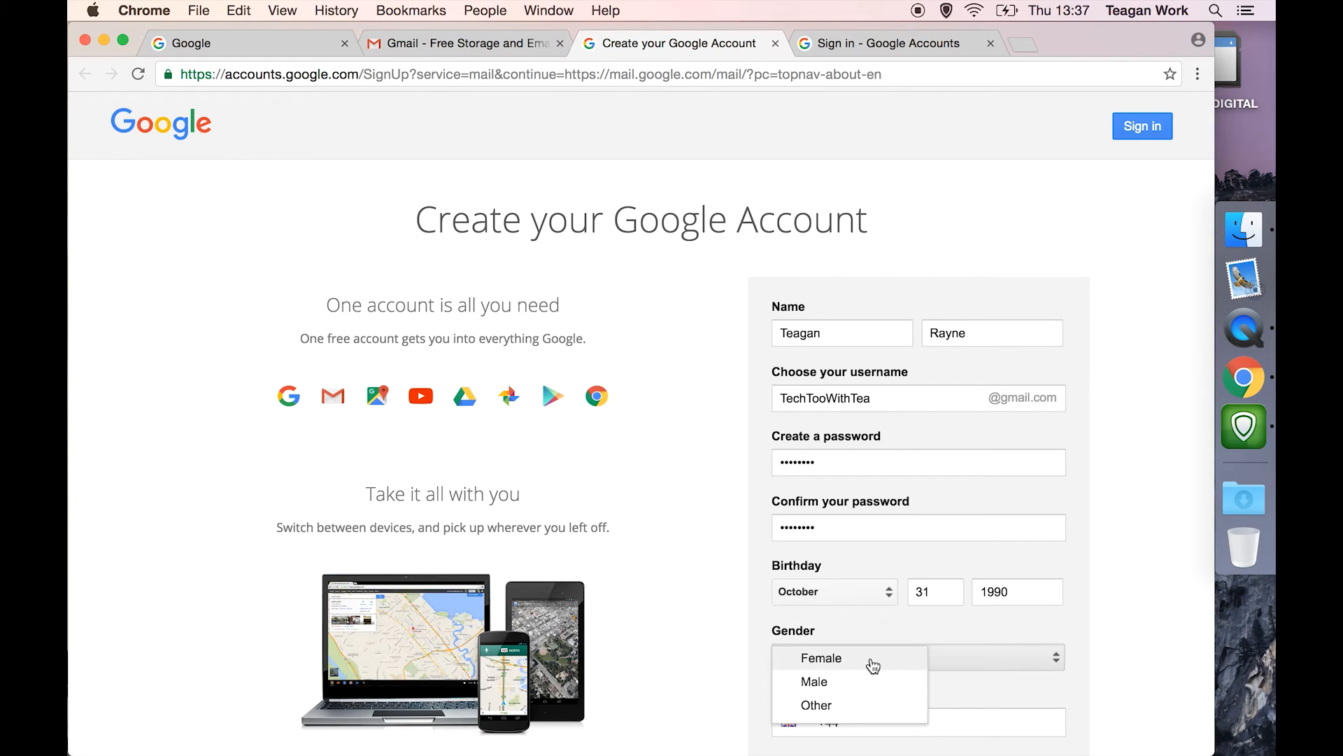
mouse_move(859, 680)
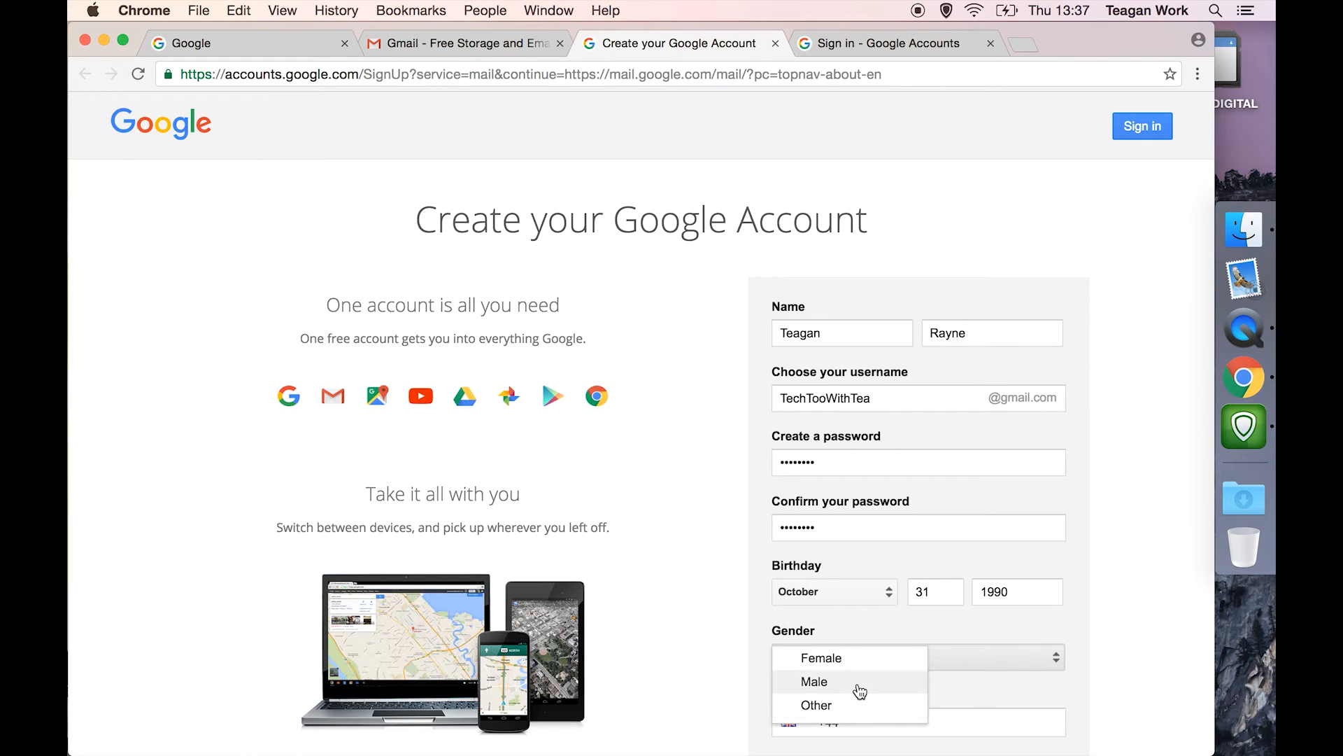
mouse_move(859, 666)
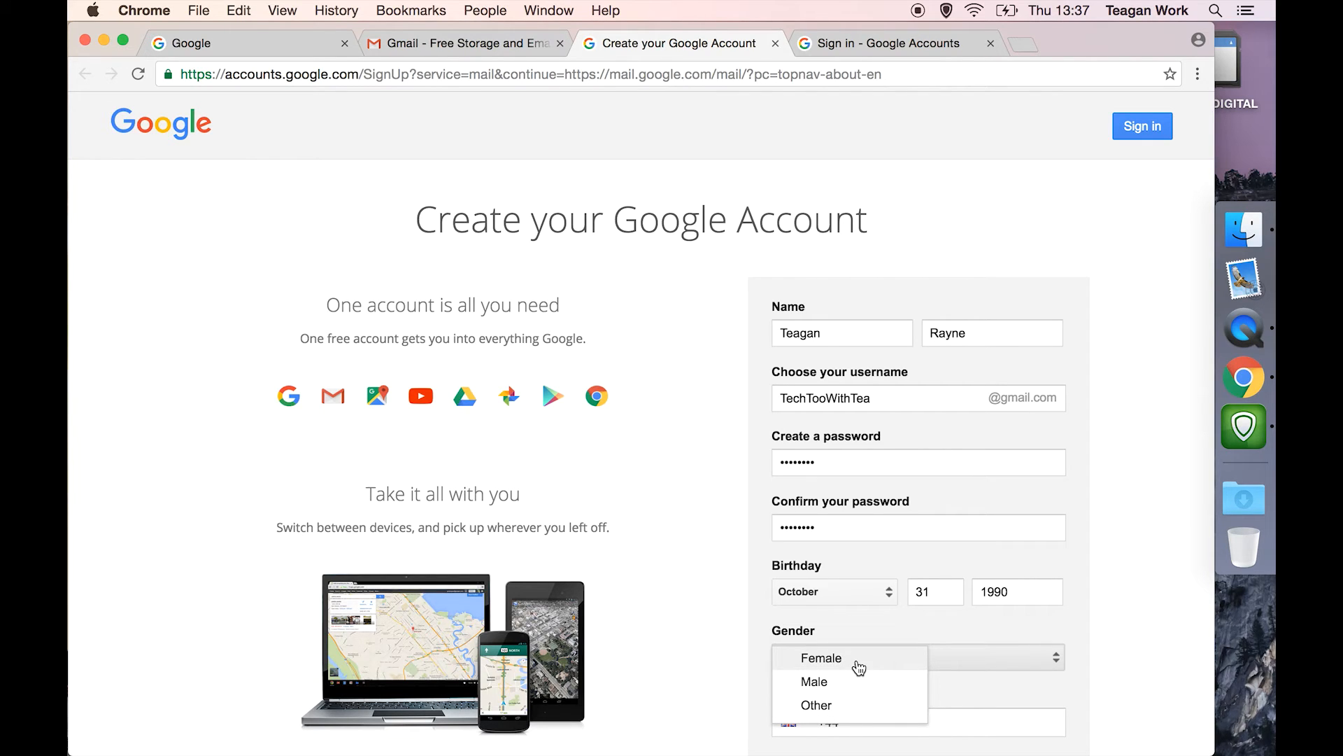
left_click(820, 657)
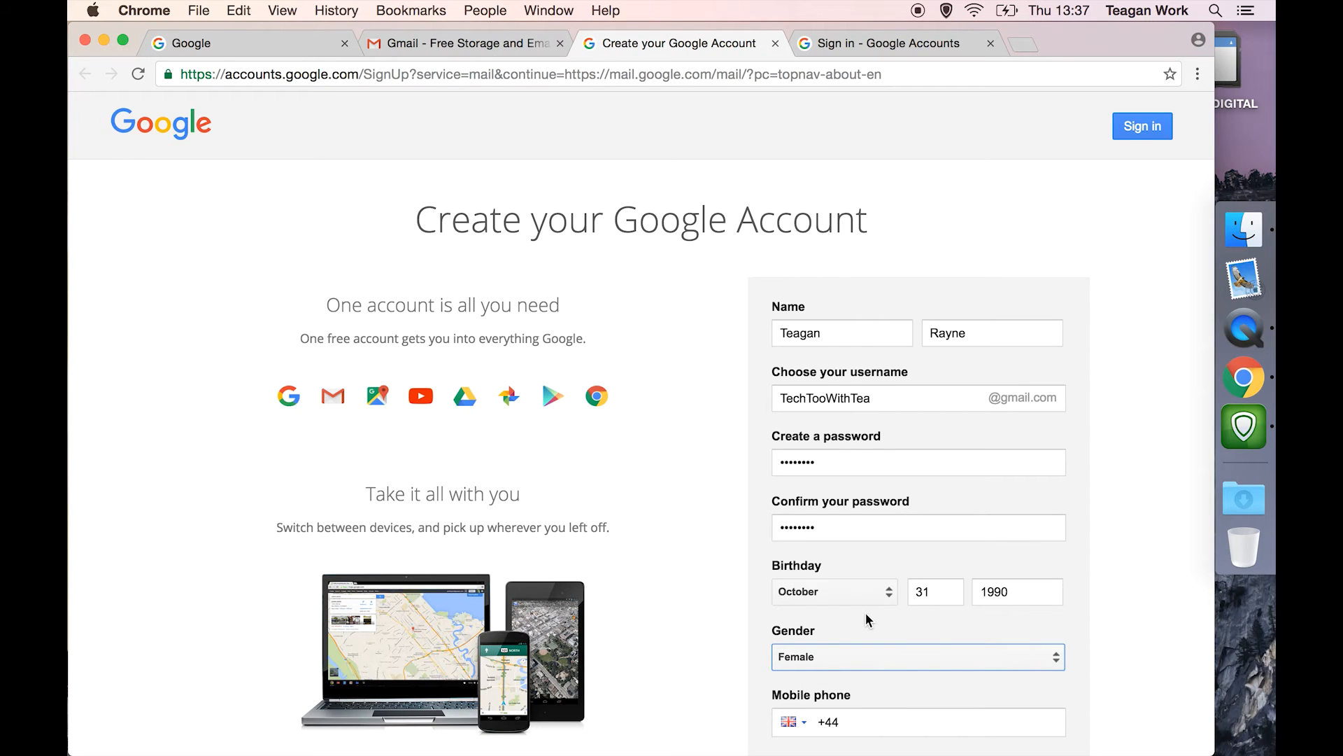
scroll("down", 3)
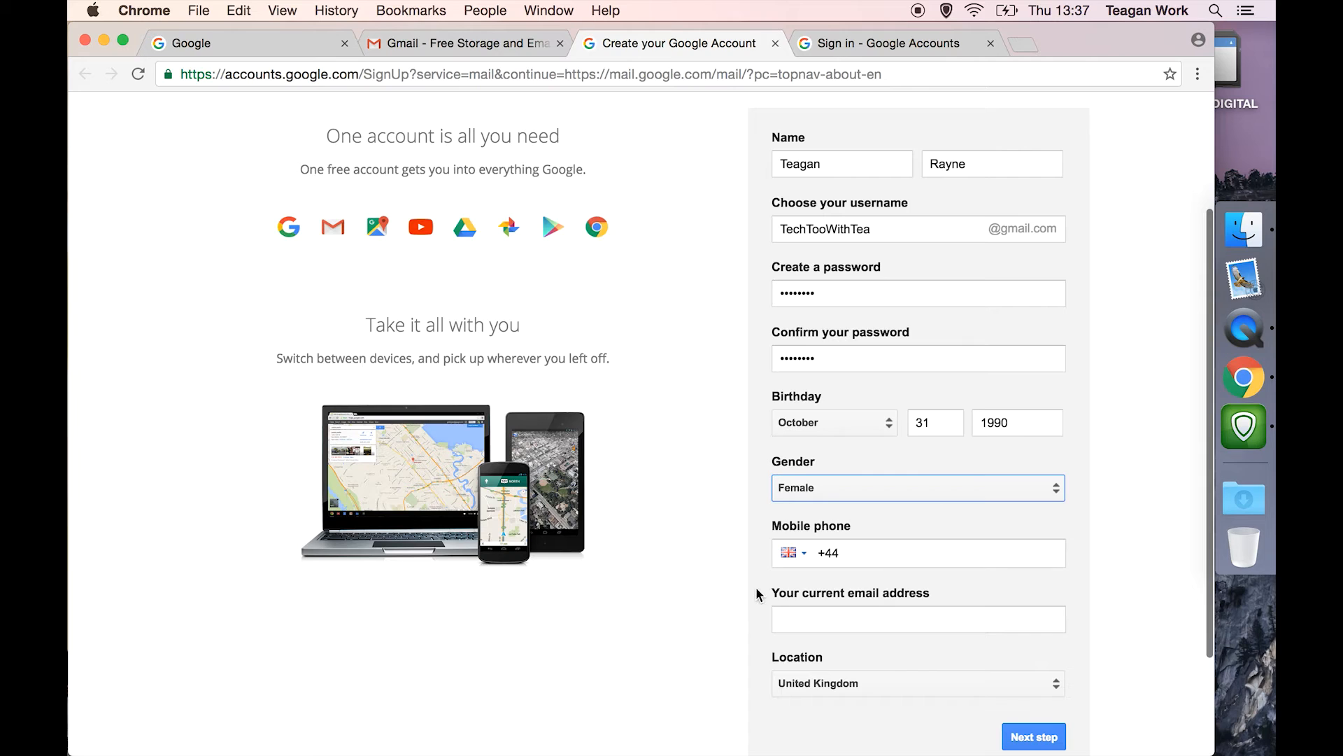
mouse_move(824, 511)
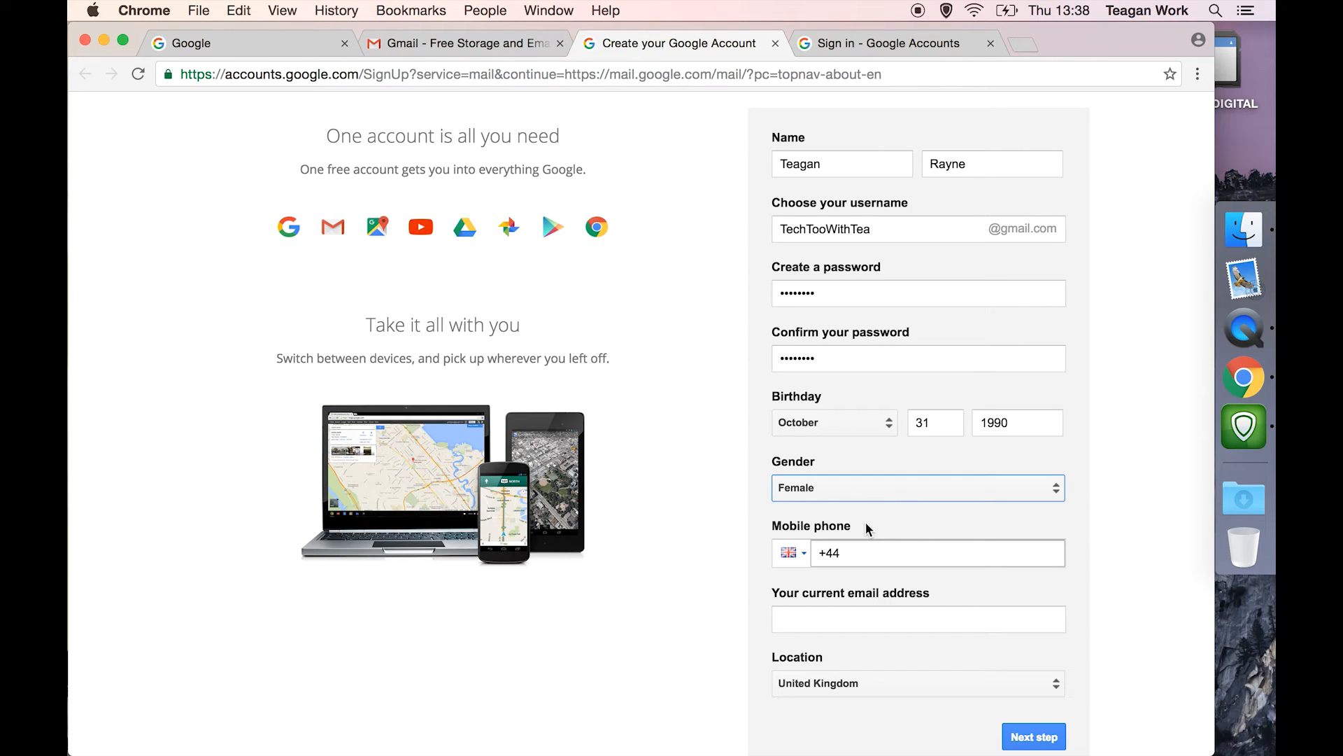
mouse_move(814, 533)
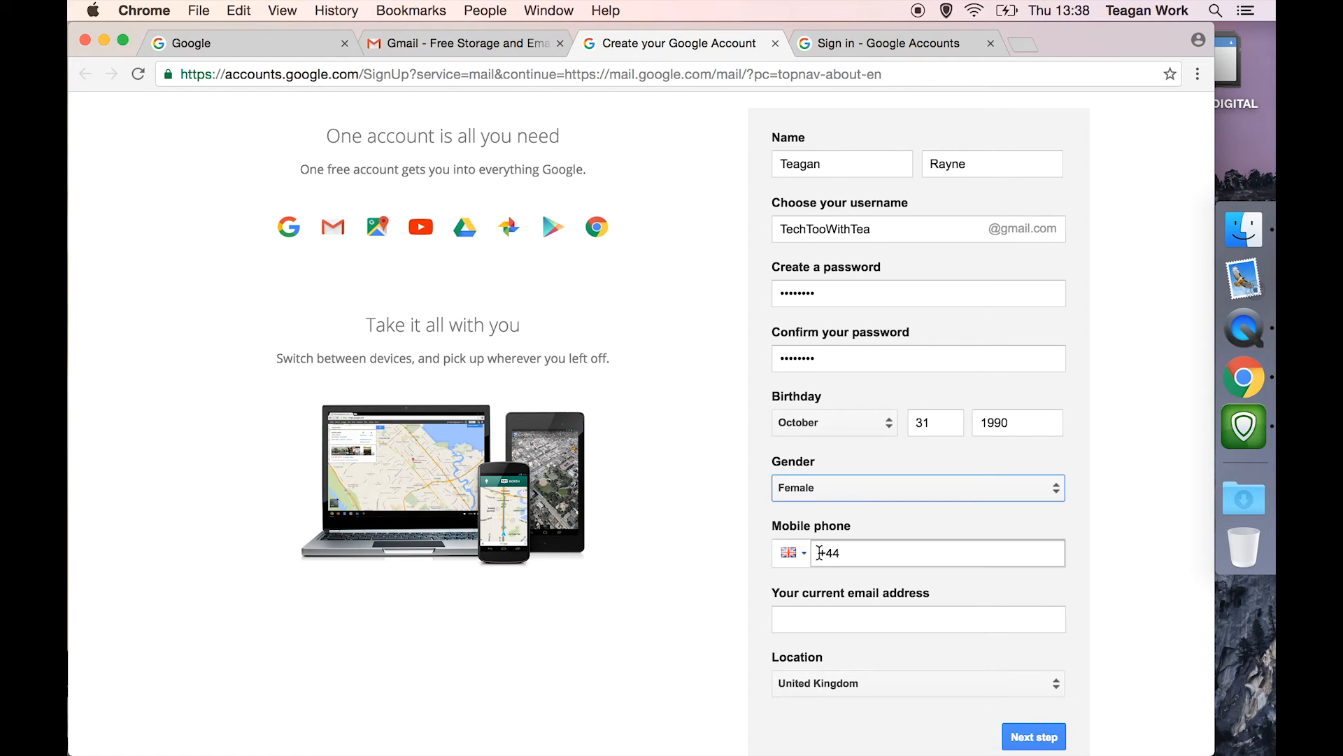
Step: Keep United Kingdom as phone country and location, leaving the current email blank
left_click(787, 553)
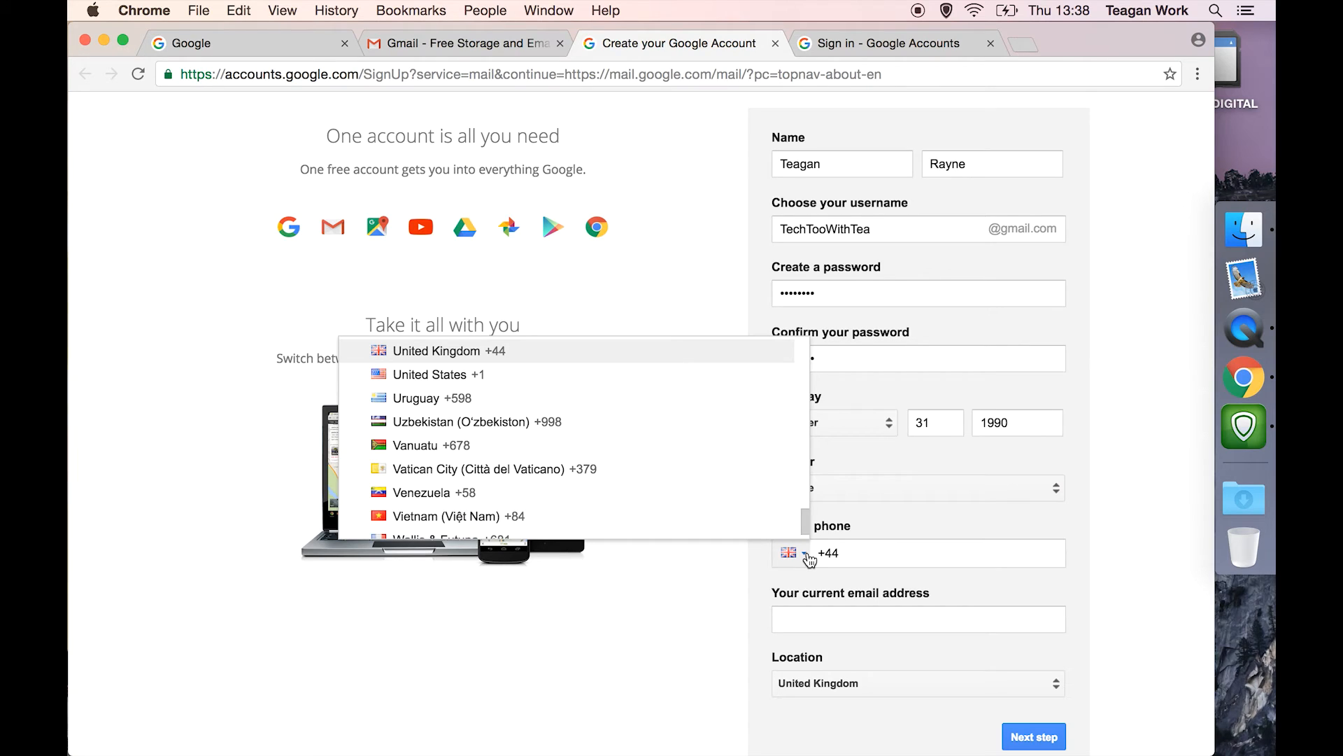
left_click(449, 351)
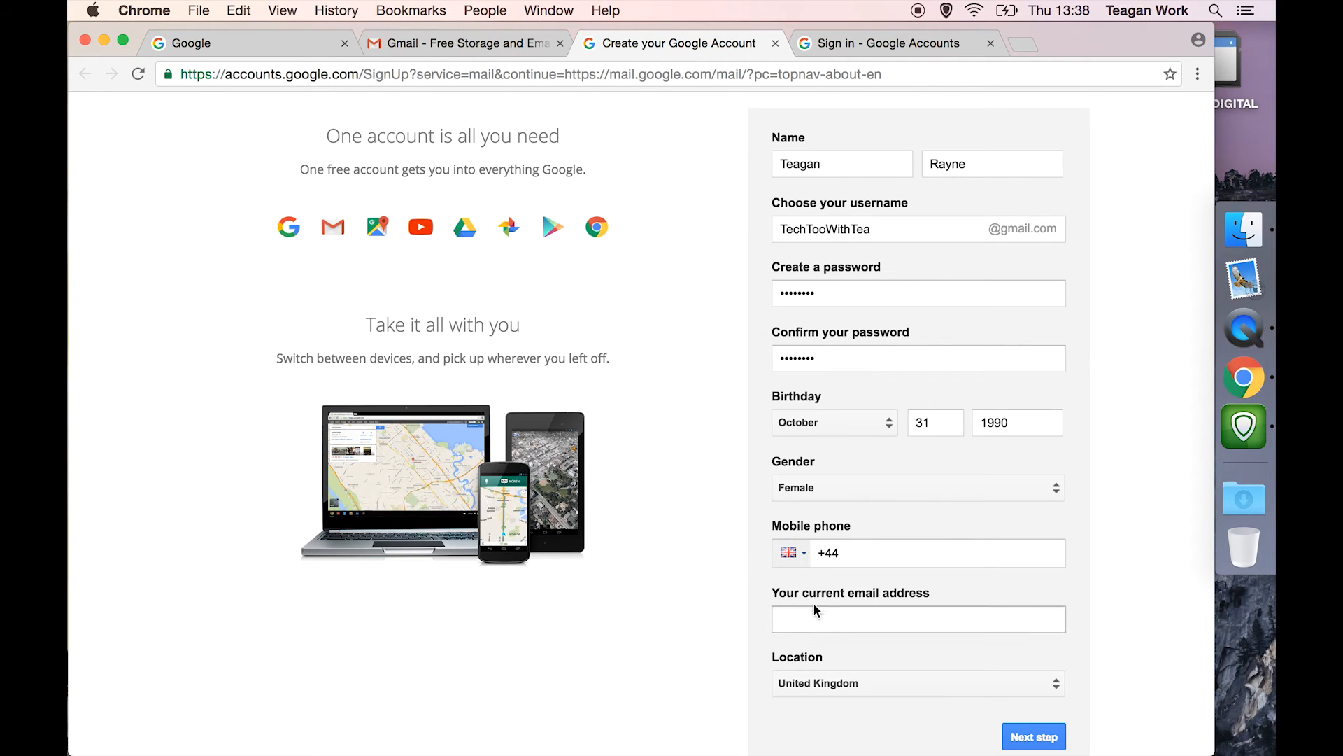
left_click(917, 618)
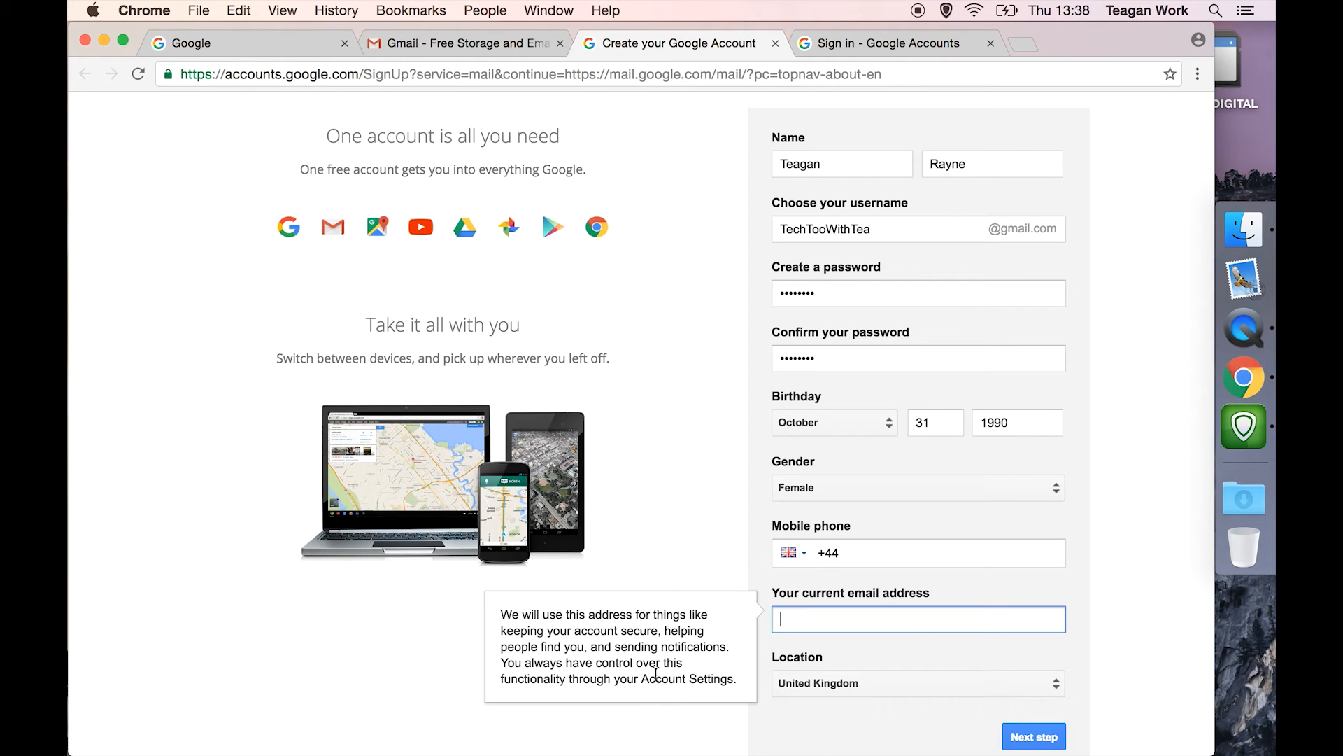
mouse_move(785, 620)
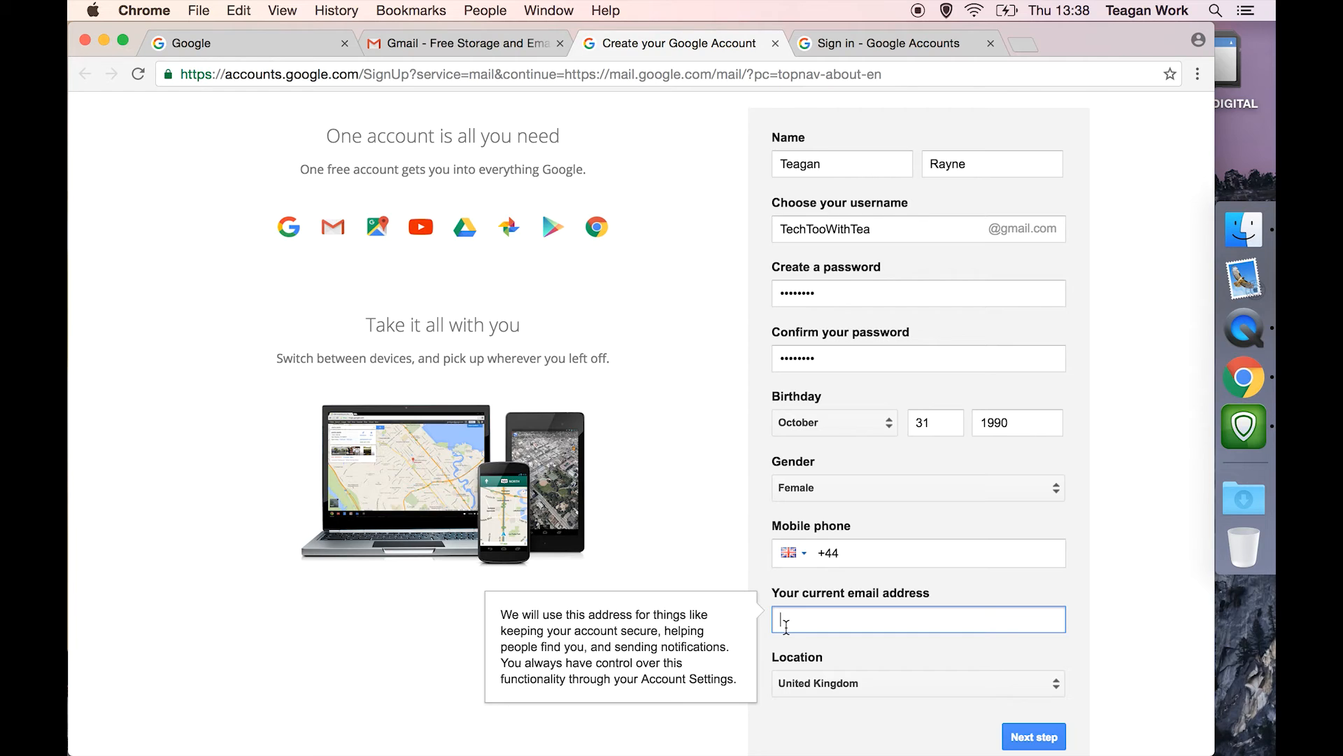
mouse_move(852, 650)
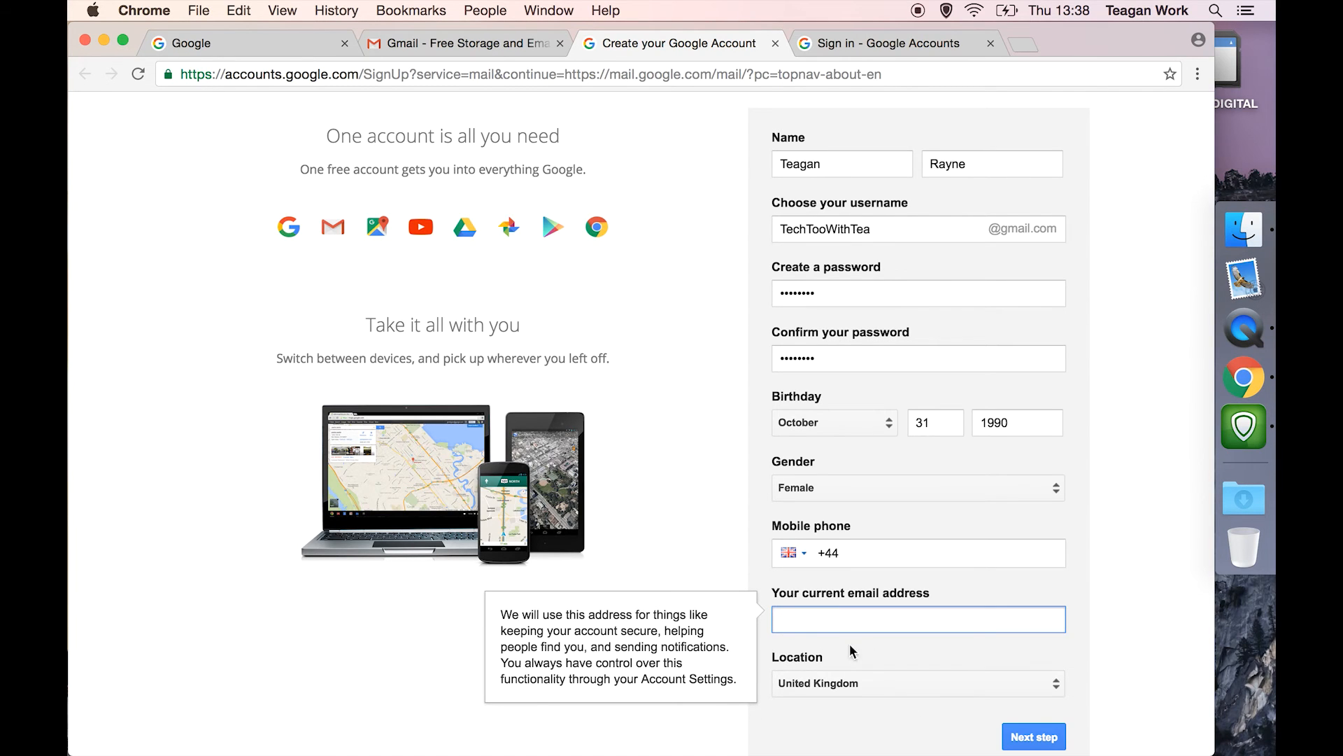
scroll("down", 3)
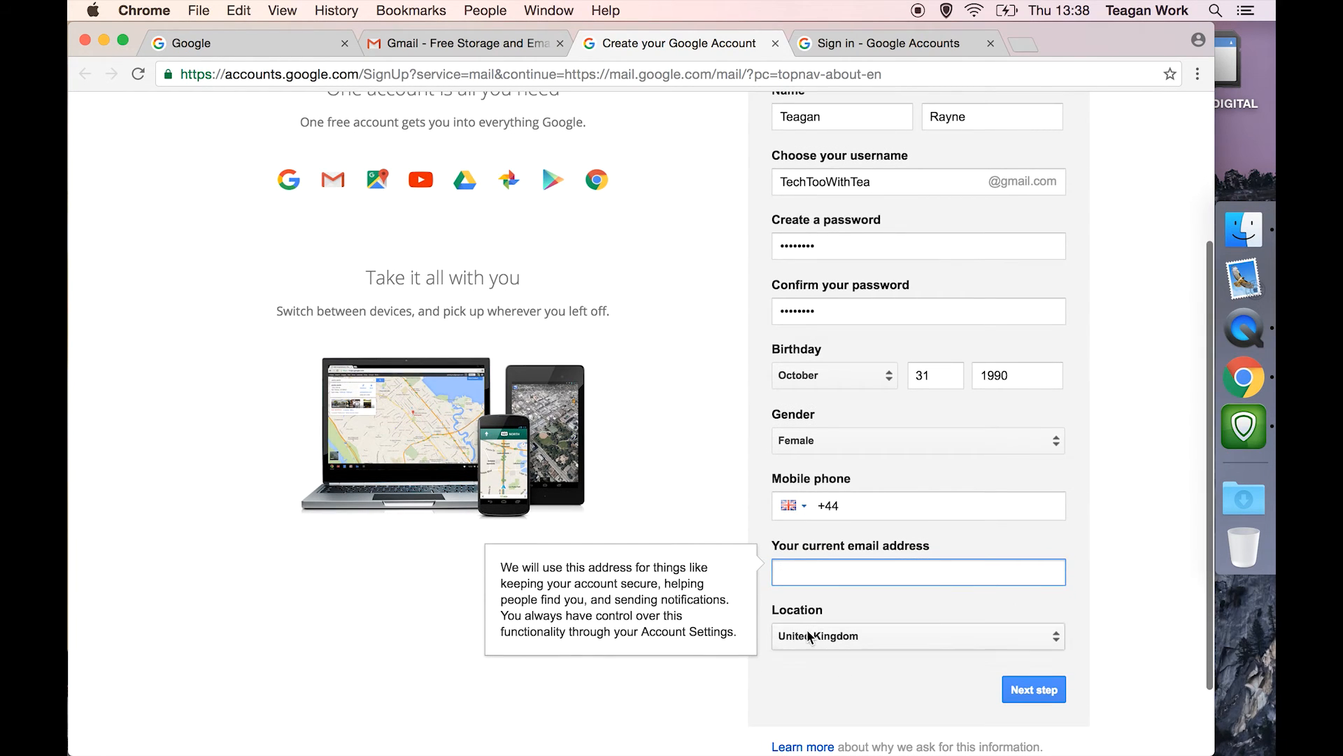
mouse_move(899, 673)
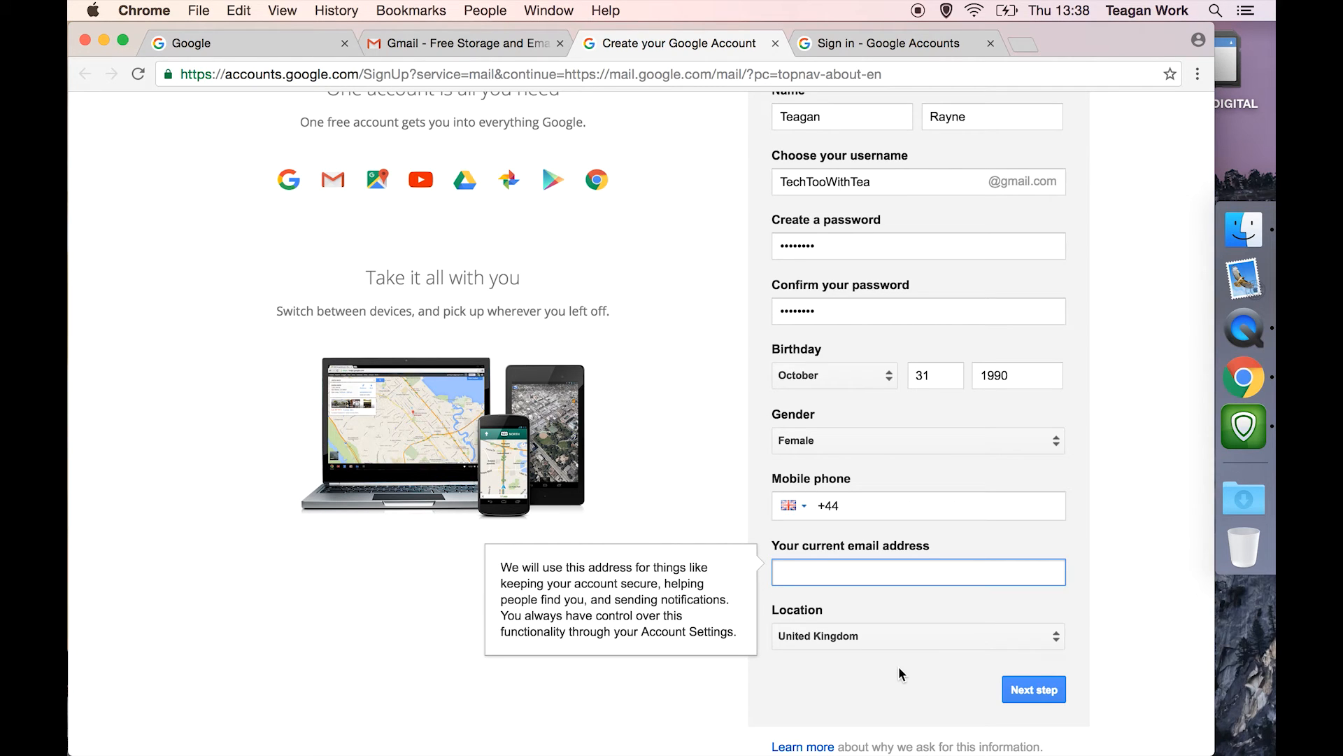
left_click(917, 635)
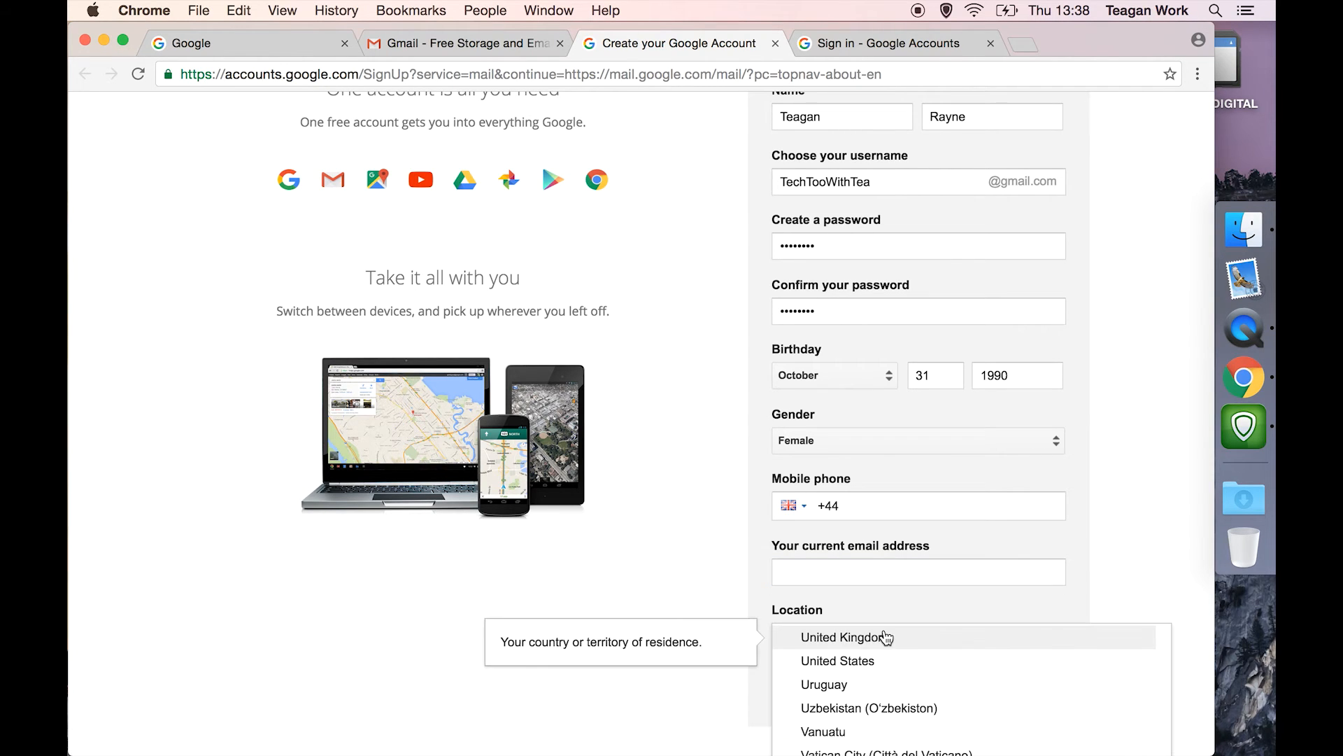
left_click(846, 637)
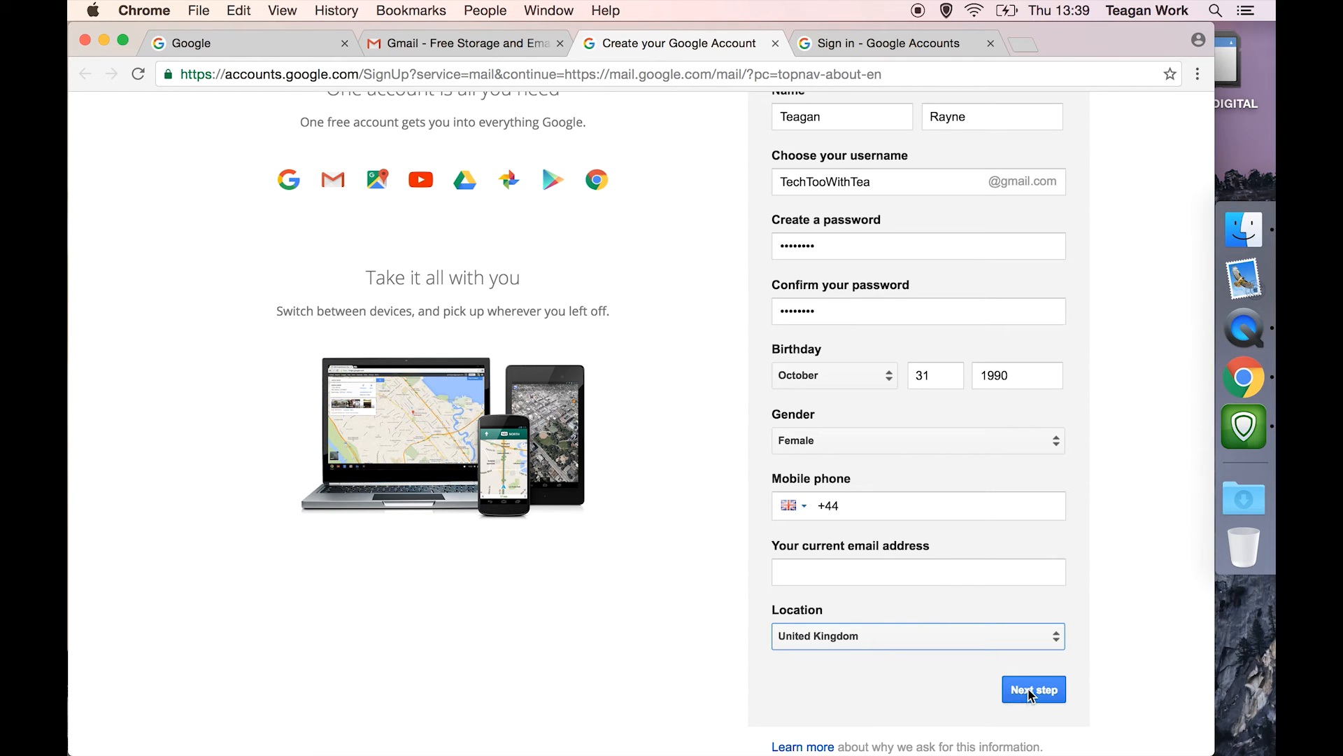
Step: Submit the sign-up form, read through Google's Privacy and Terms, and agree
left_click(1033, 688)
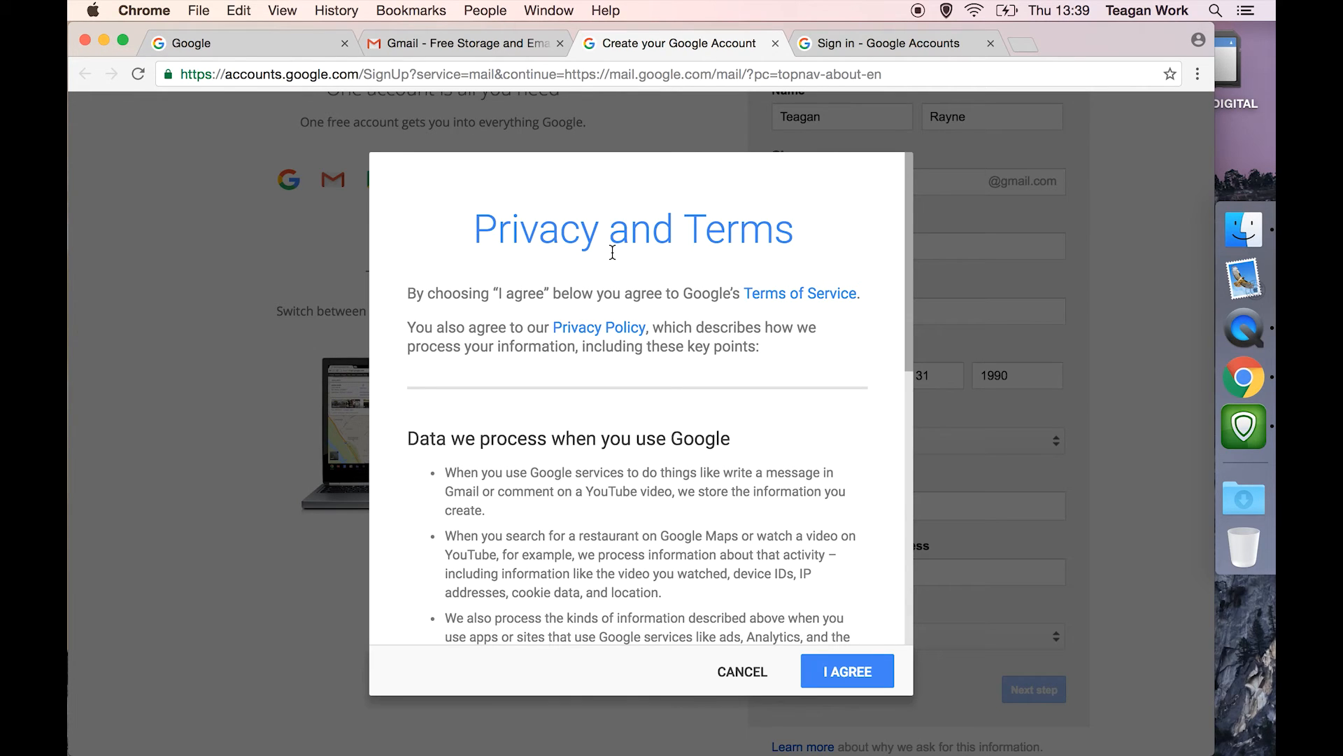
mouse_move(628, 477)
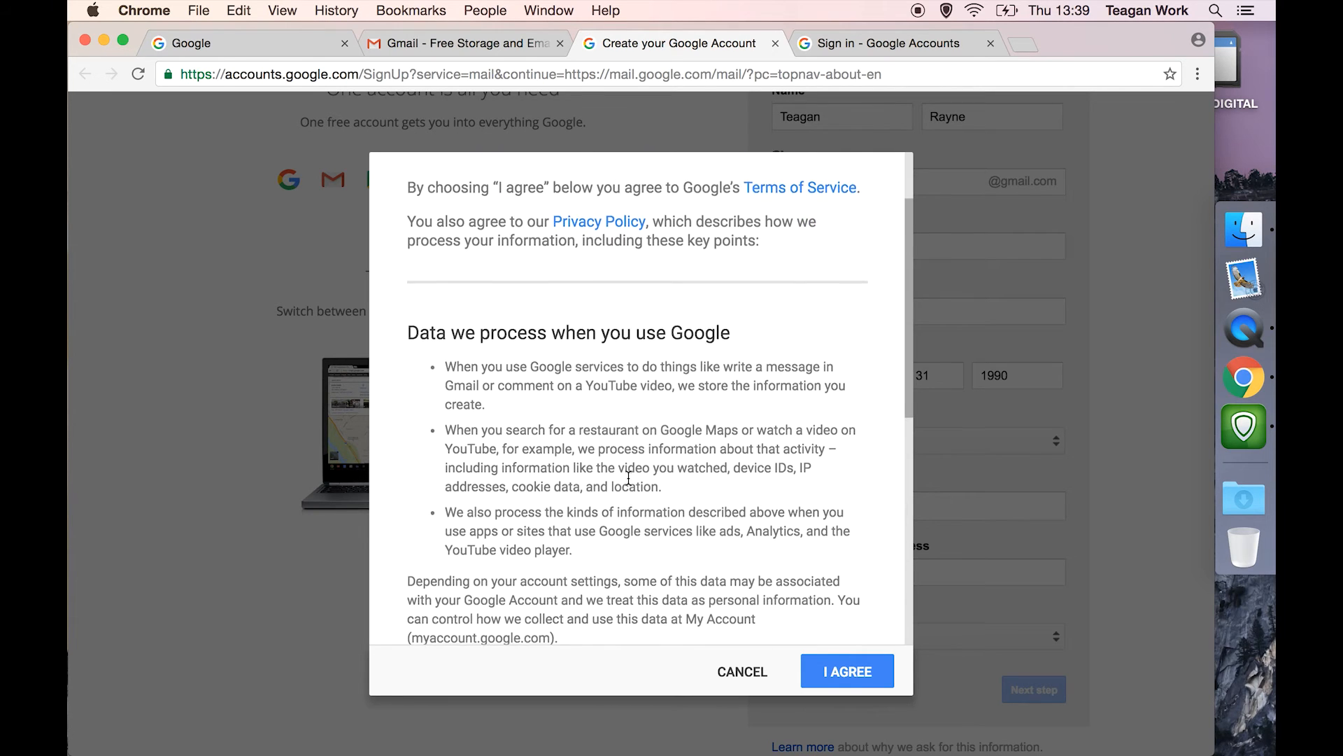
scroll("down", 3)
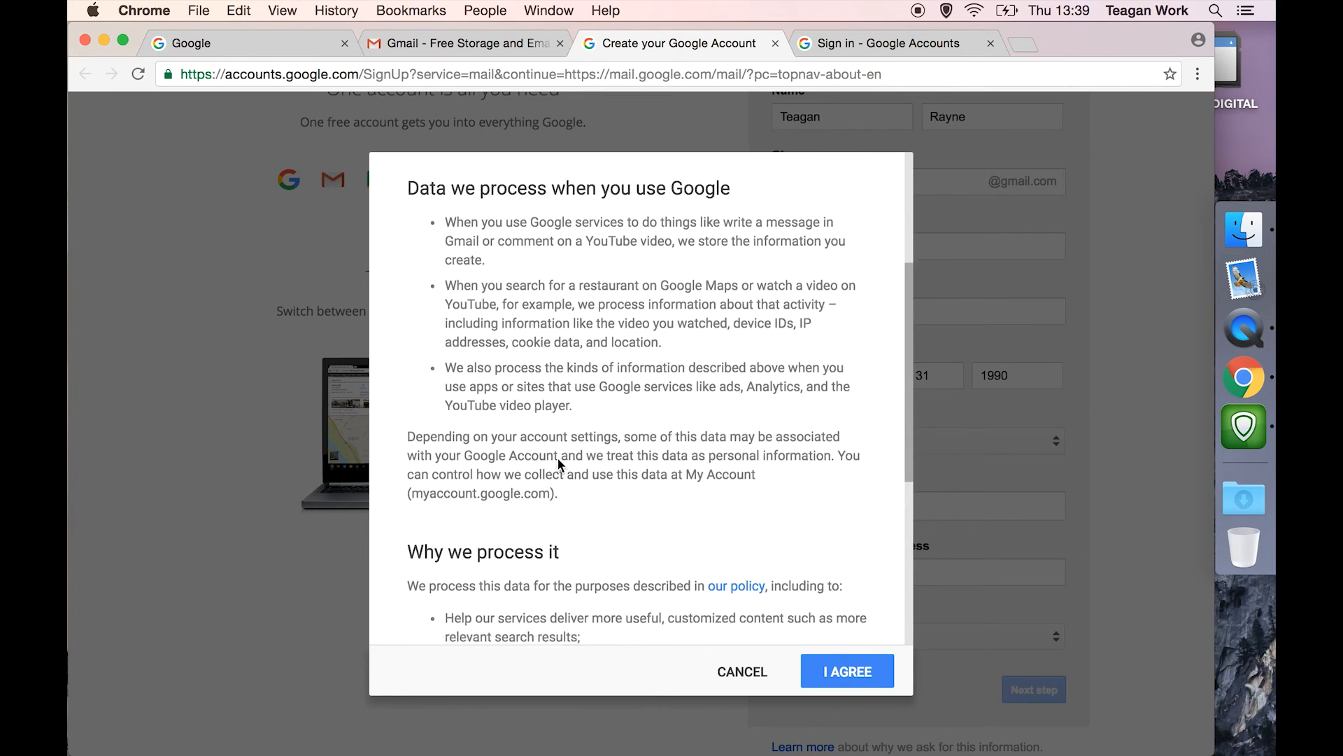
scroll("down", 3)
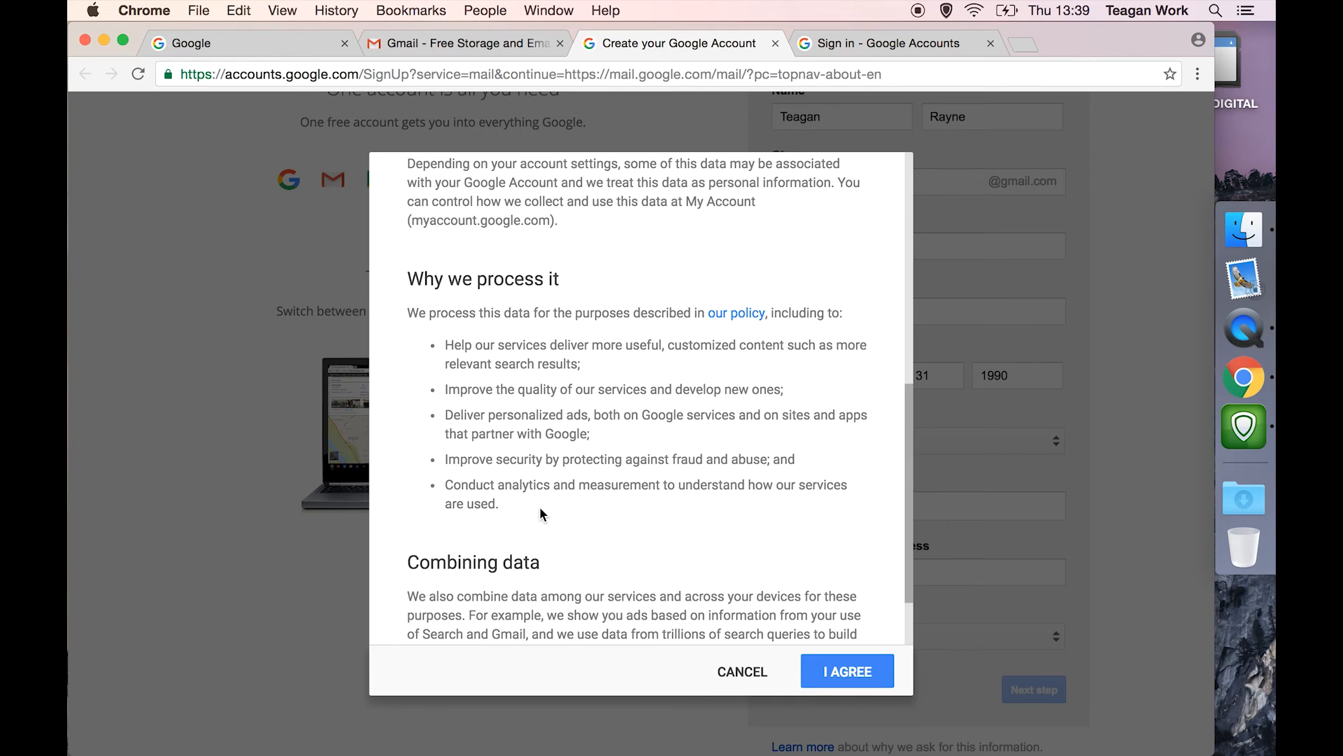
scroll("up", 3)
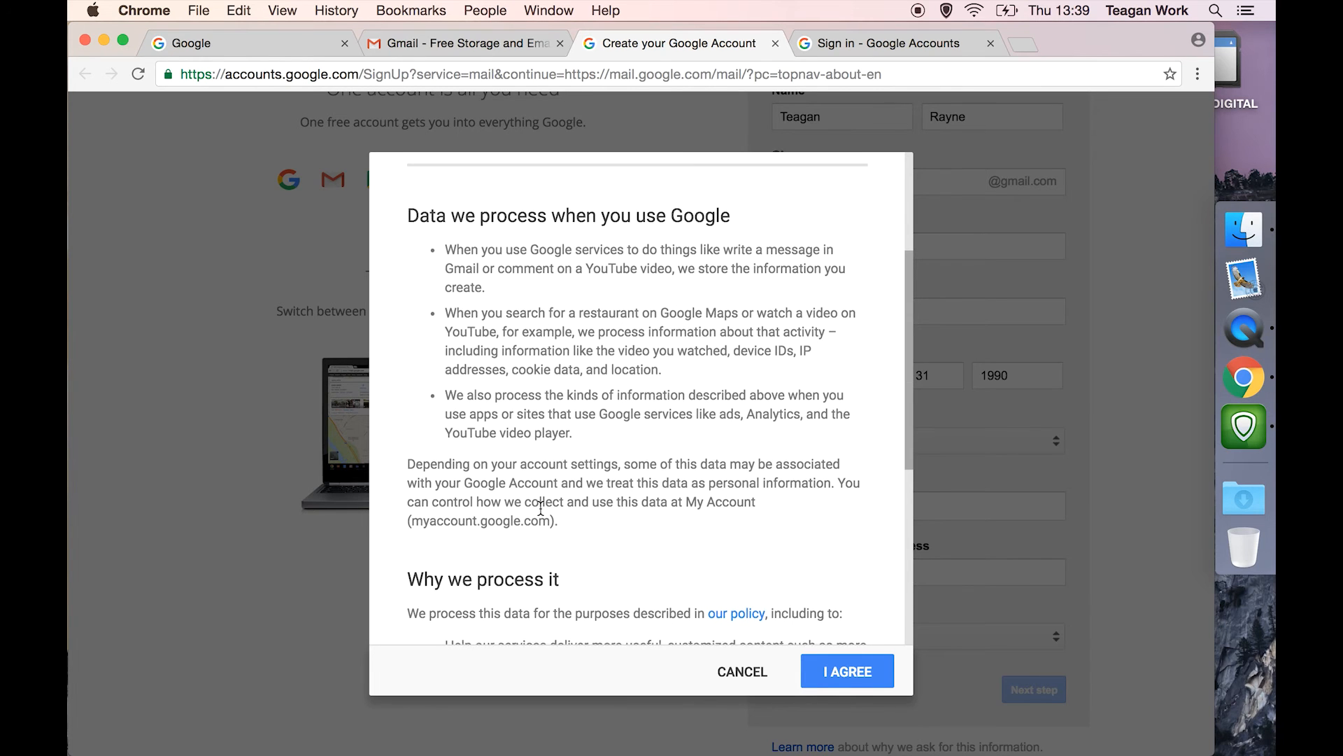
scroll("down", 3)
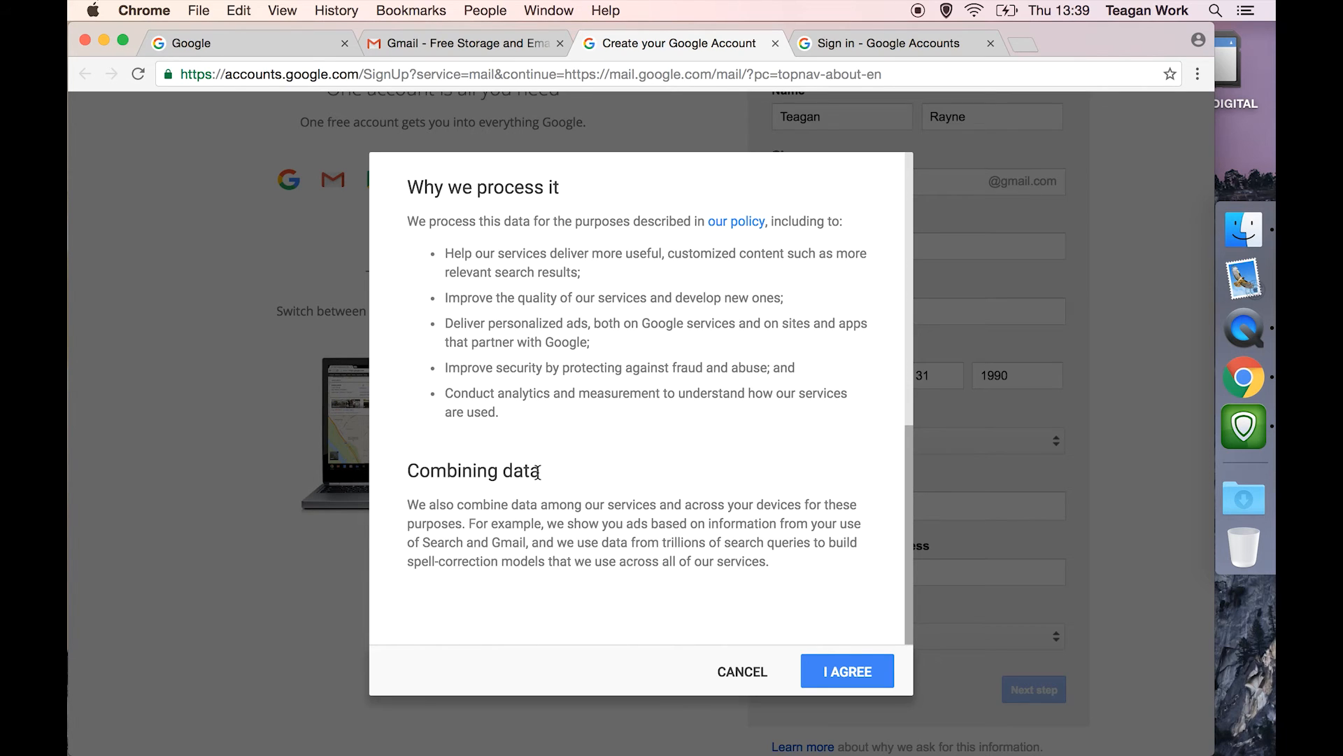
scroll("up", 3)
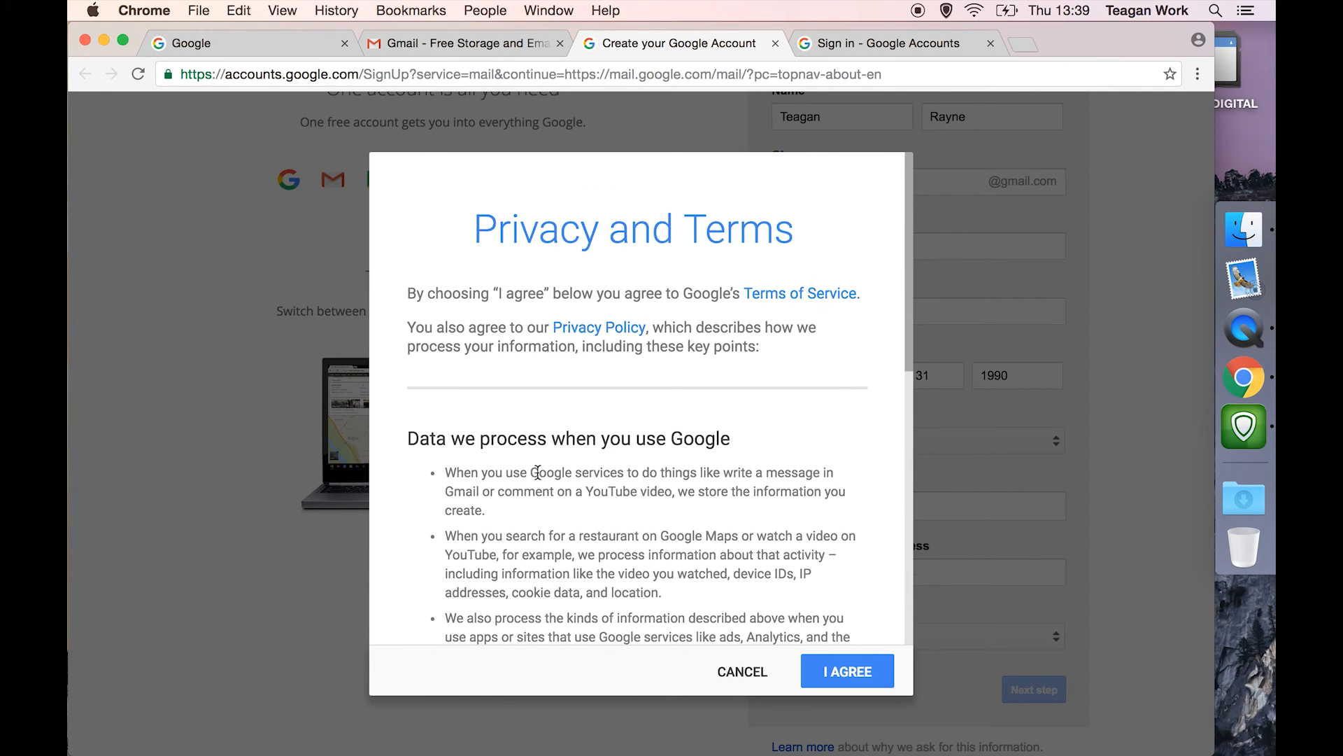
mouse_move(771, 302)
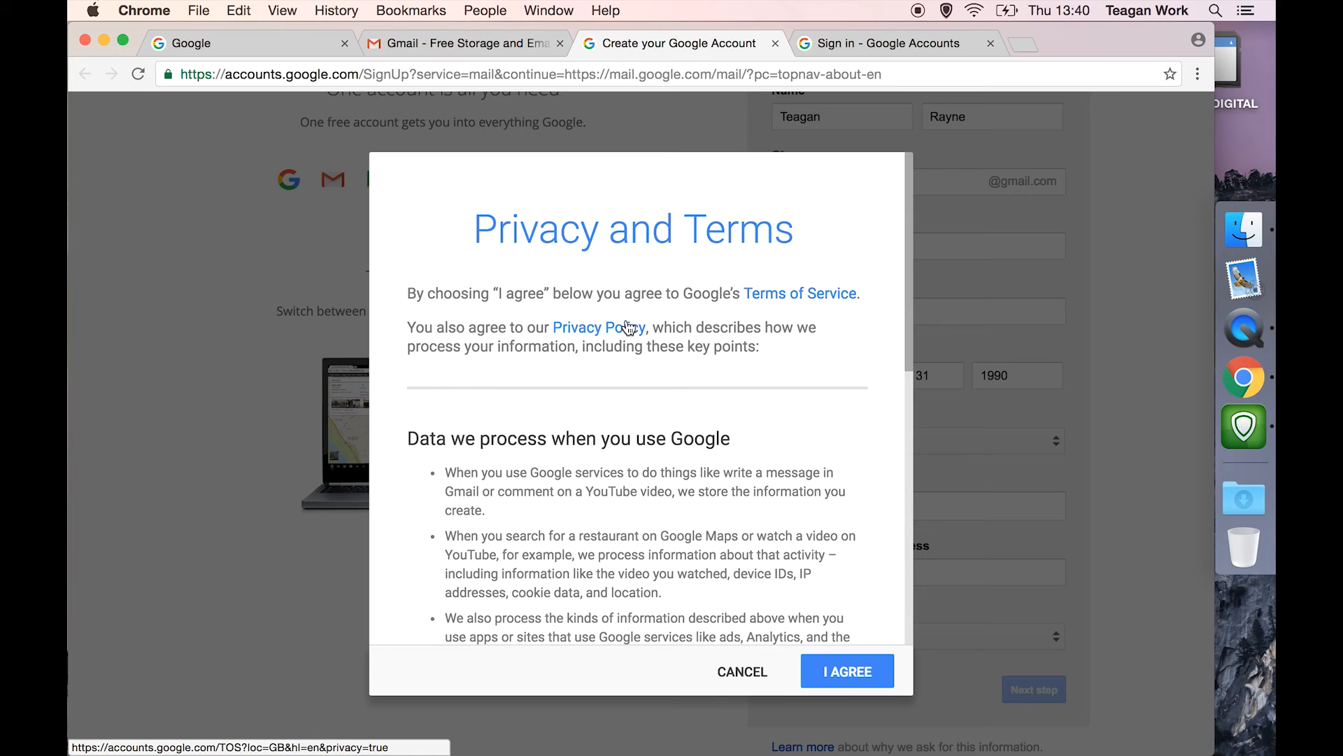
mouse_move(797, 608)
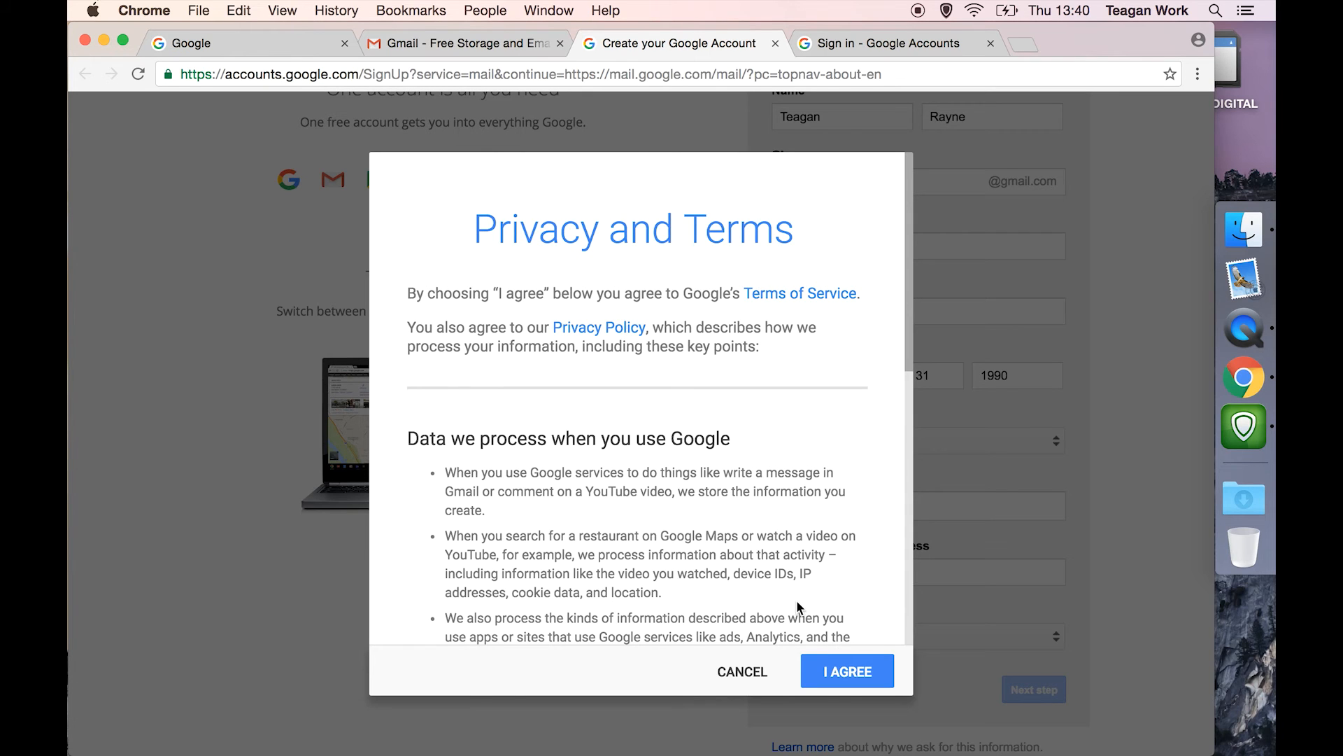
left_click(847, 671)
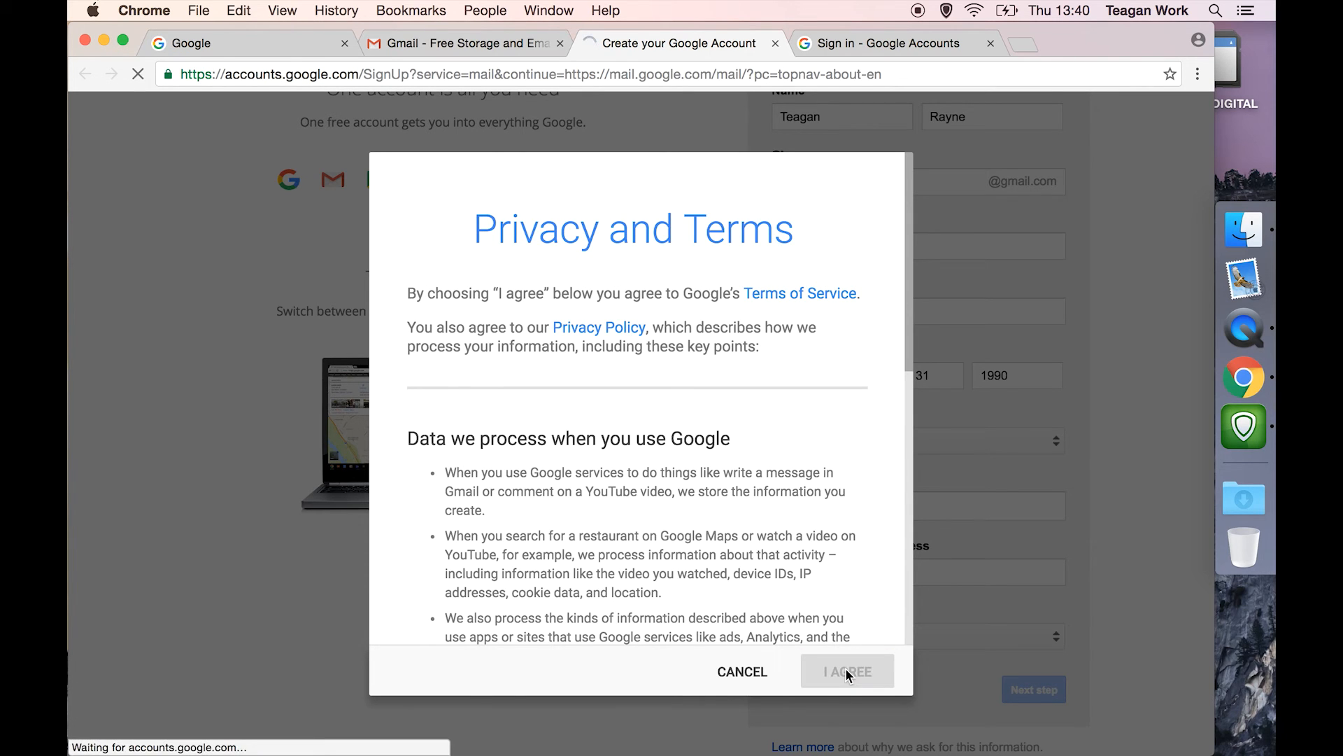
Step: Save the new account's password in Chrome from the Welcome page prompt
left_click(846, 671)
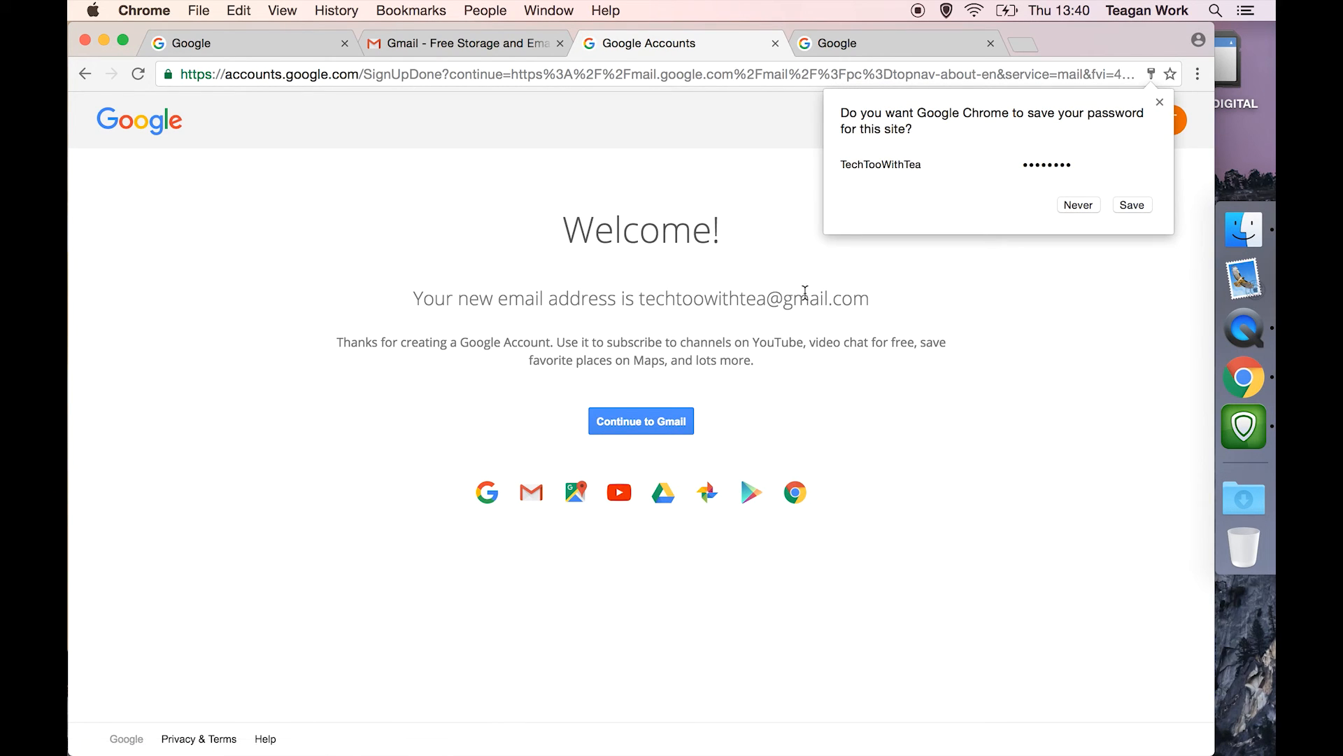
mouse_move(847, 137)
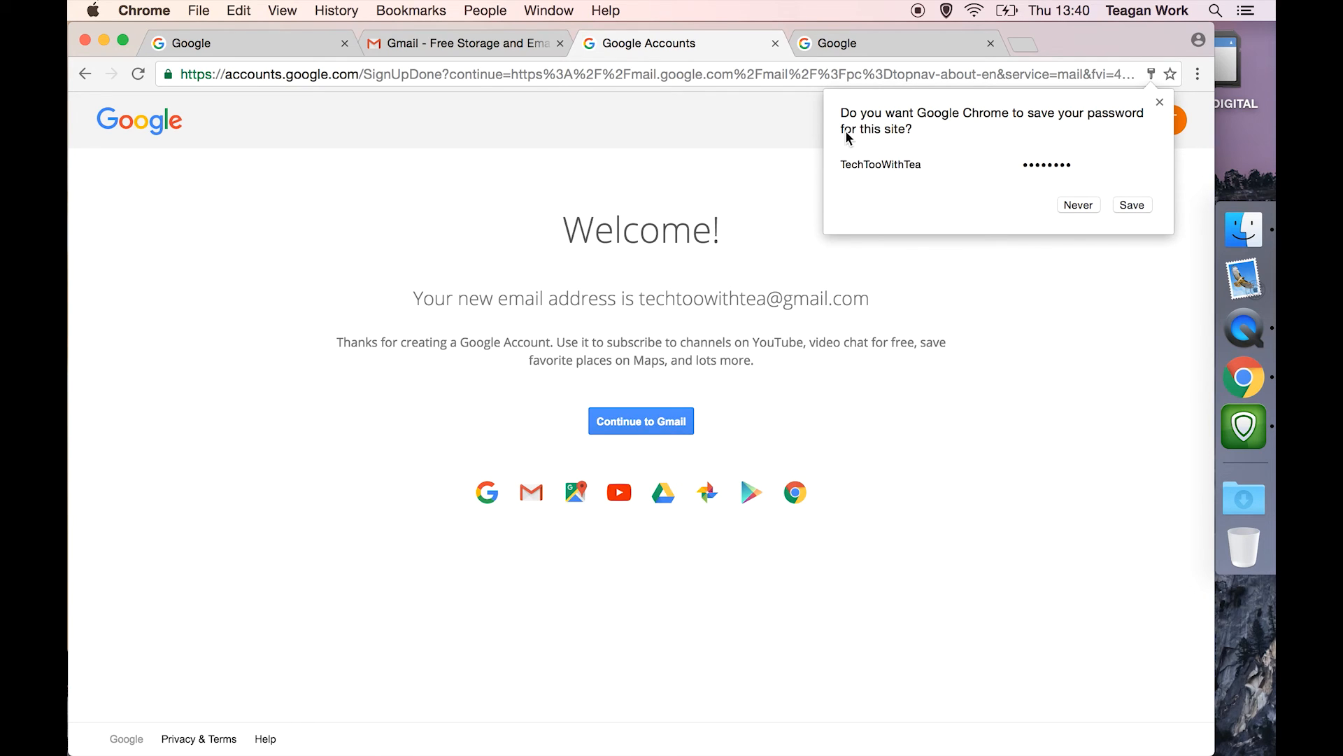
mouse_move(907, 171)
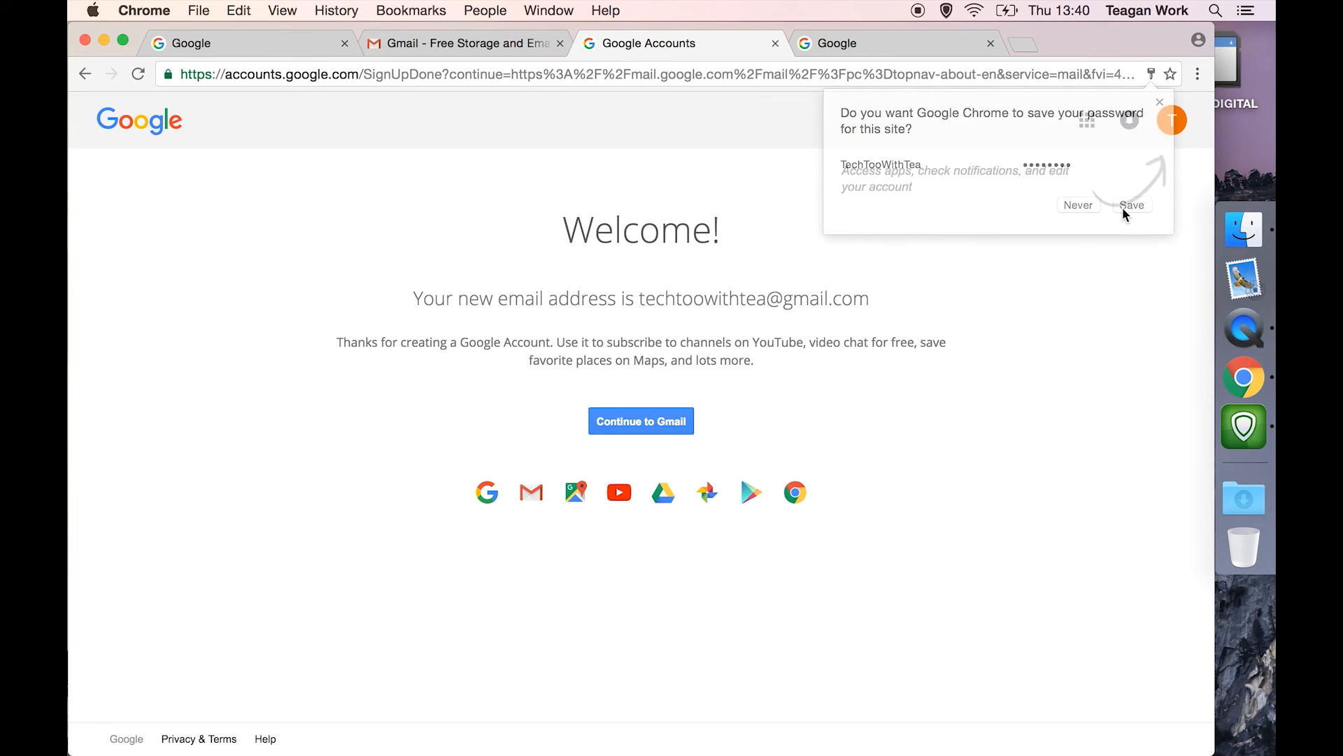
left_click(1159, 103)
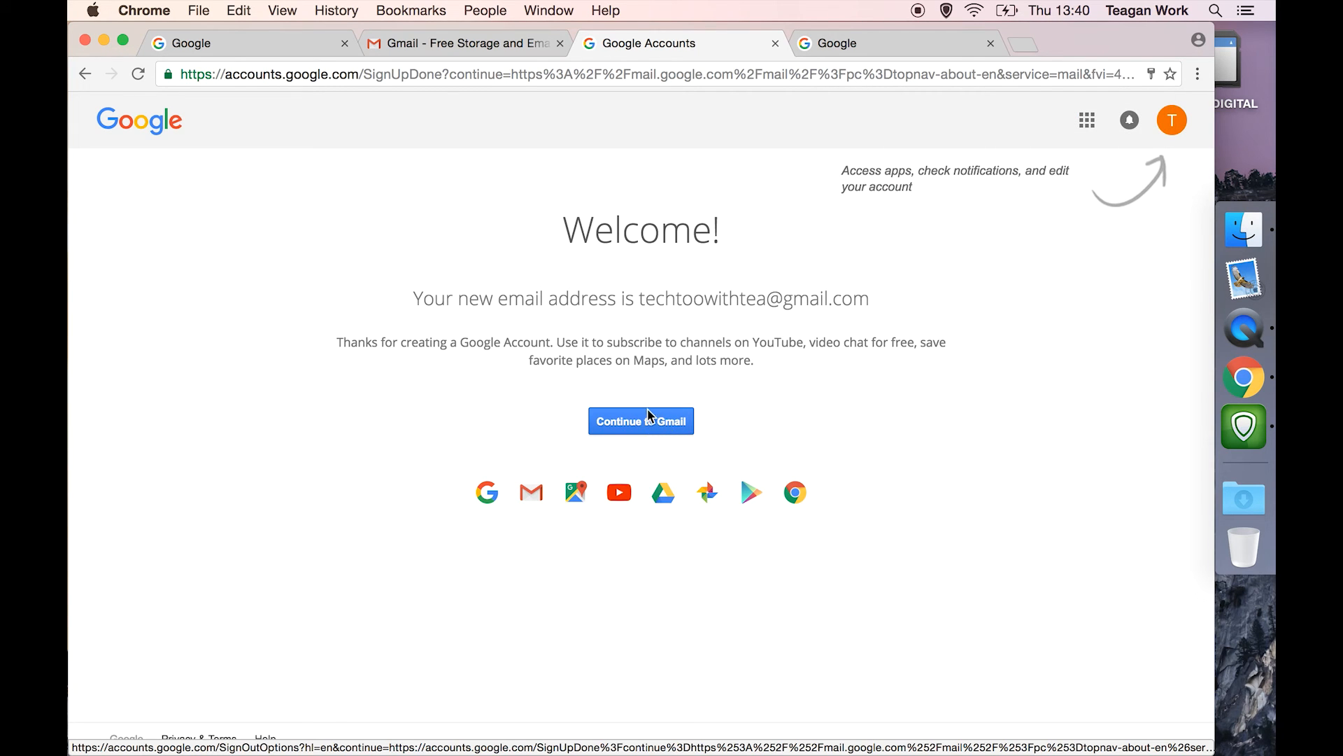
Step: Advance through the Gmail welcome tour slides and dismiss the tour to reveal the inbox
left_click(641, 420)
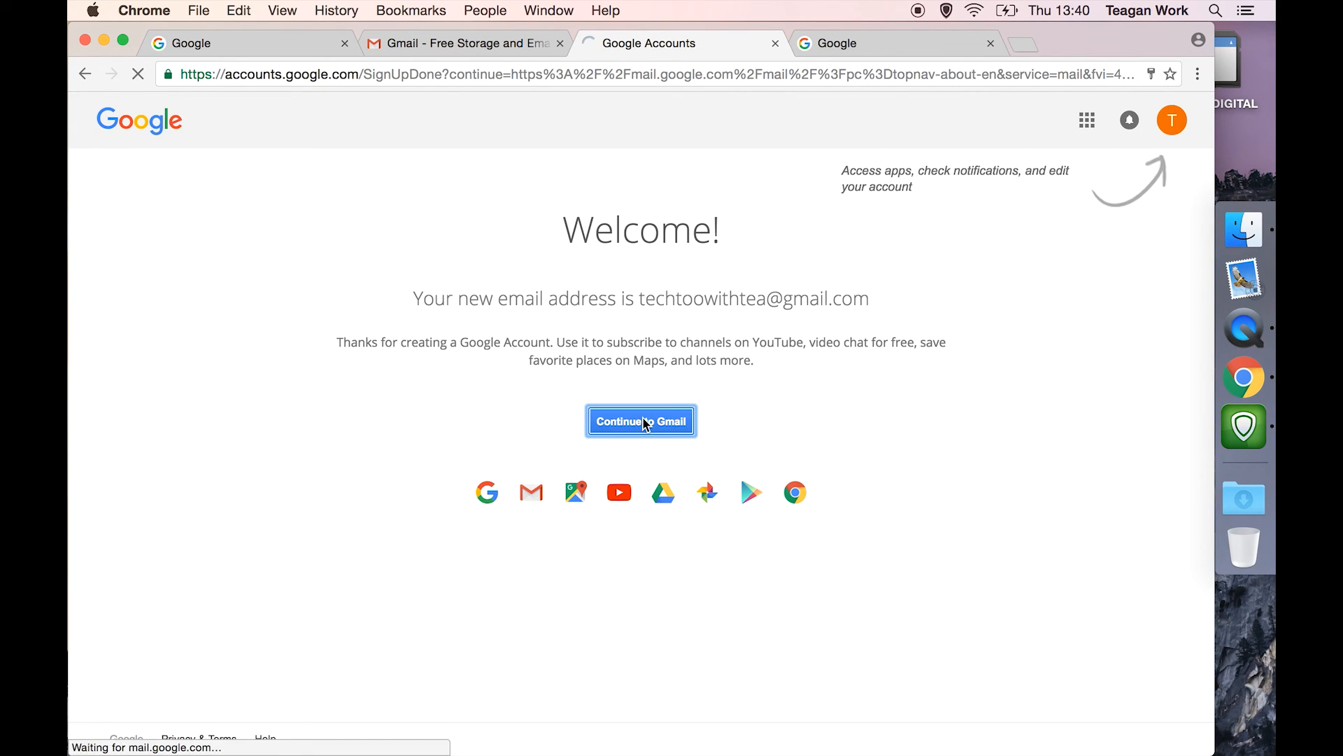
left_click(640, 421)
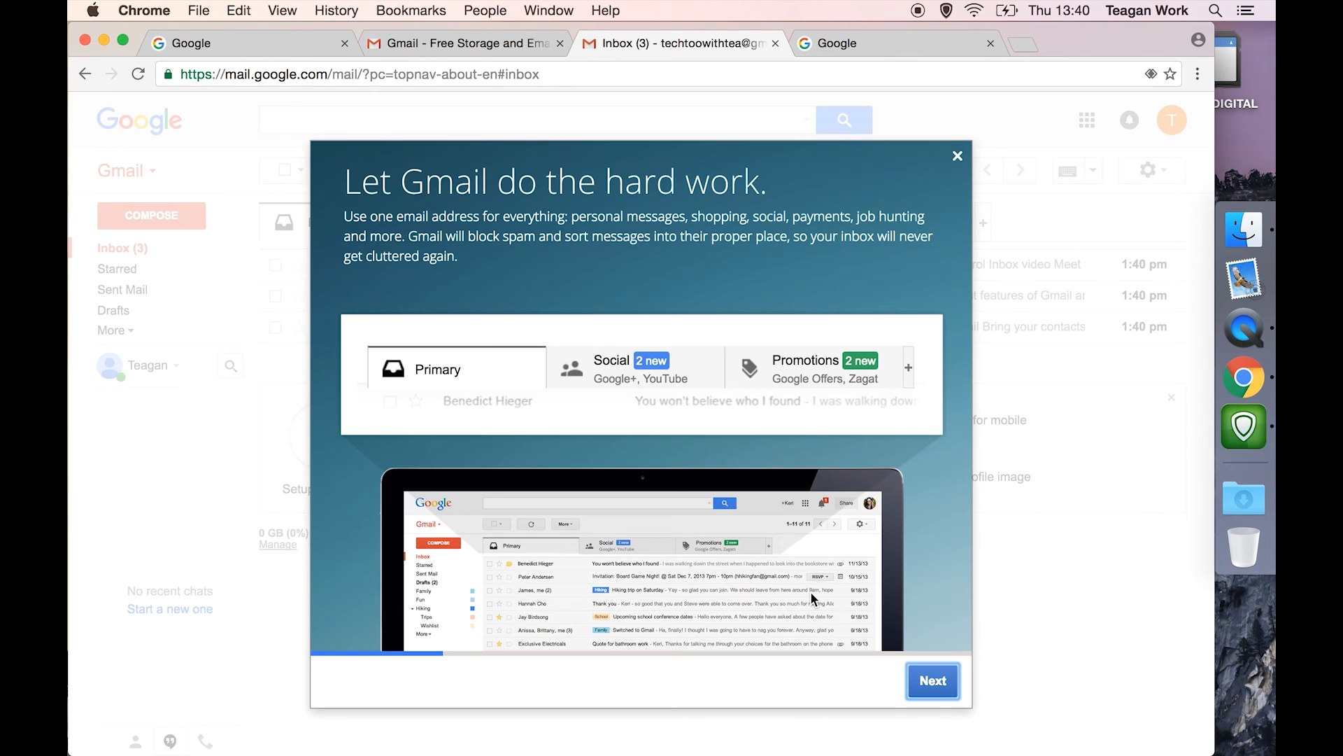
left_click(931, 680)
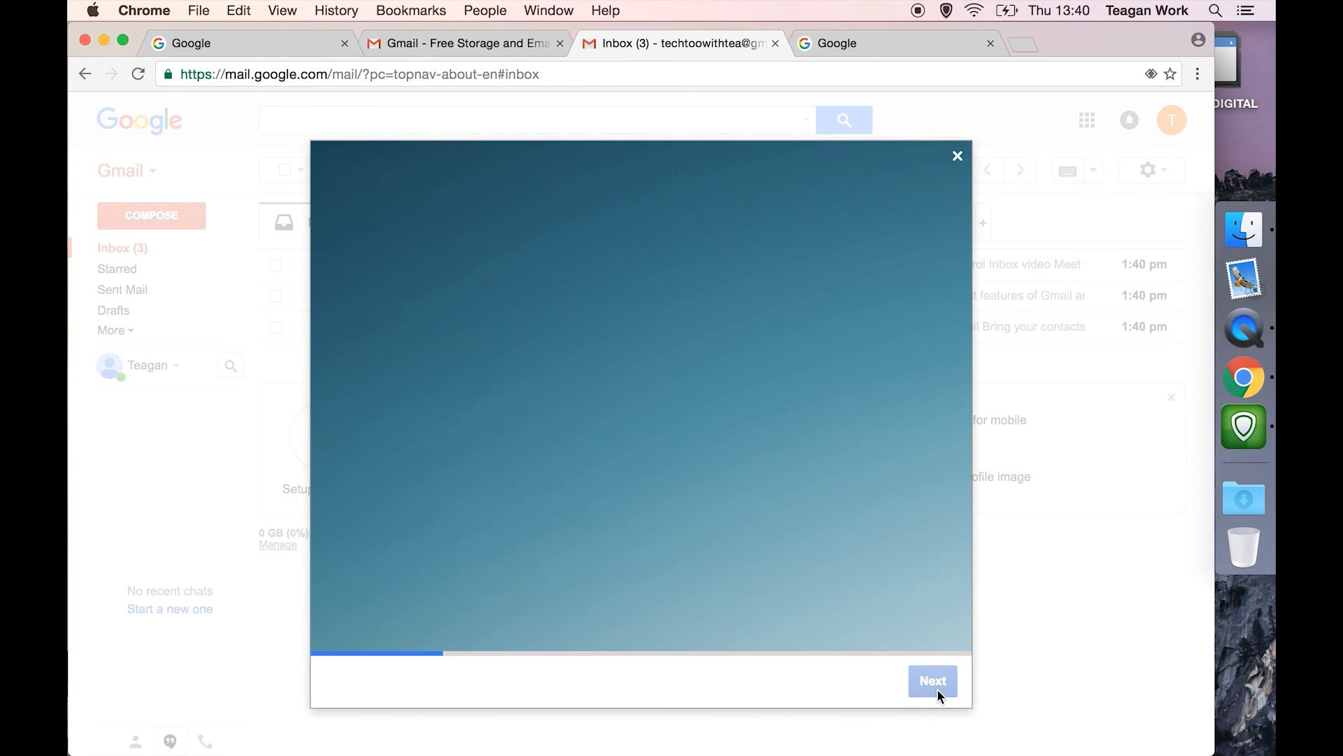
left_click(932, 680)
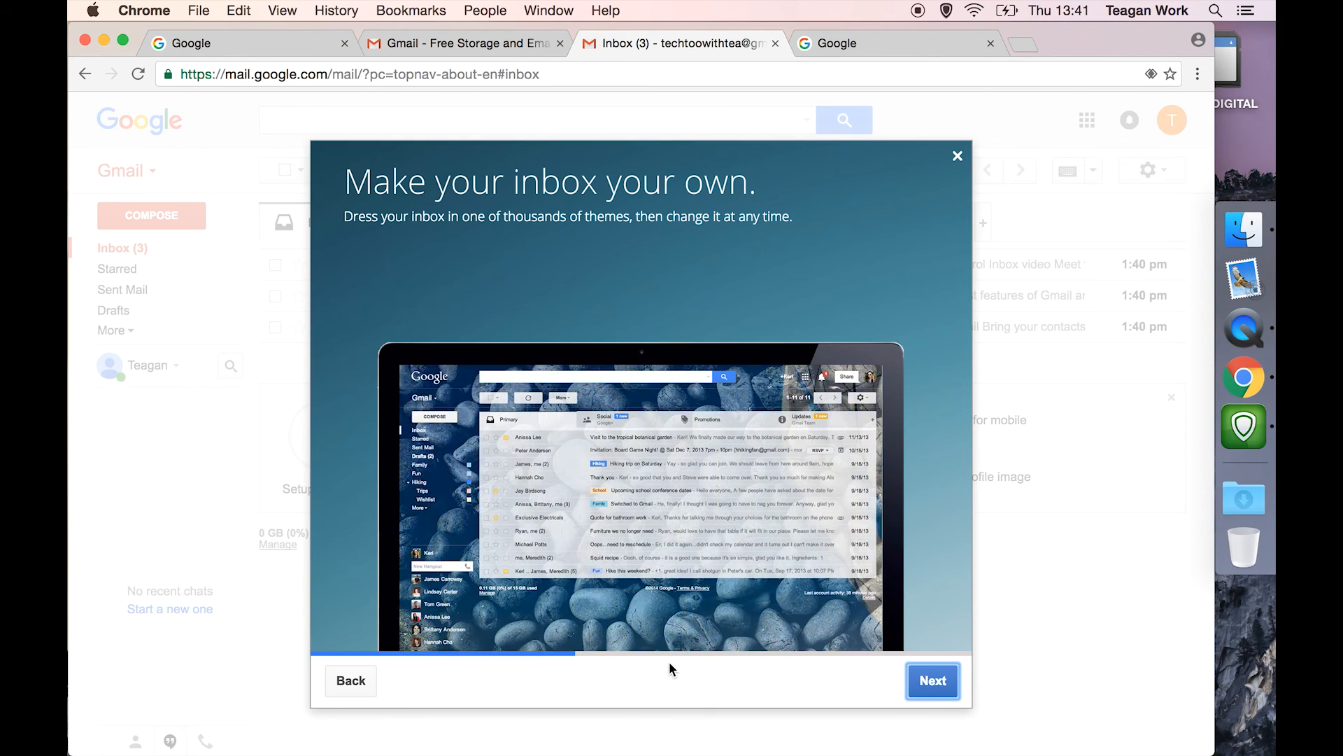
left_click(931, 680)
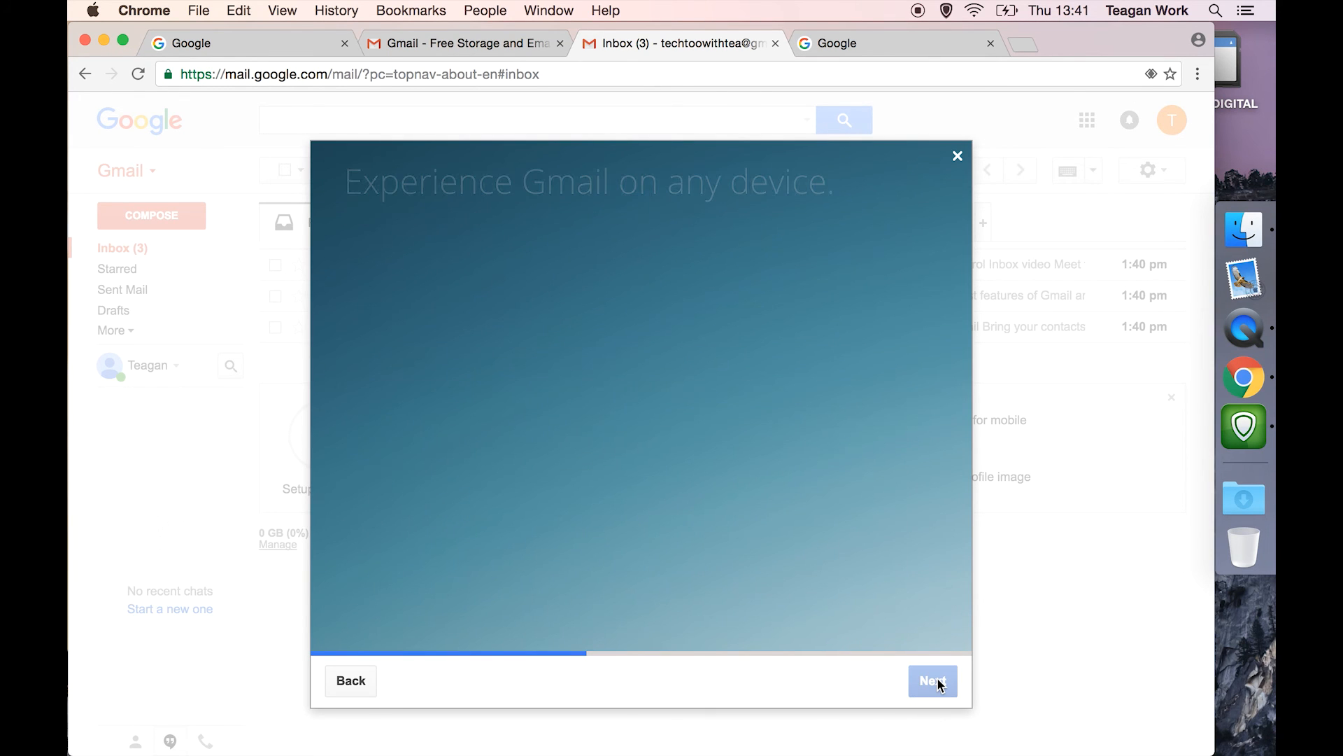
left_click(932, 680)
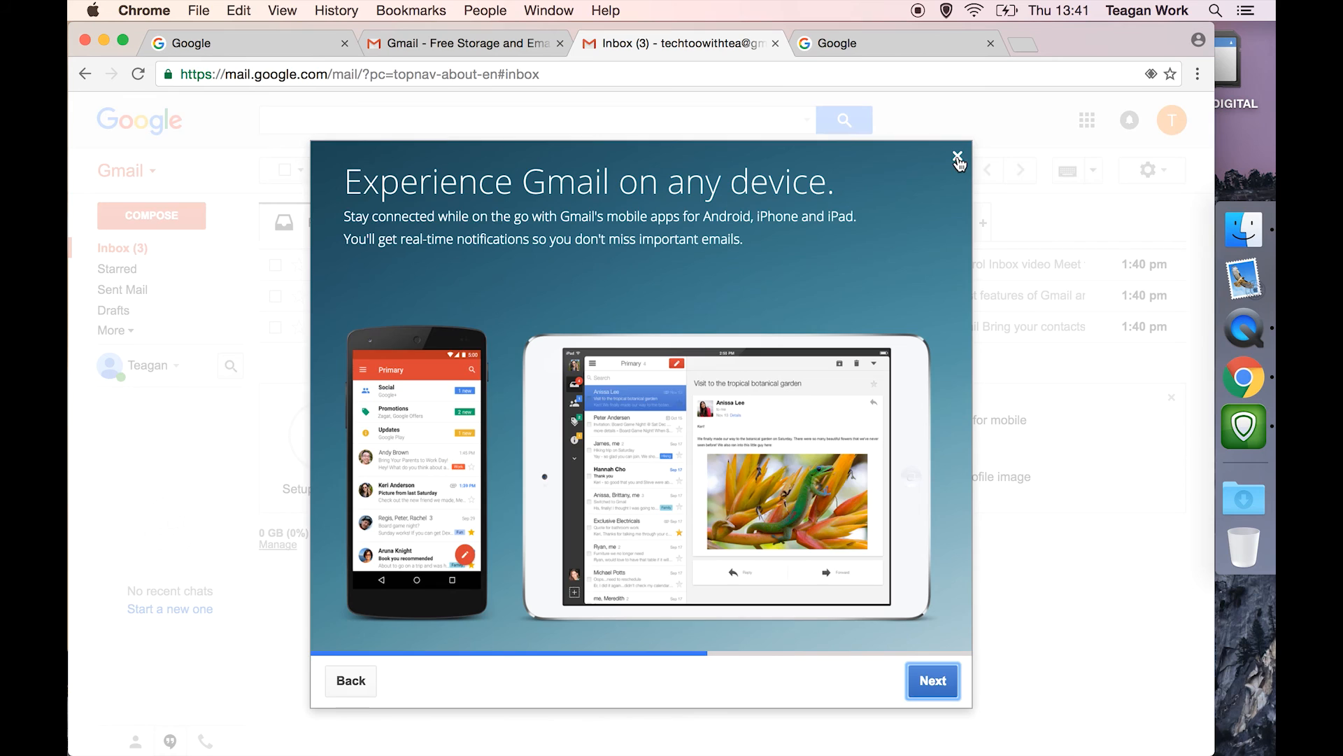
left_click(958, 159)
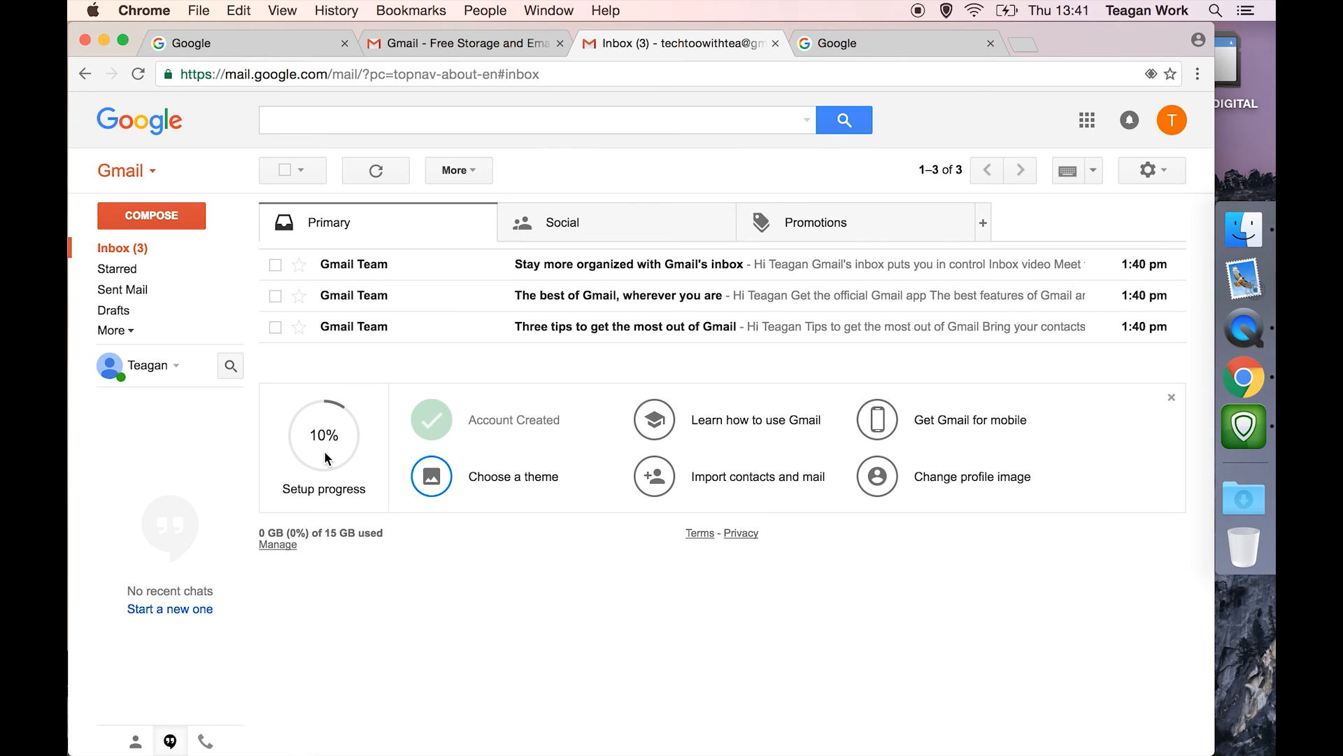
mouse_move(409, 471)
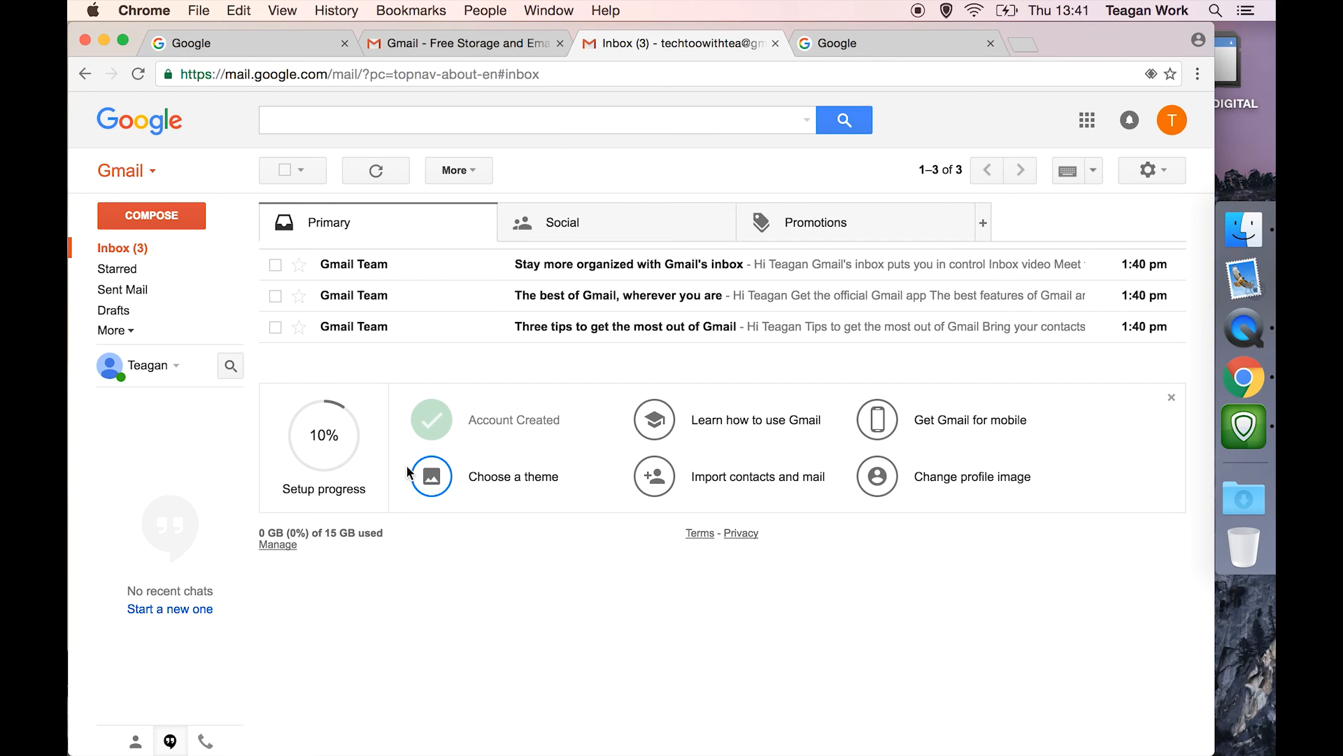
mouse_move(332, 463)
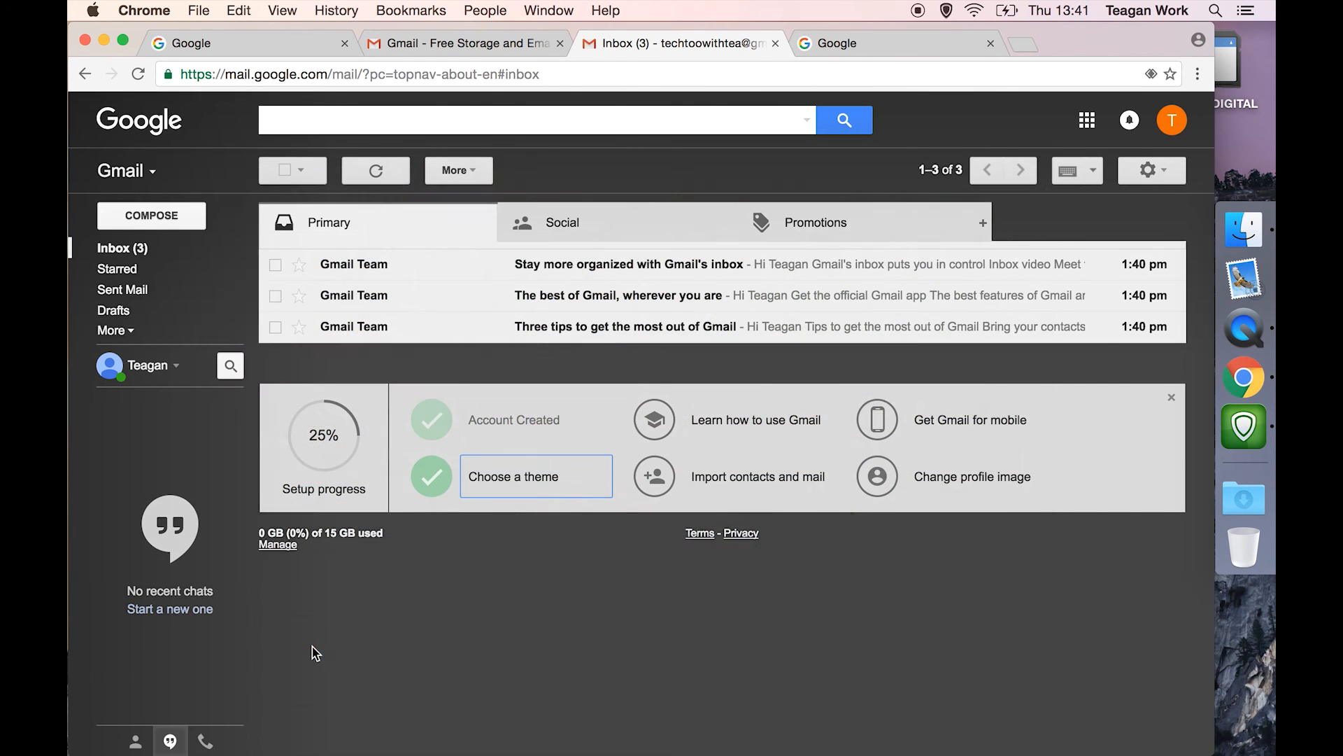
Step: Save the bokeh lights background theme for the inbox
left_click(534, 477)
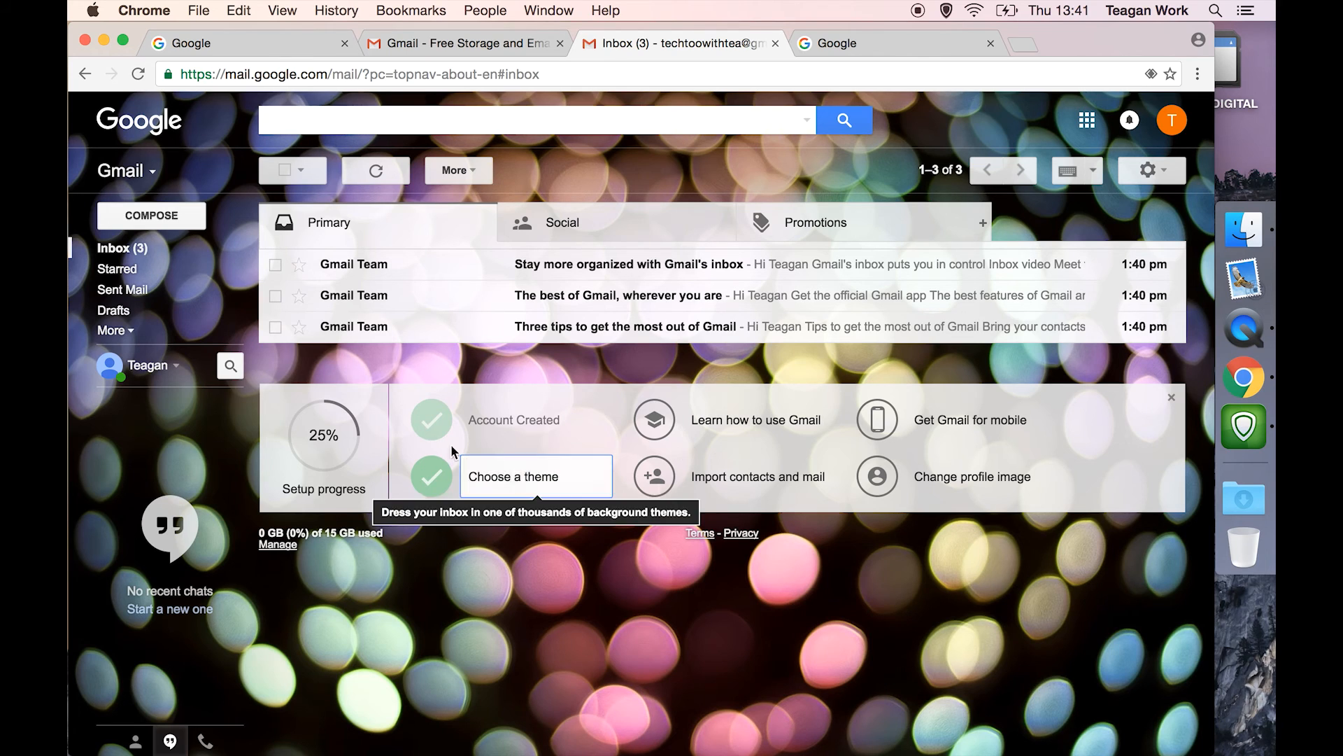
mouse_move(358, 432)
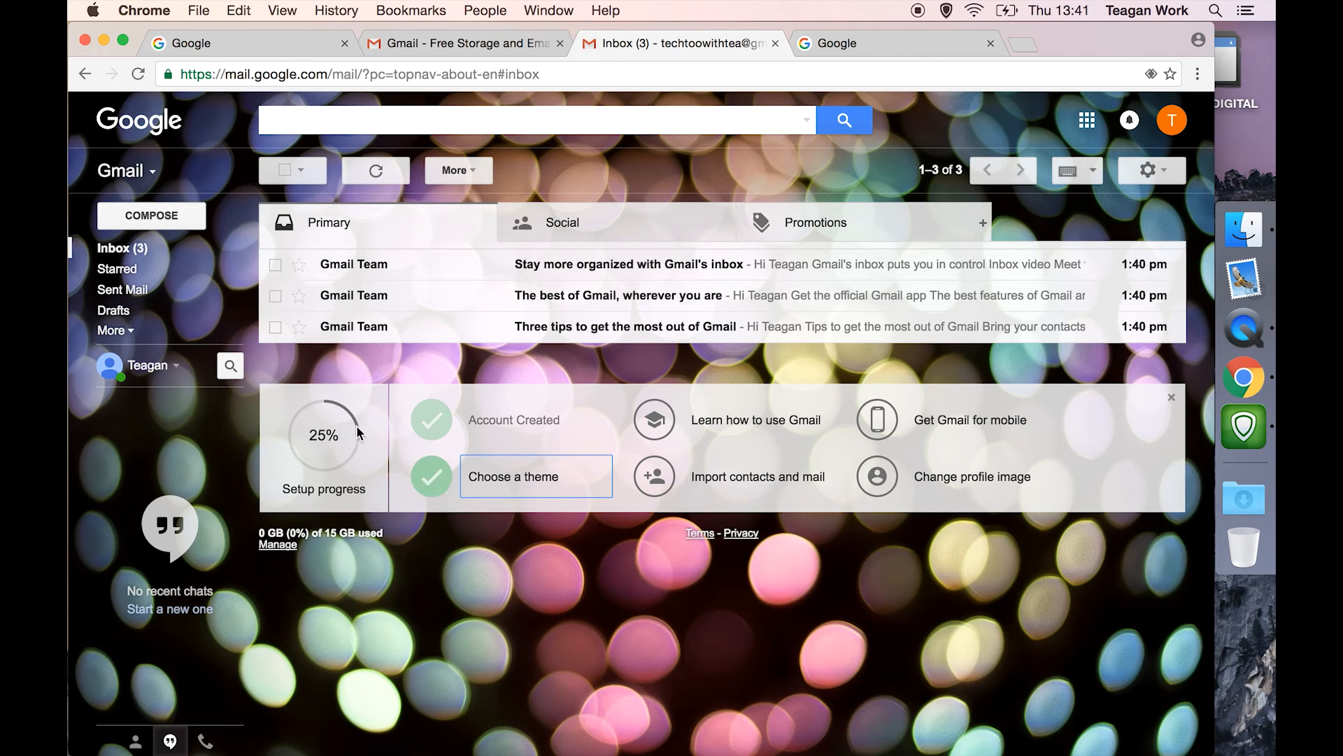
mouse_move(359, 443)
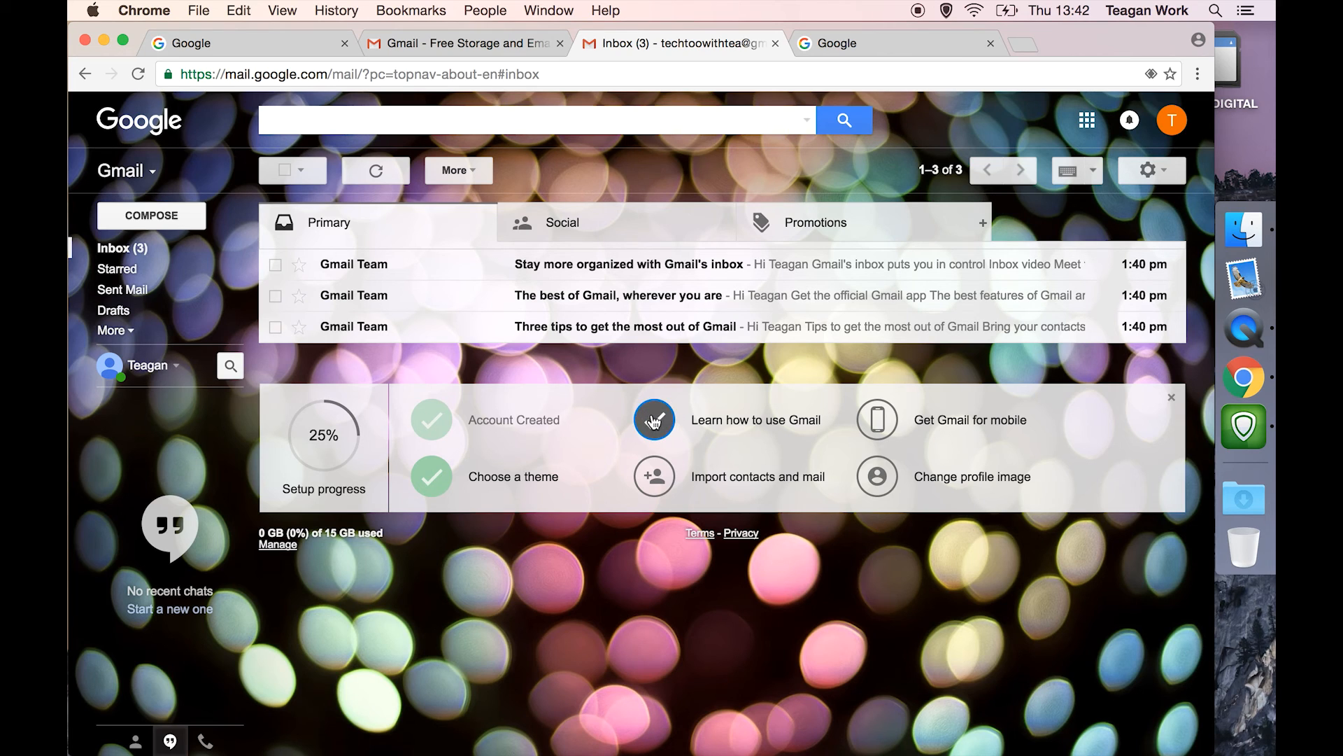
Step: Tick off 'Learn how to use Gmail' (setup at 45%), then dismiss the setup card and Resume setup tip
left_click(654, 419)
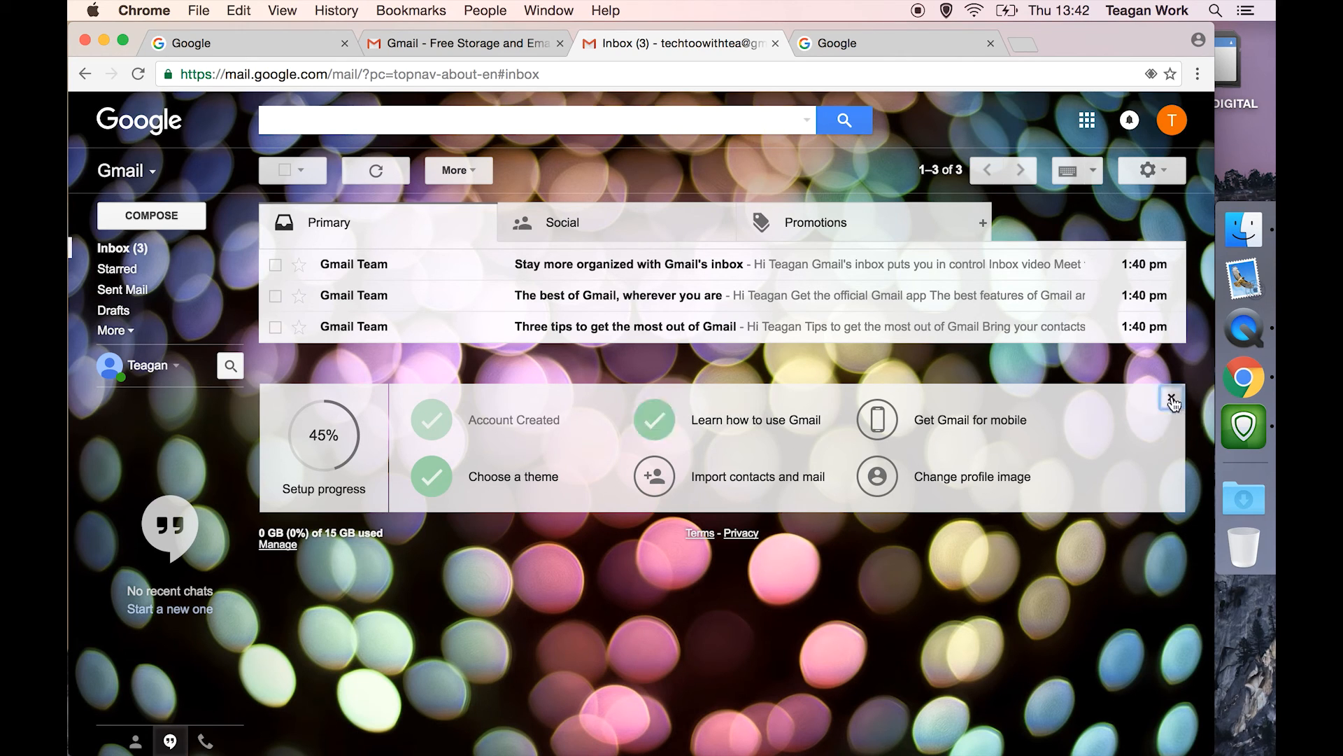
left_click(1173, 398)
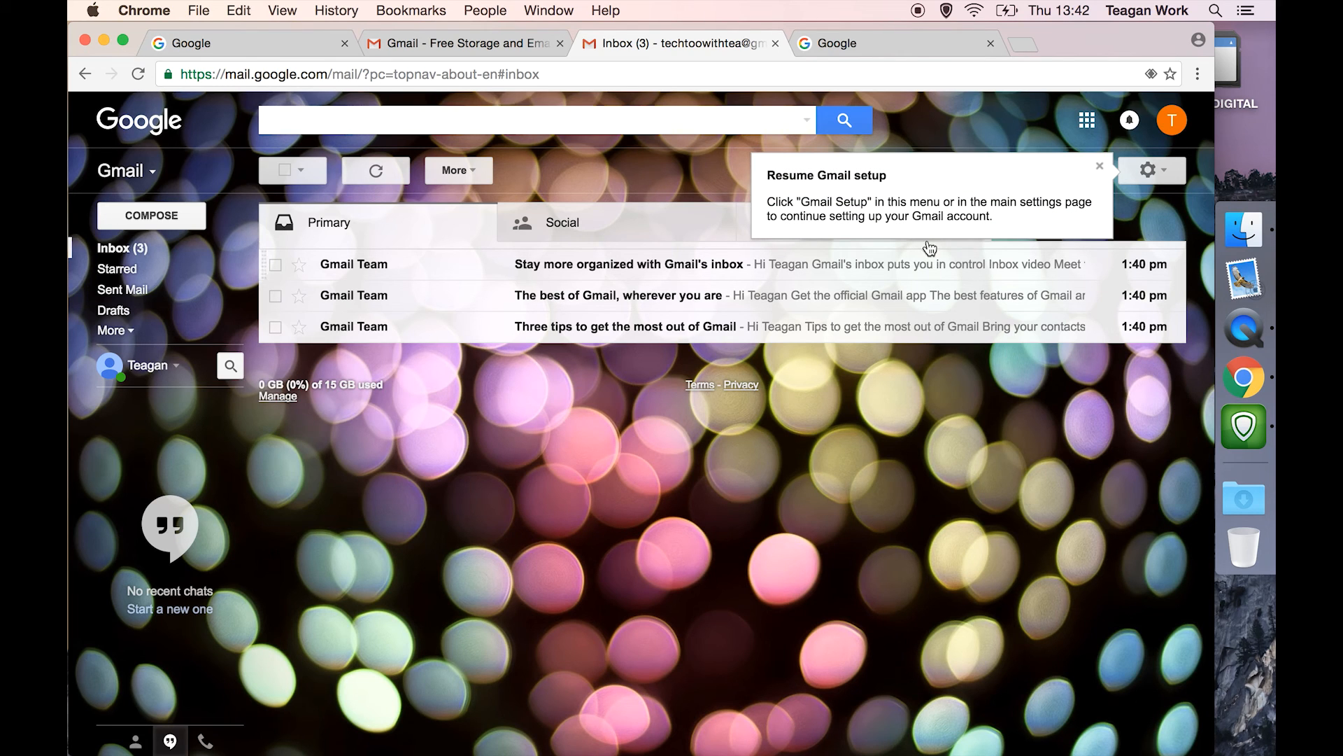
left_click(1149, 170)
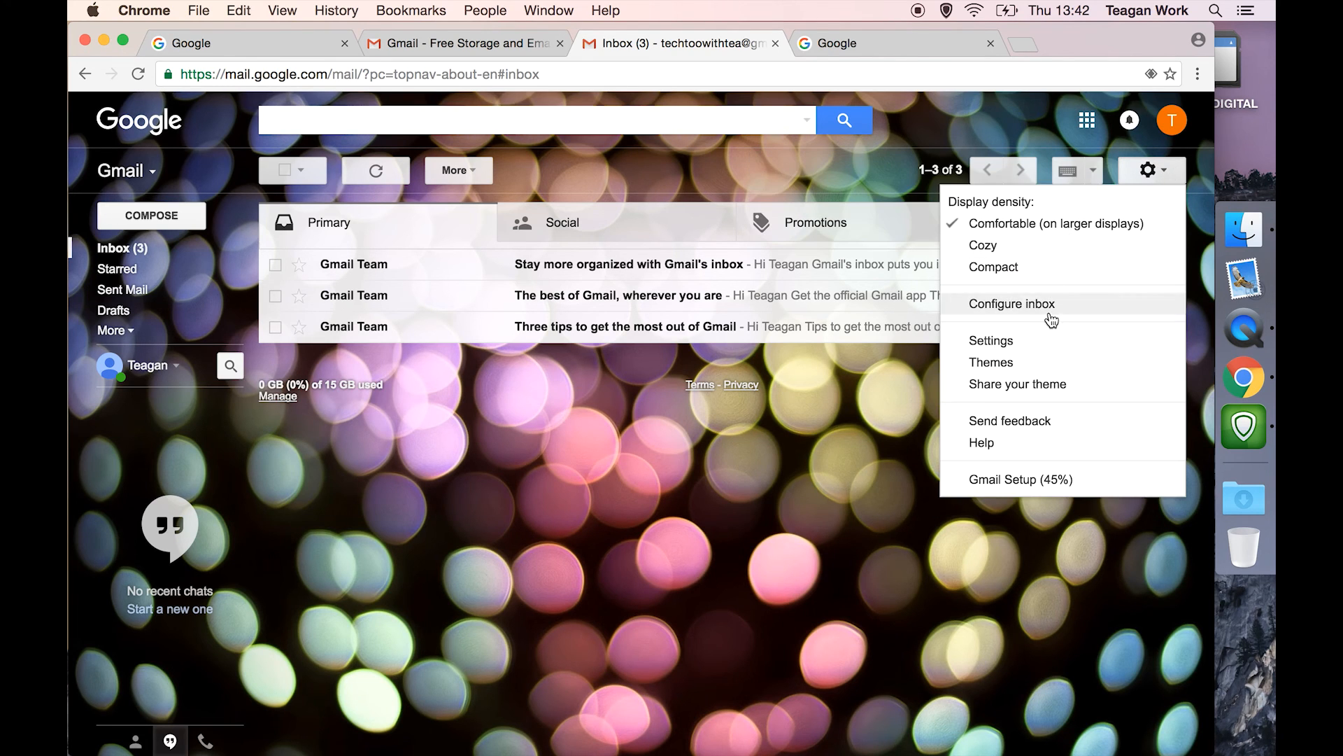
mouse_move(959, 479)
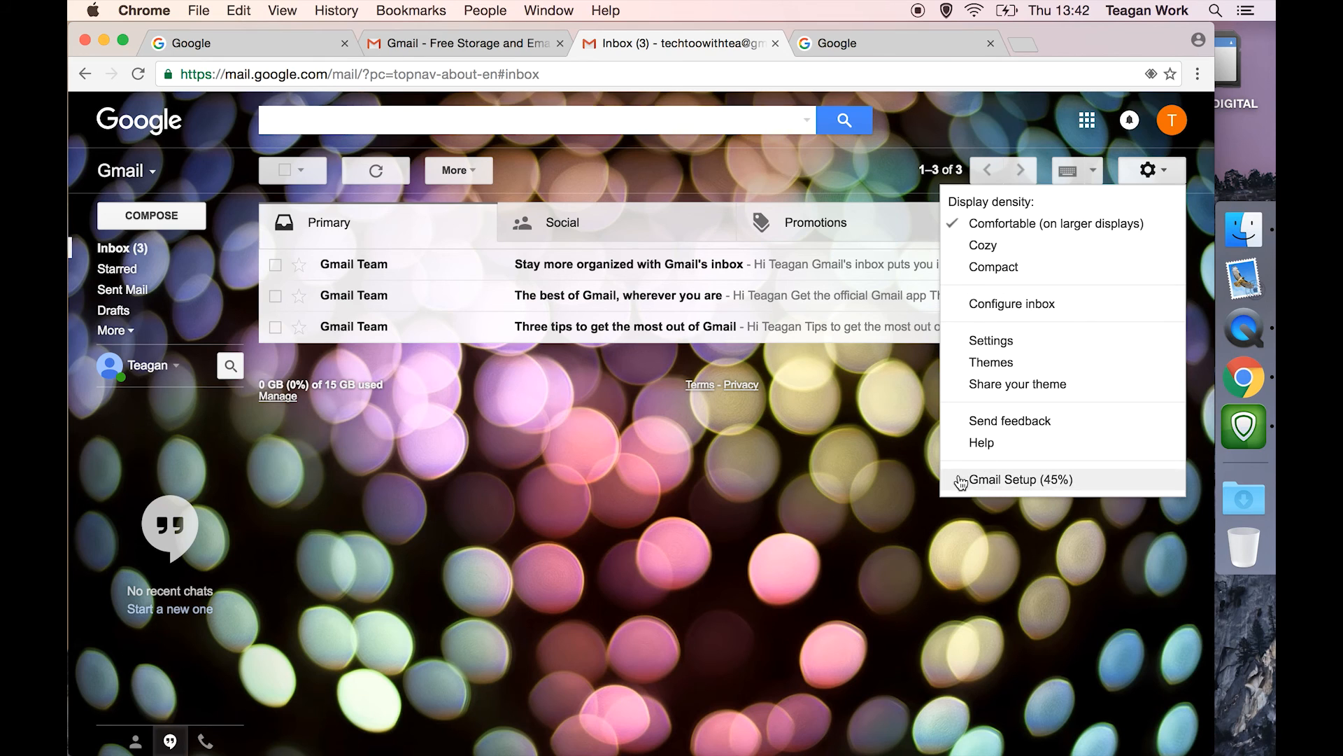
mouse_move(1045, 479)
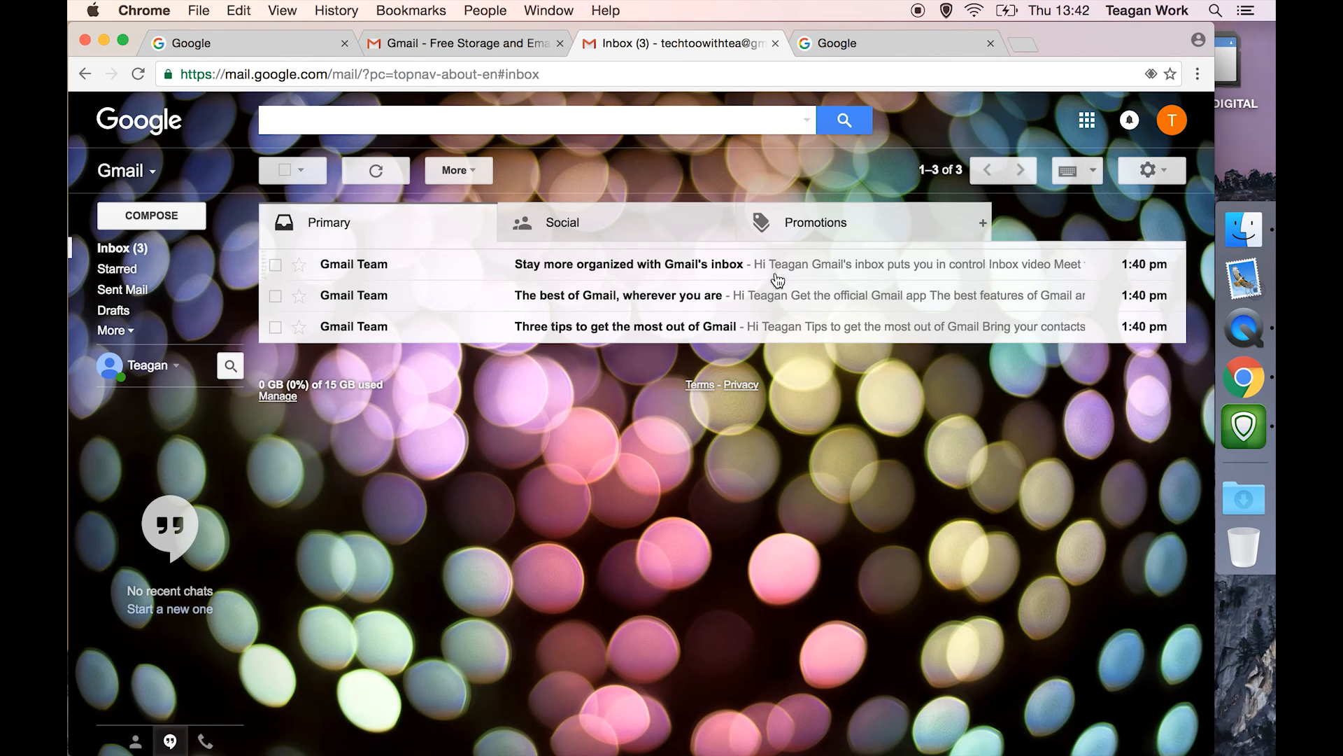
mouse_move(549, 264)
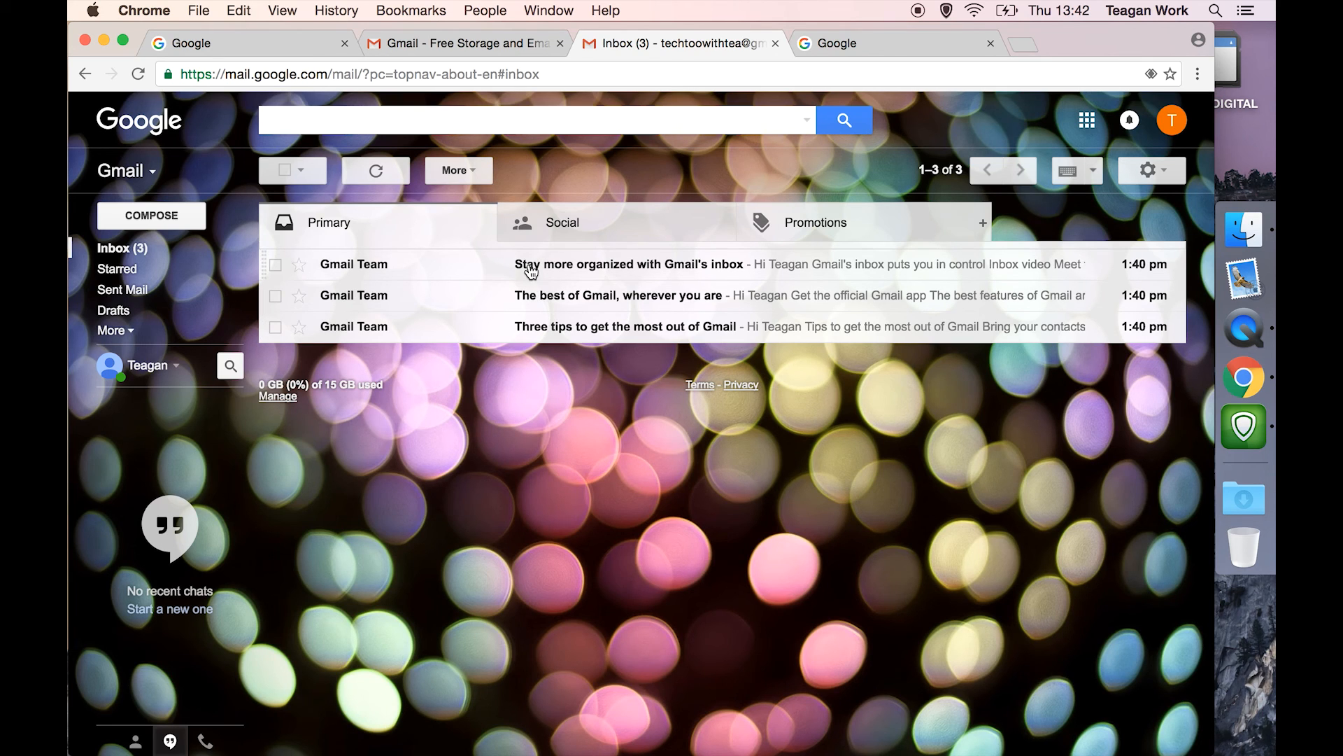
mouse_move(642, 340)
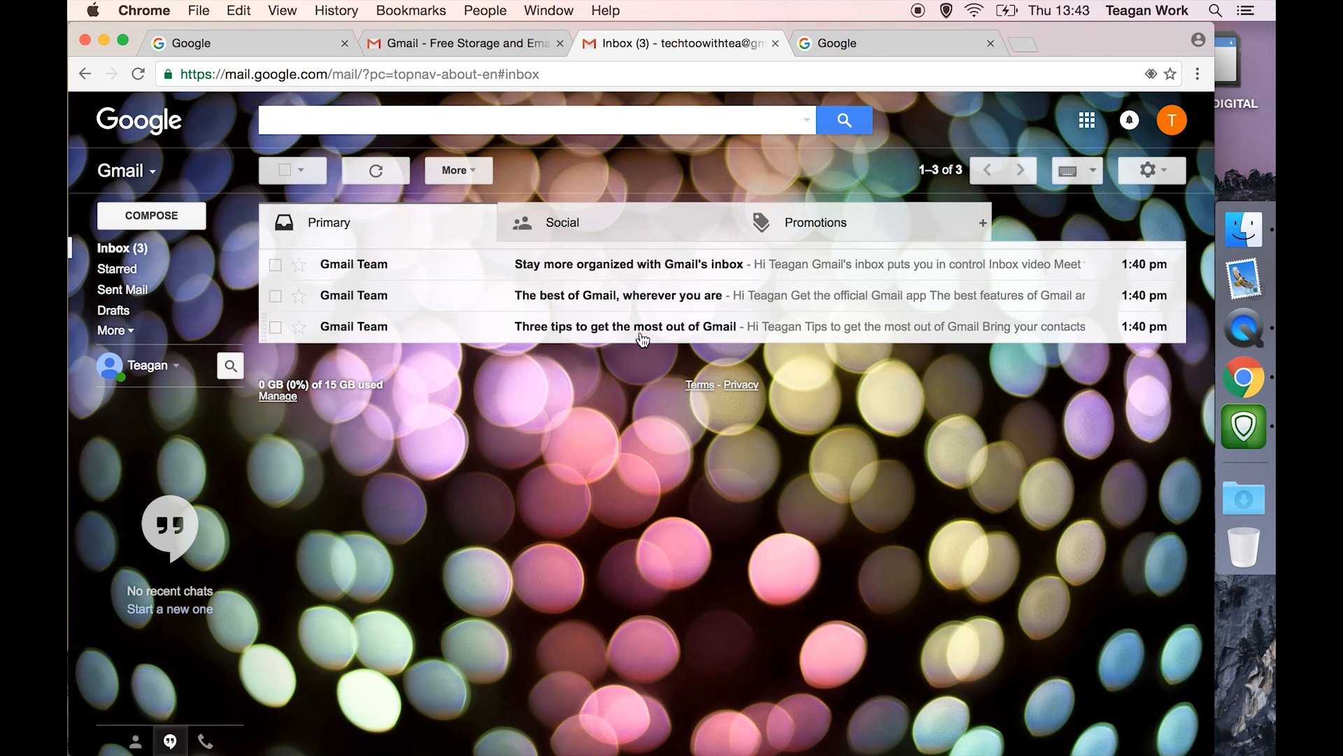
Step: Pick the solid Blue colour in the Themes picker from the settings gear menu
left_click(1148, 170)
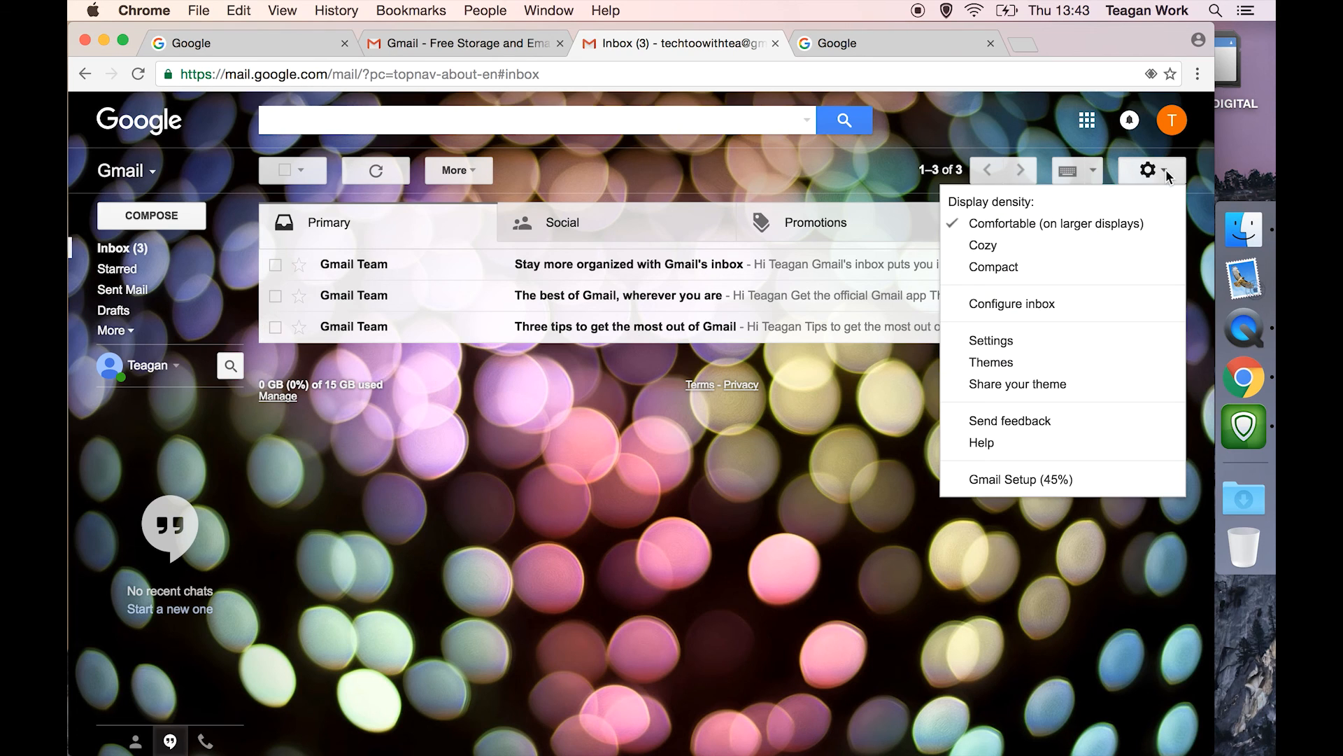
mouse_move(1011, 478)
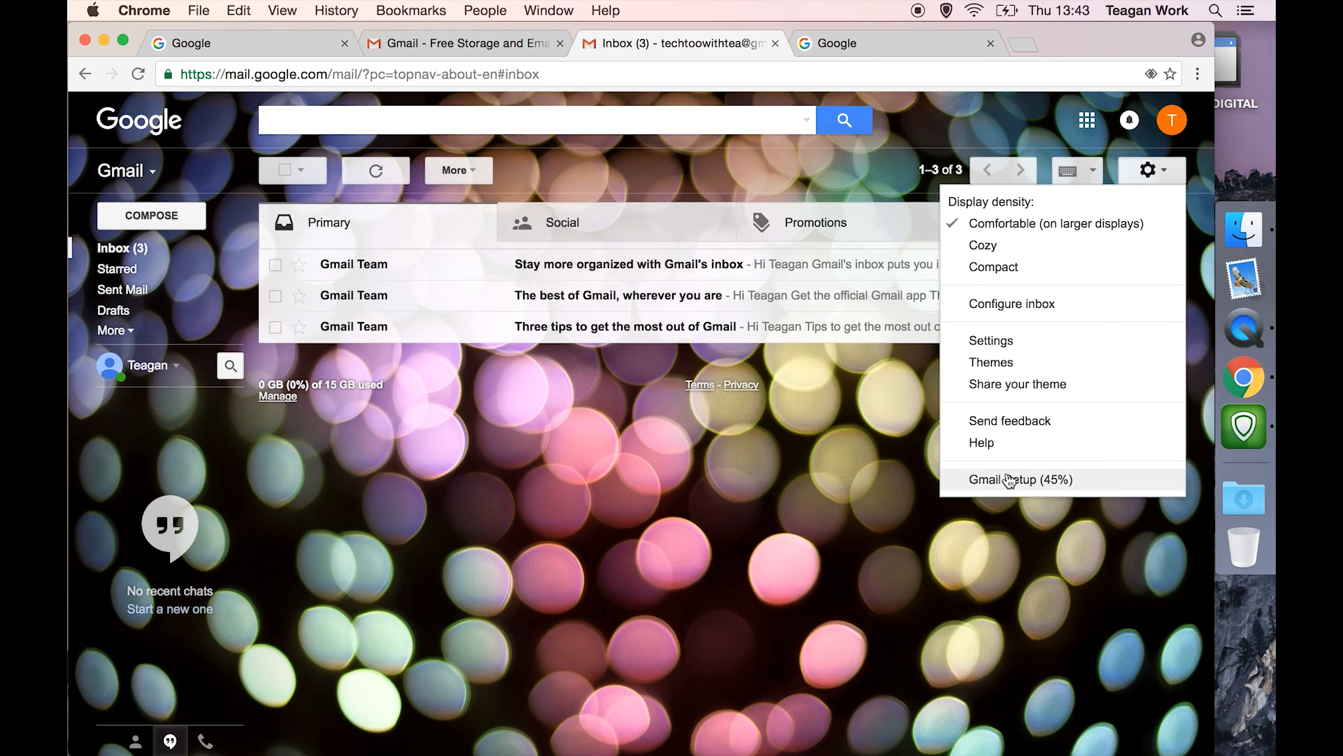
mouse_move(1031, 368)
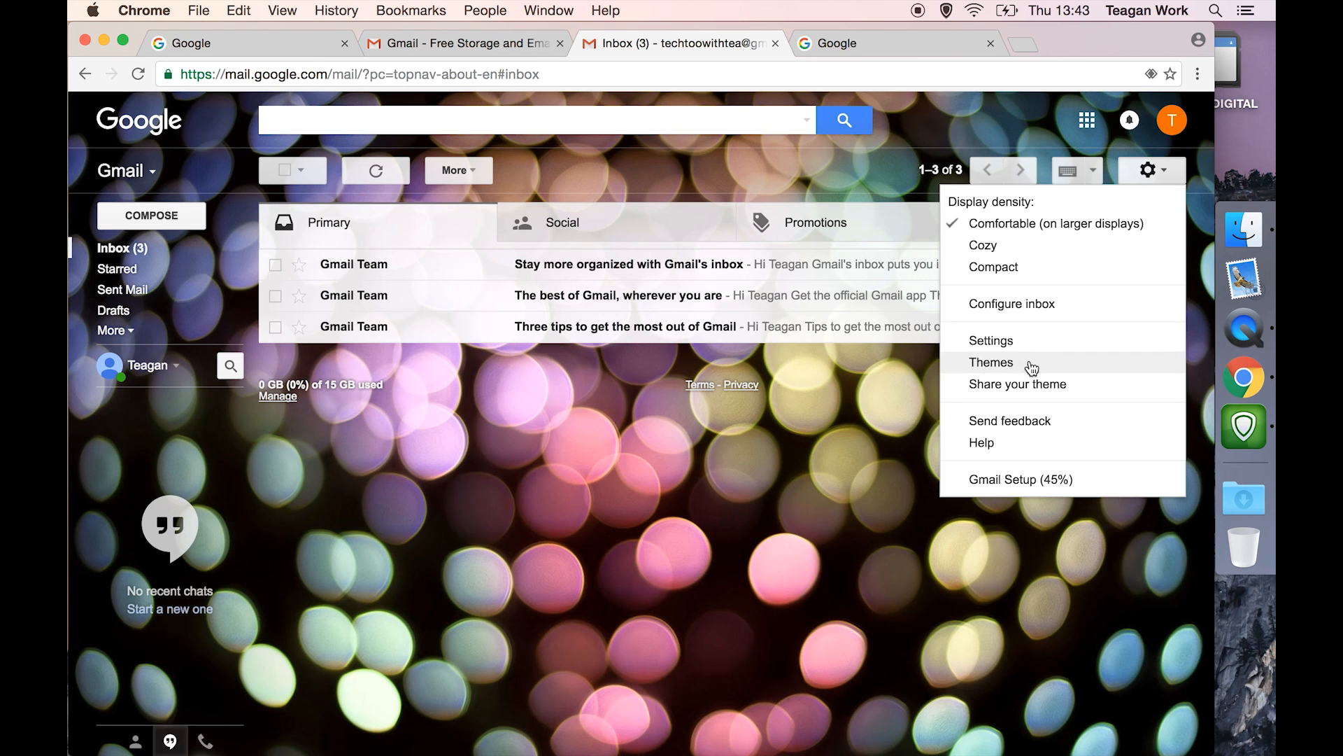
left_click(991, 362)
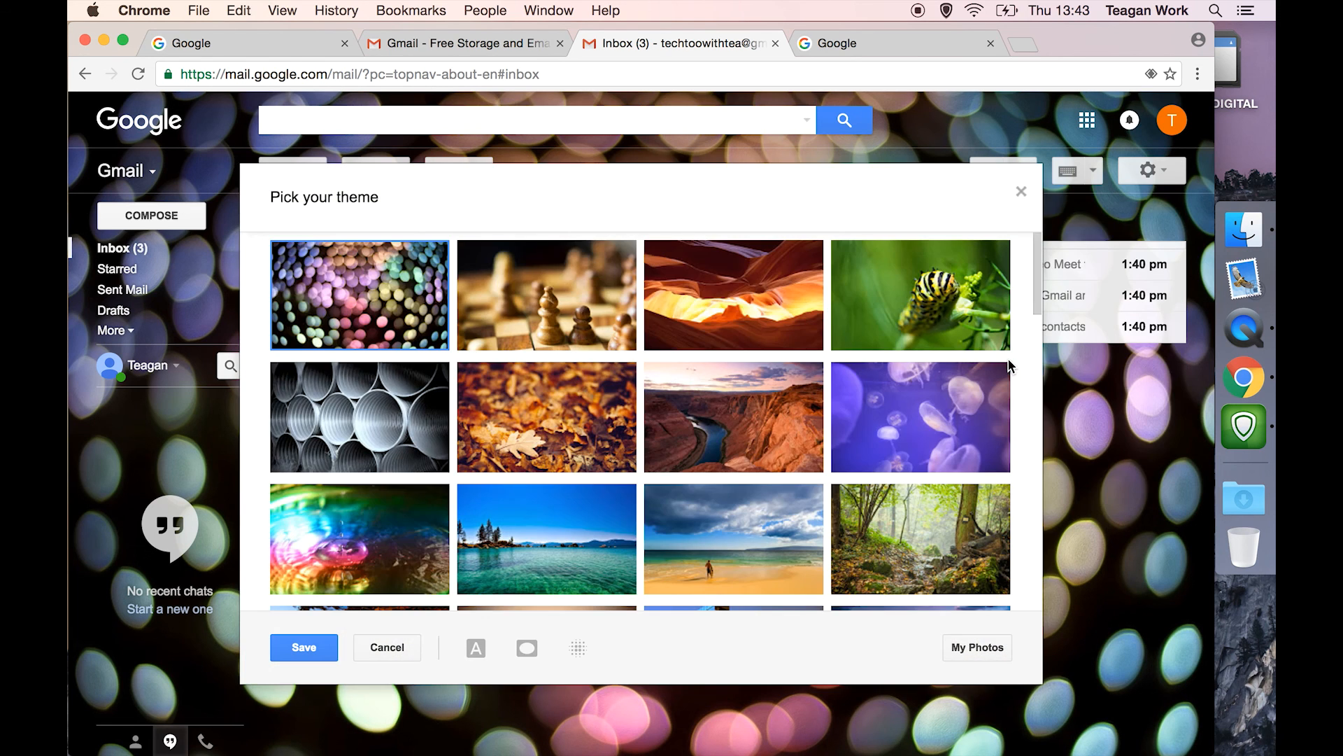
scroll("down", 3)
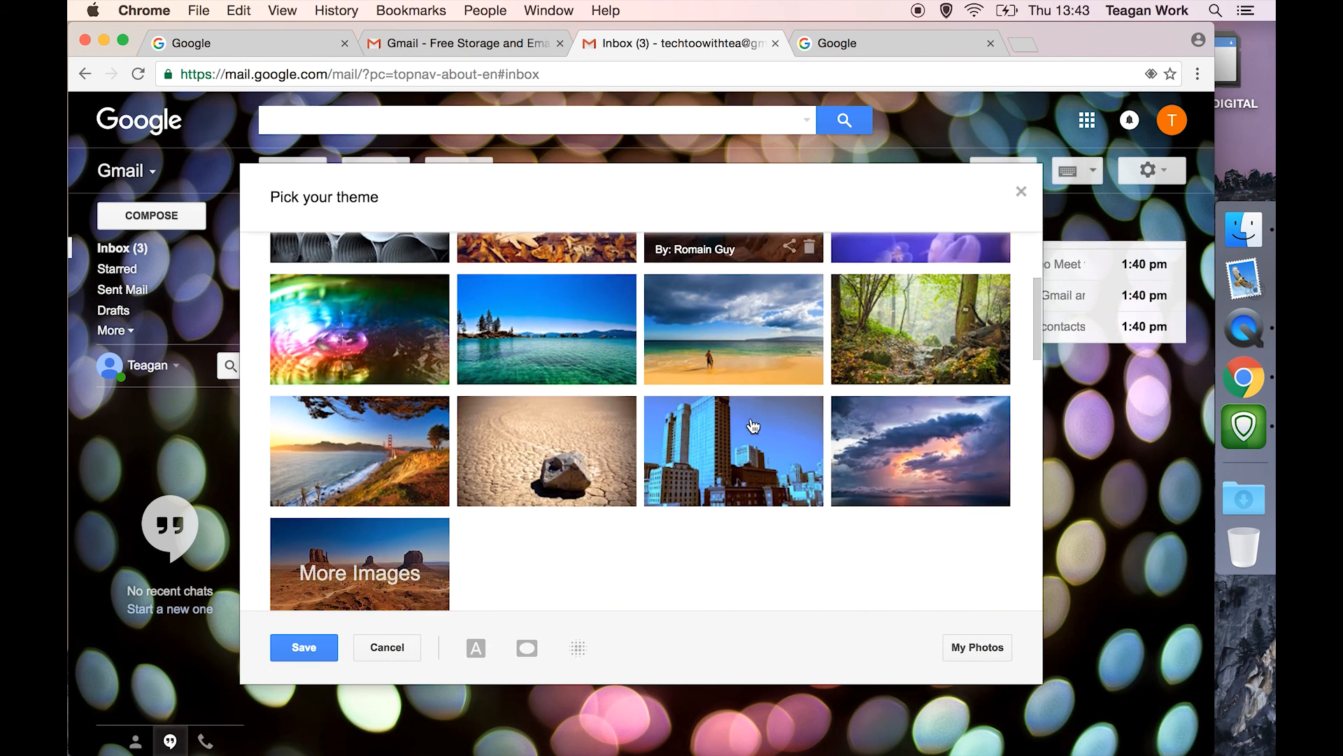
scroll("up", 3)
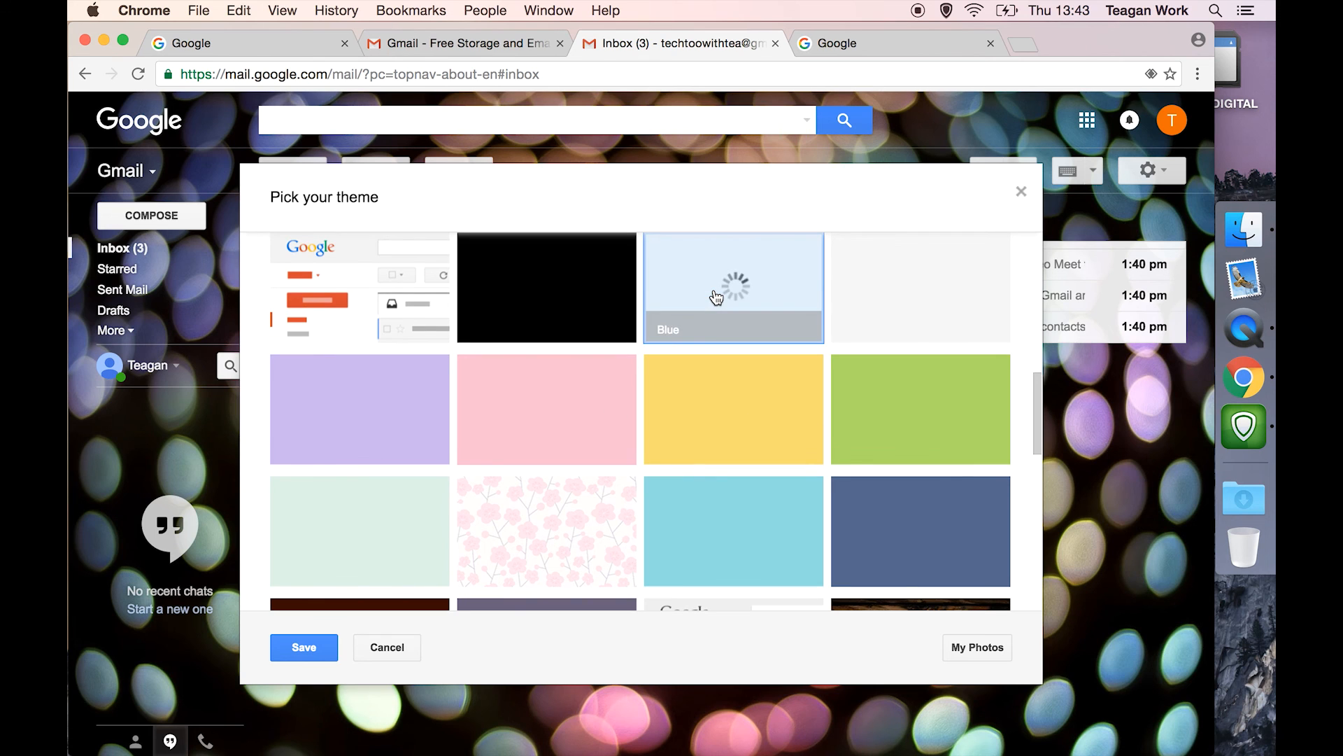
left_click(732, 287)
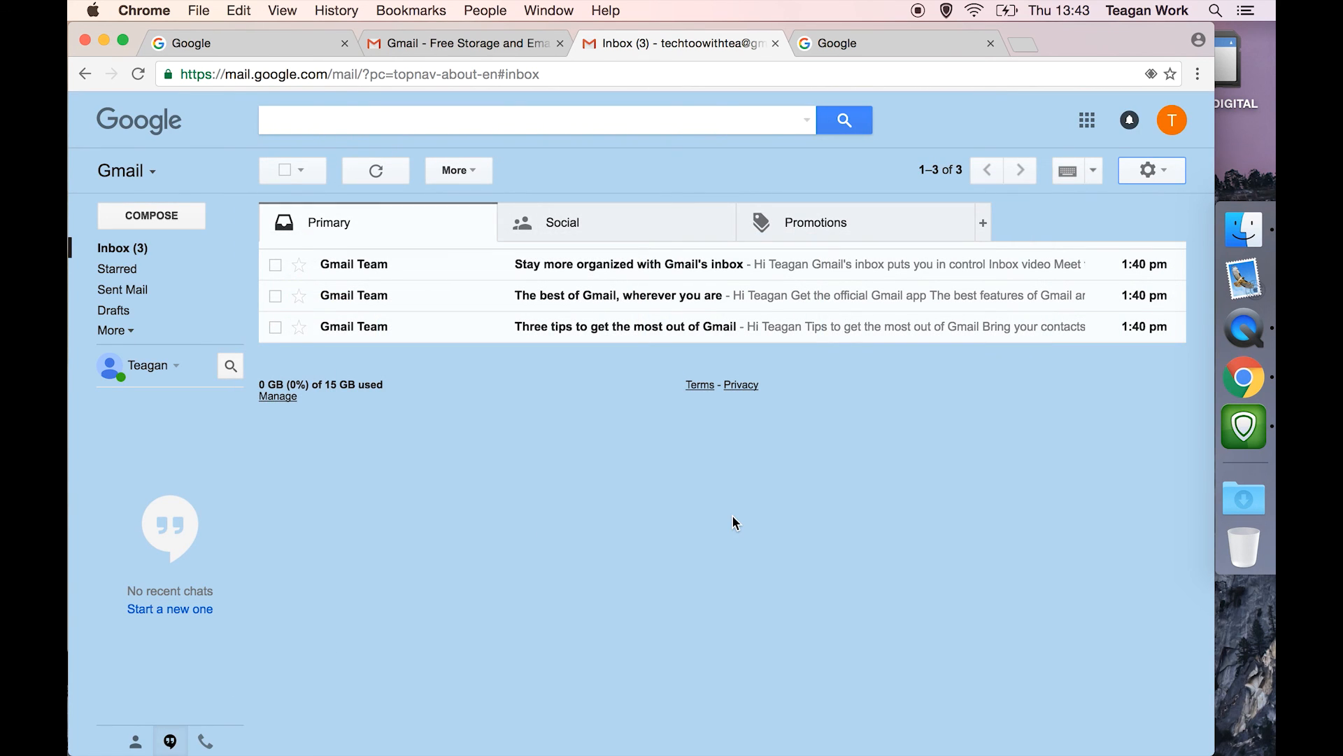
mouse_move(767, 484)
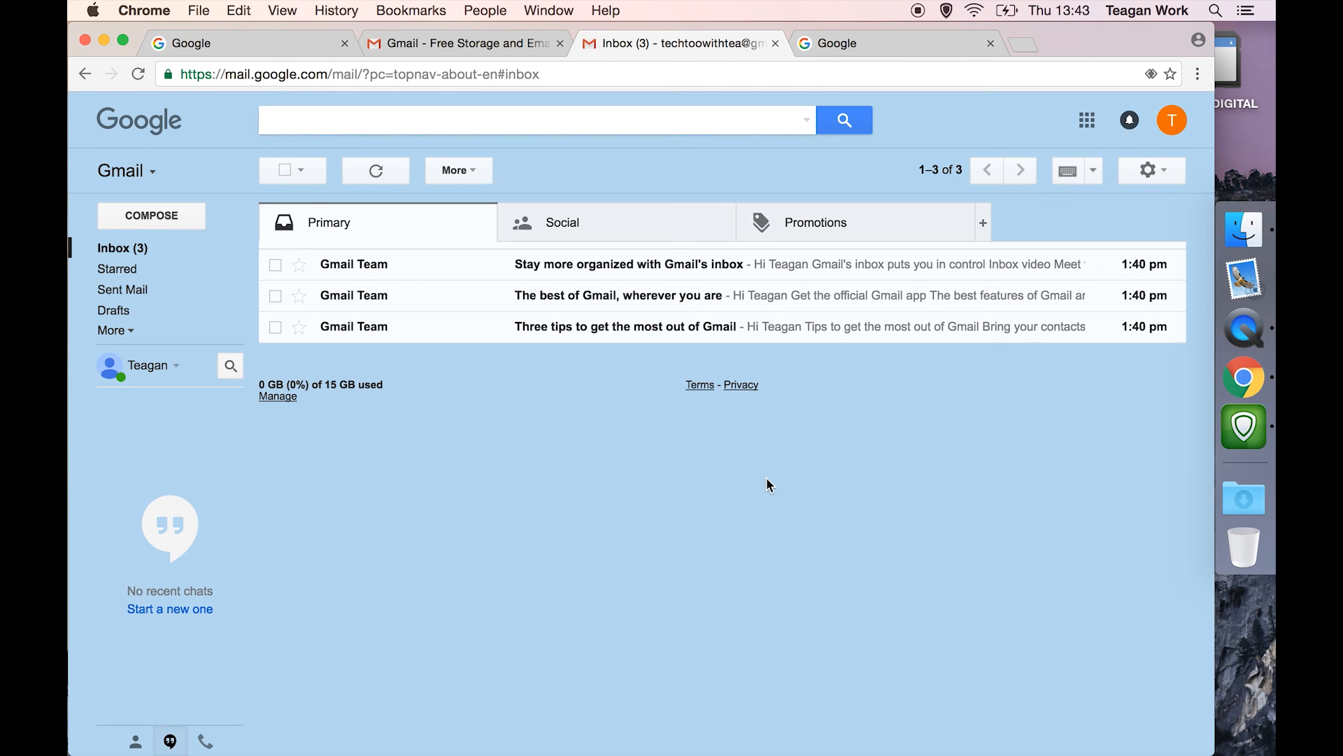